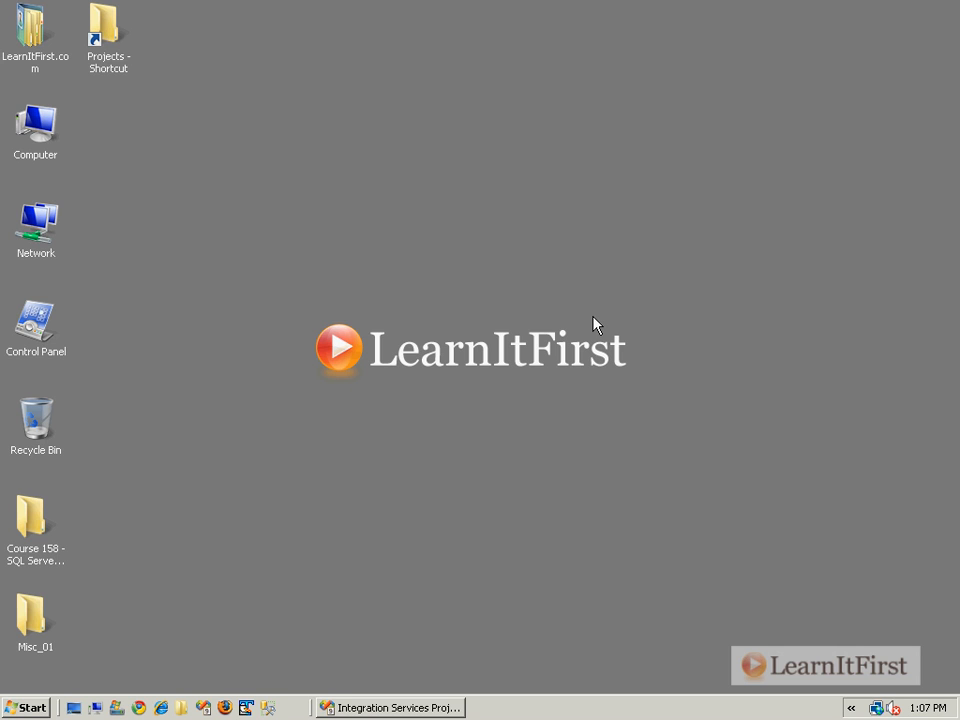
pyautogui.moveTo(299, 301)
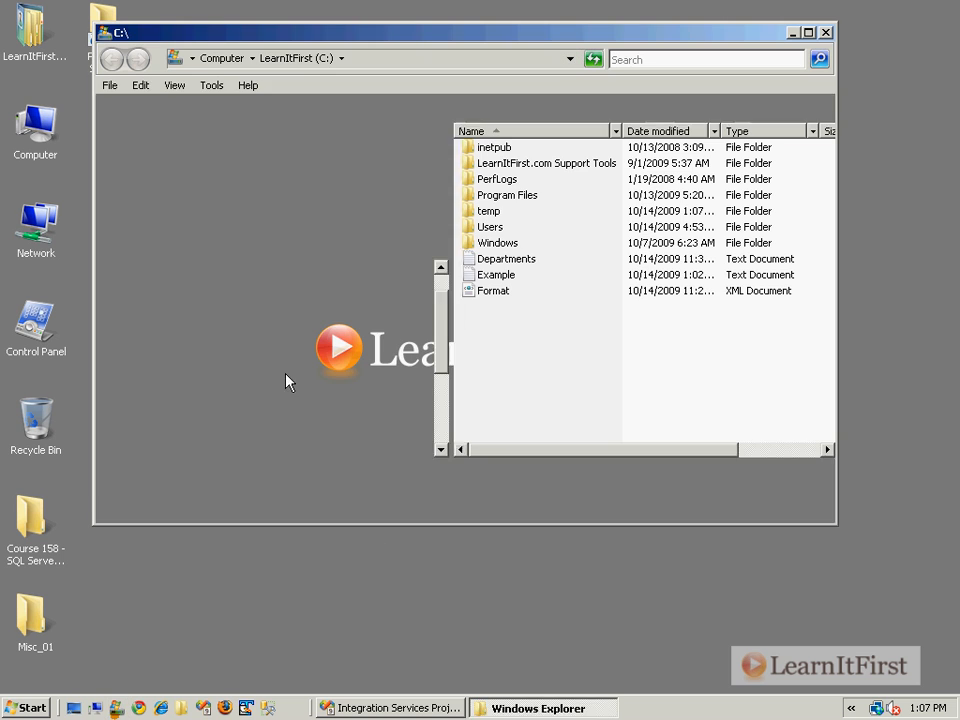
# Select the Departments text file in the C: drive folder.
pyautogui.click(505, 258)
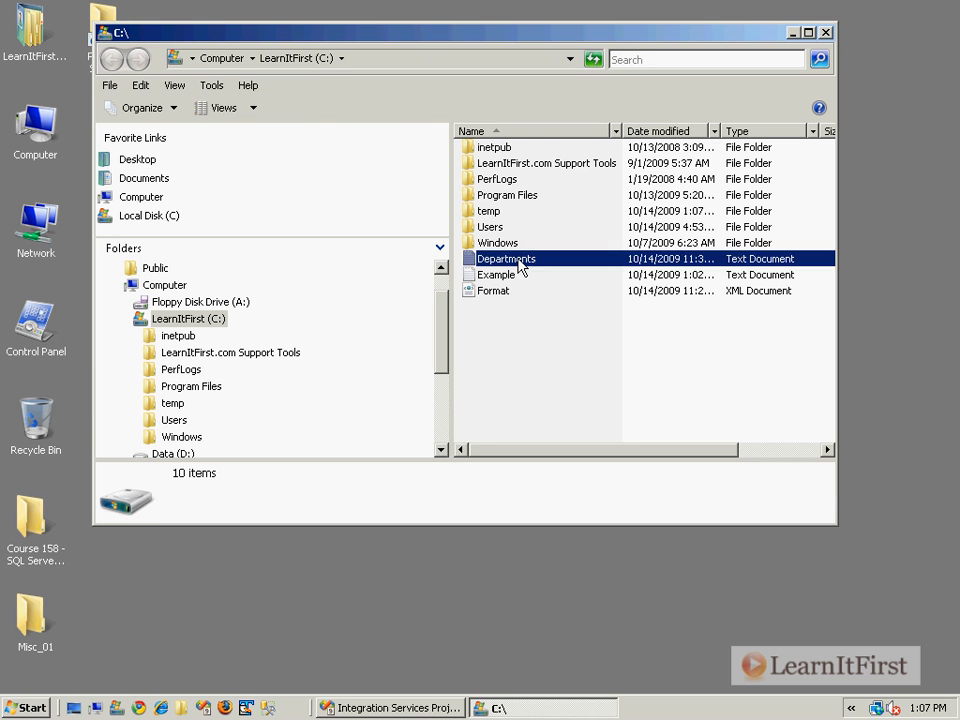
# Open Departments.txt in Notepad and look over its header and department rows.
pyautogui.doubleClick(505, 258)
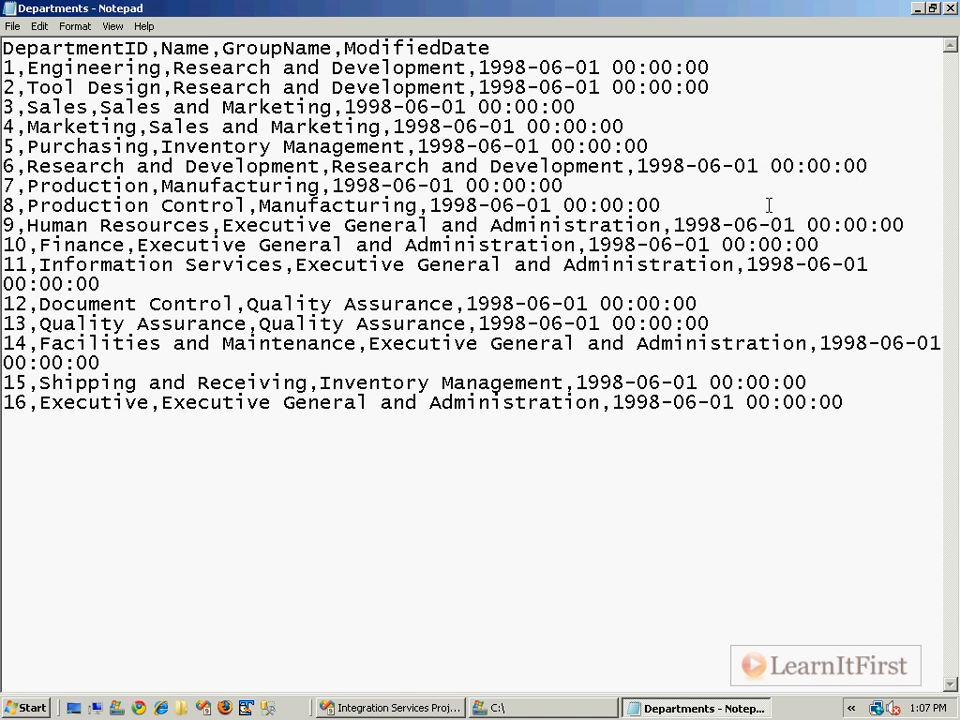
pyautogui.moveTo(828, 227)
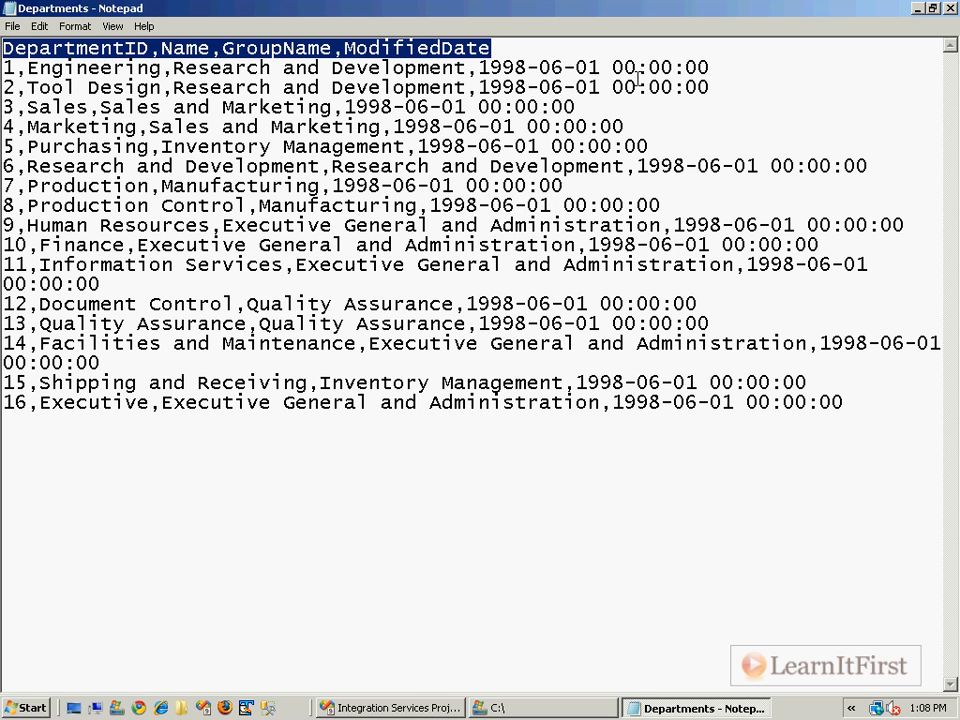
pyautogui.hscroll(3)
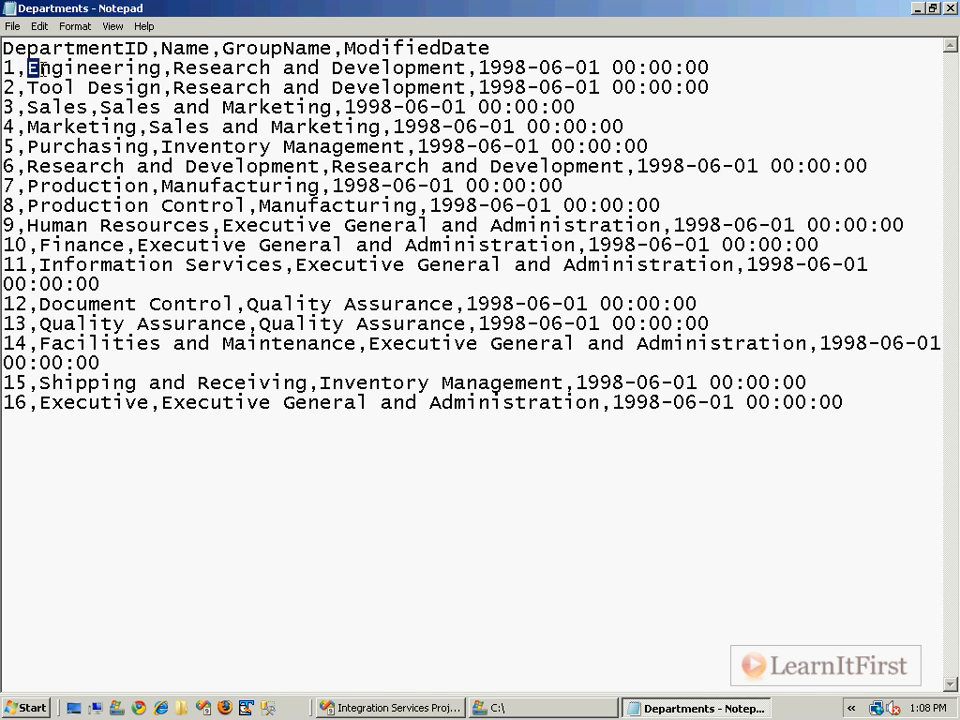
pyautogui.doubleClick(93, 87)
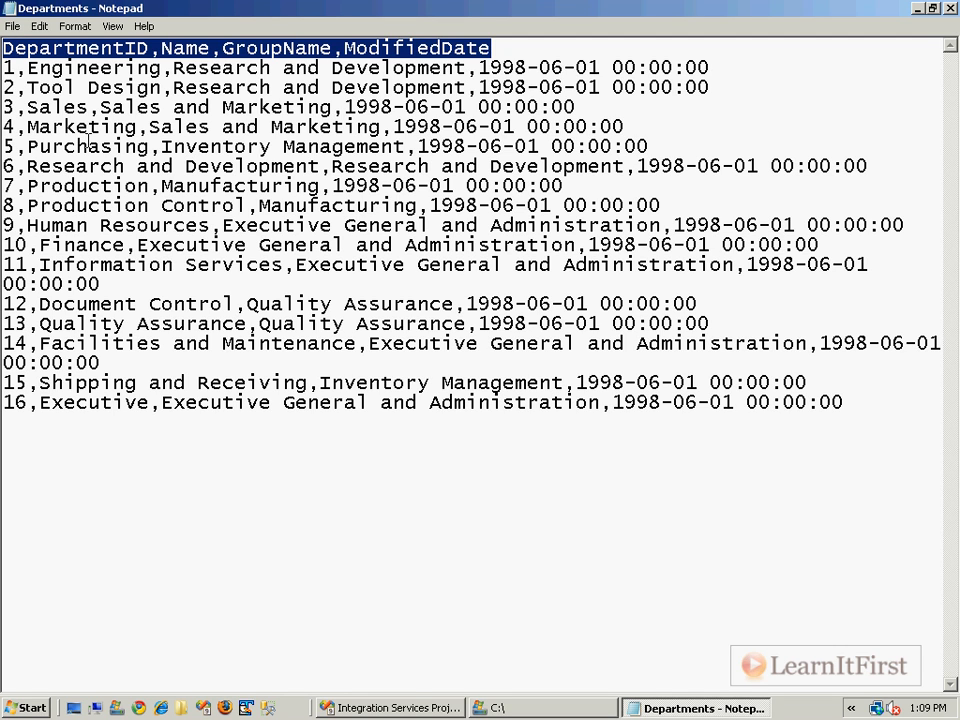
pyautogui.moveTo(637, 364)
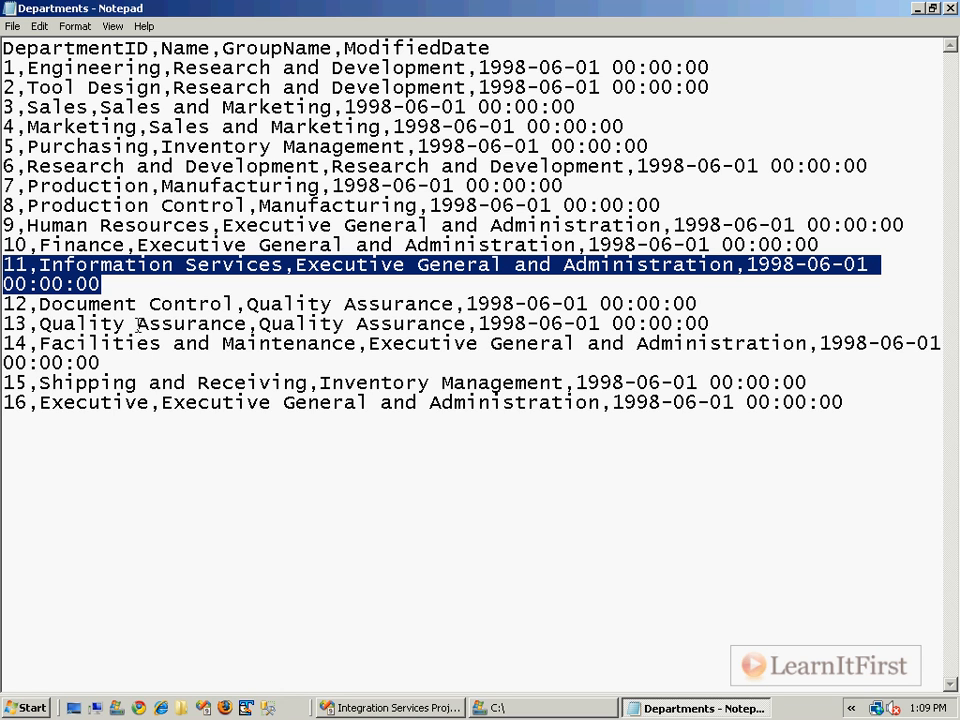
pyautogui.moveTo(147, 287)
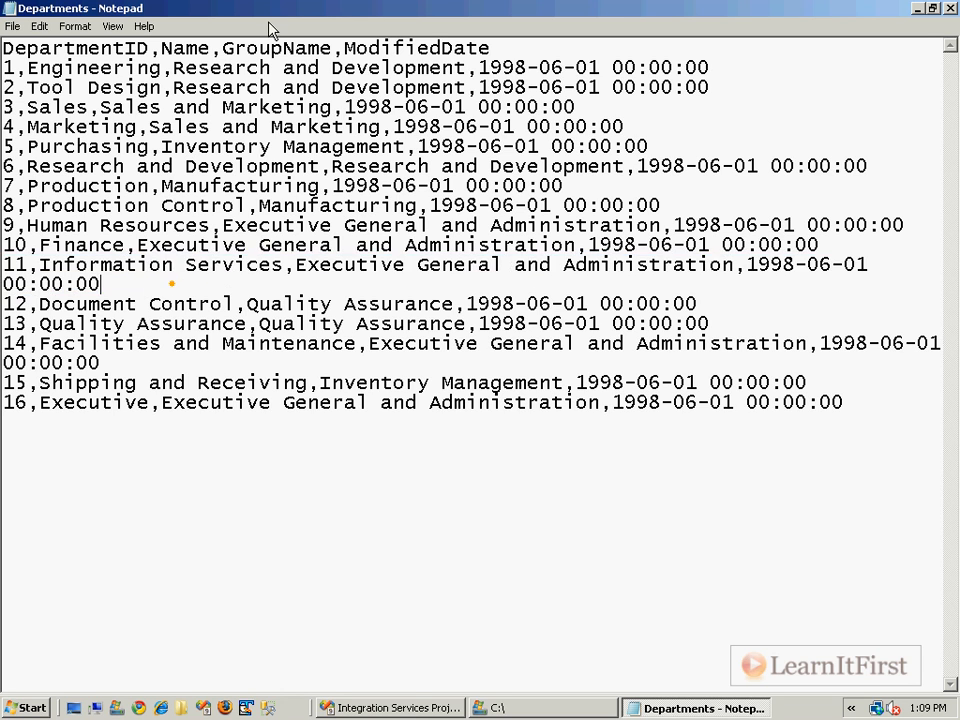
# Turn off Notepad word wrap, close Explorer, and return to the Visual Studio project.
pyautogui.click(74, 26)
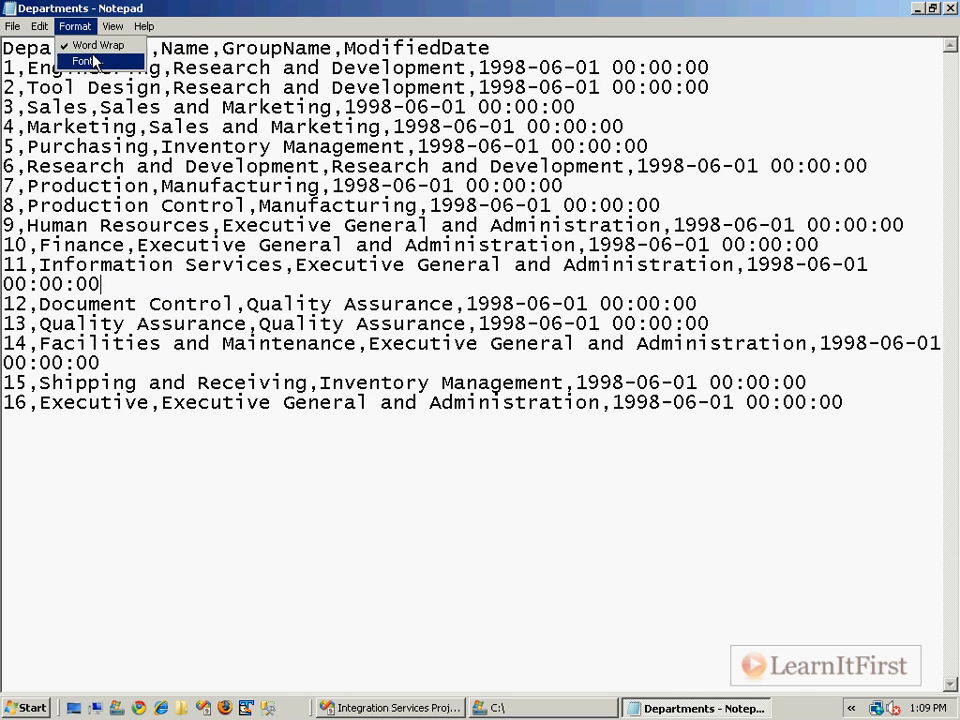
pyautogui.click(97, 45)
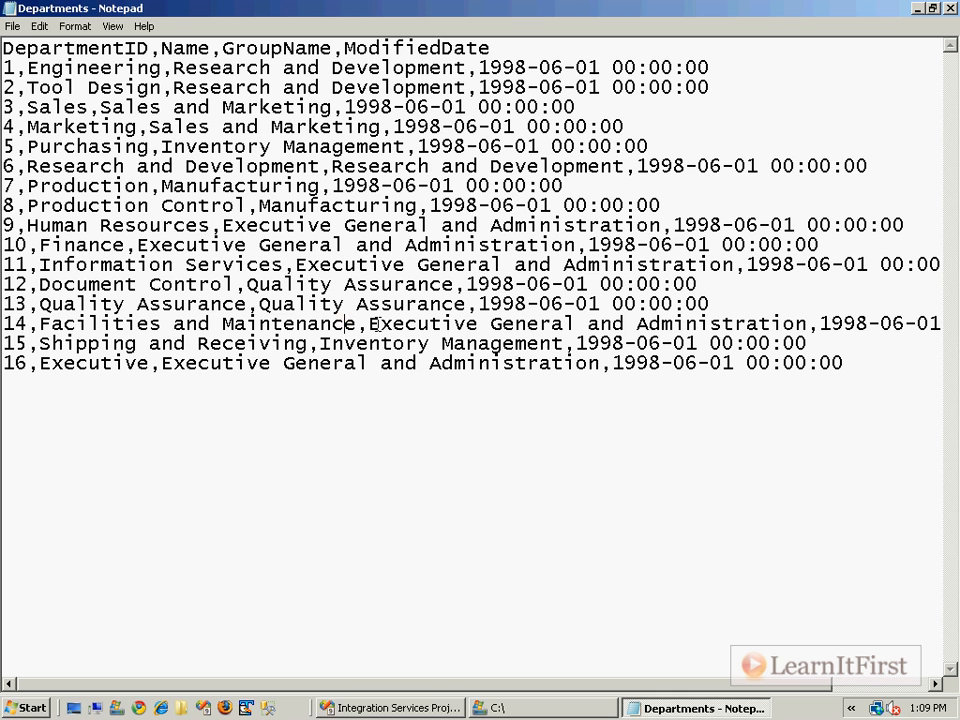
pyautogui.moveTo(825, 708)
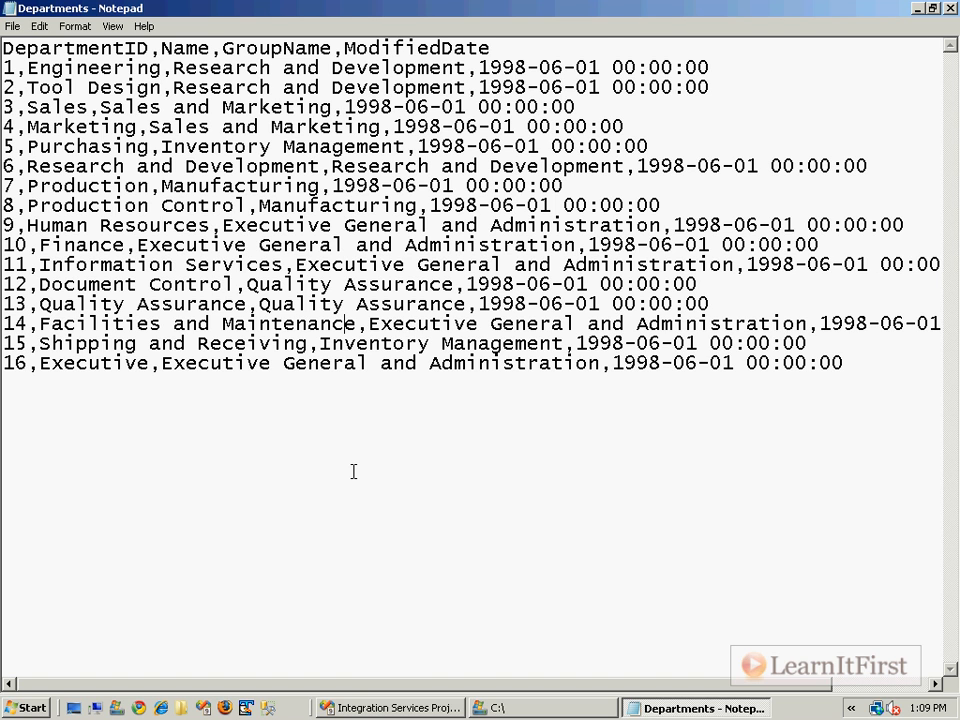
pyautogui.moveTo(811, 74)
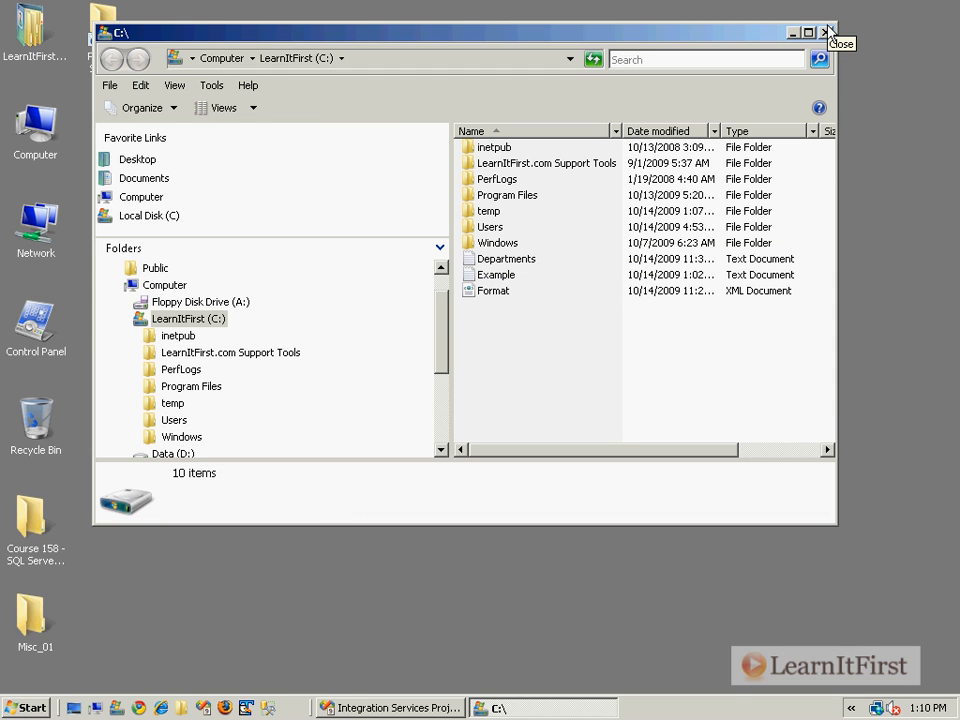
pyautogui.click(828, 32)
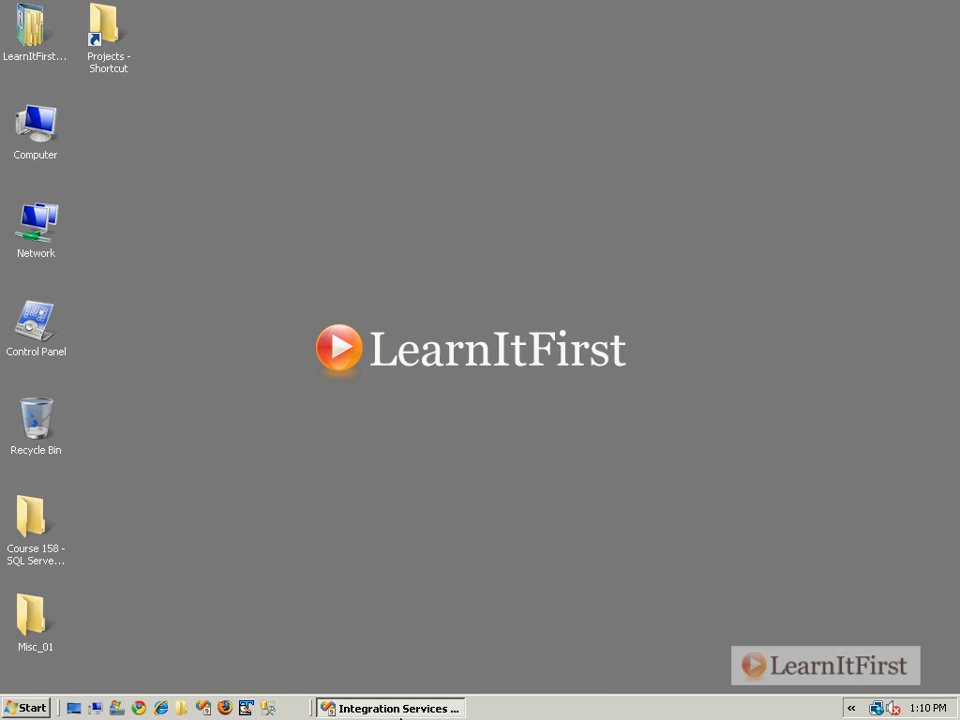
pyautogui.click(390, 708)
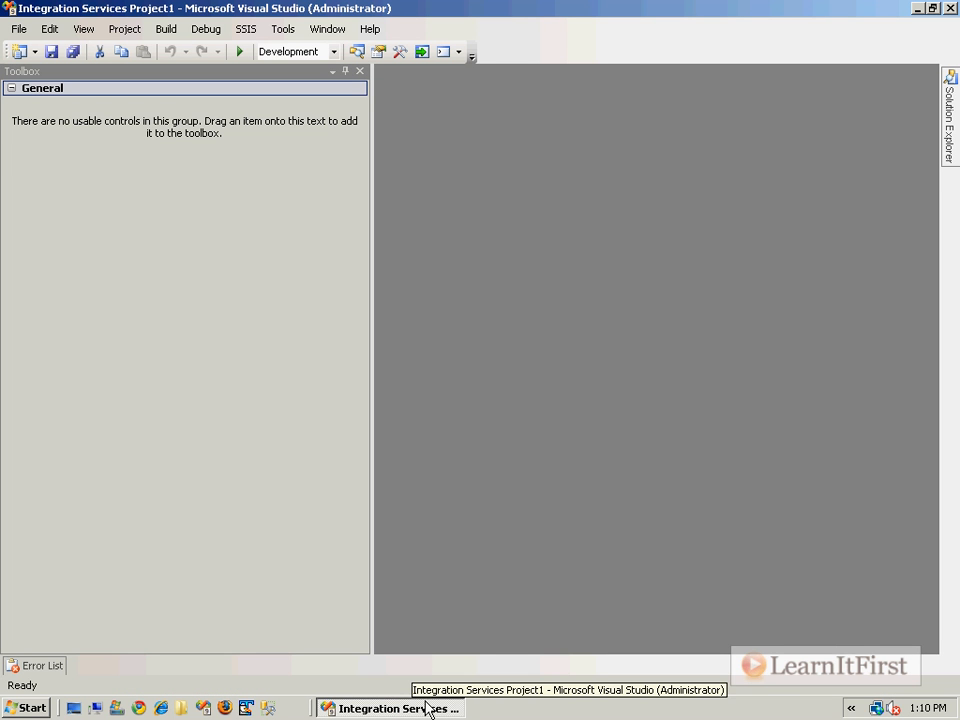
# Add a Control Flow note: 'Three techniques for loading text files into SQL Server table:'.
pyautogui.rightClick(668, 156)
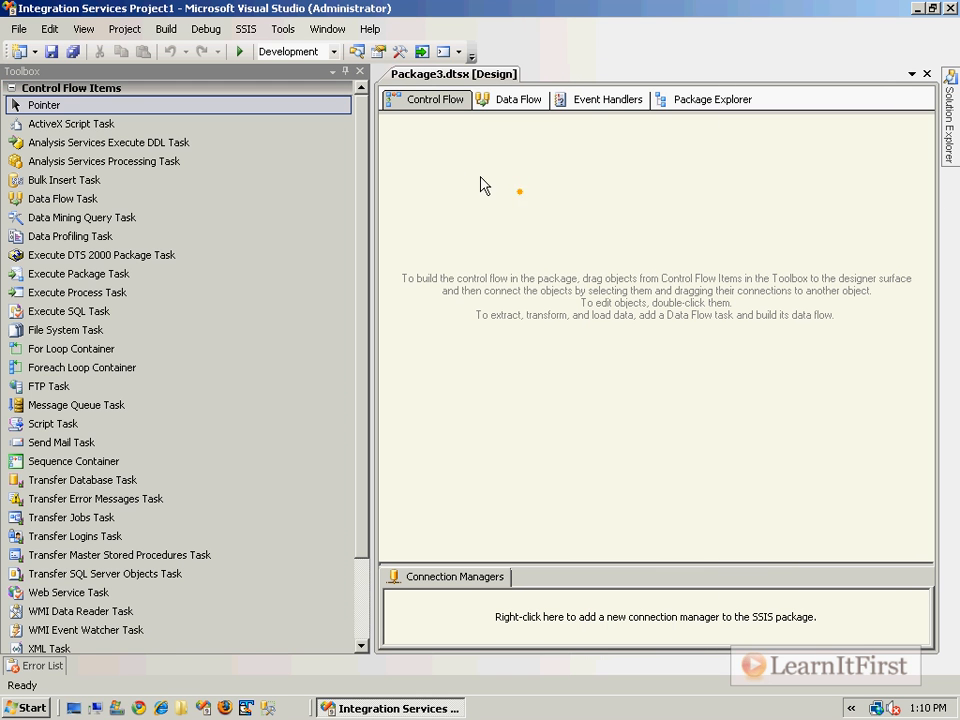
pyautogui.rightClick(519, 190)
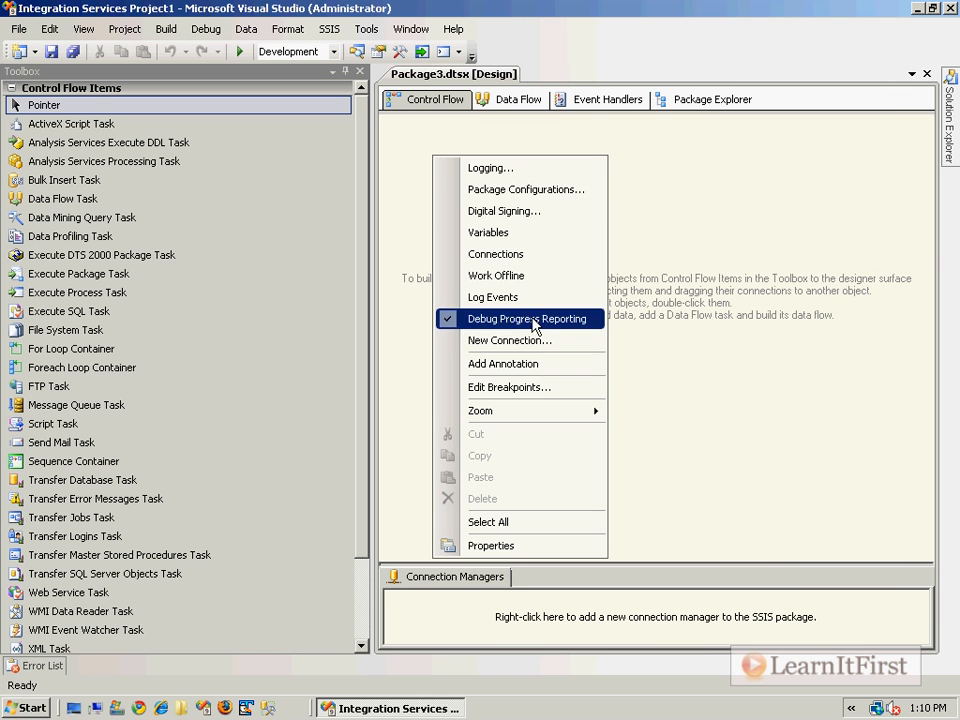
pyautogui.click(503, 363)
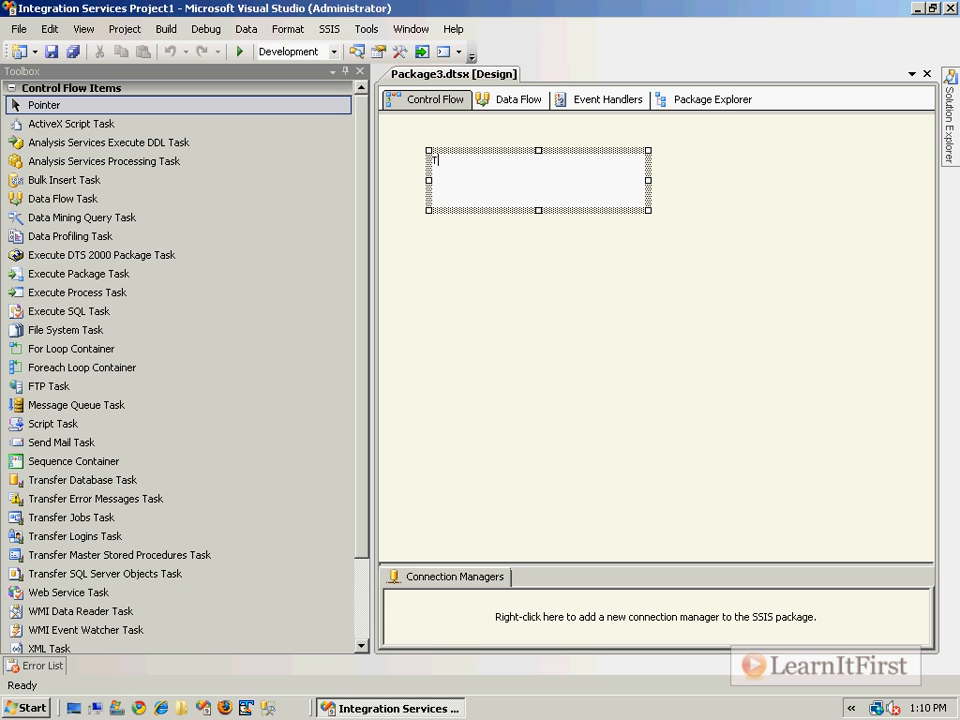
pyautogui.write('Three techniques for loading')
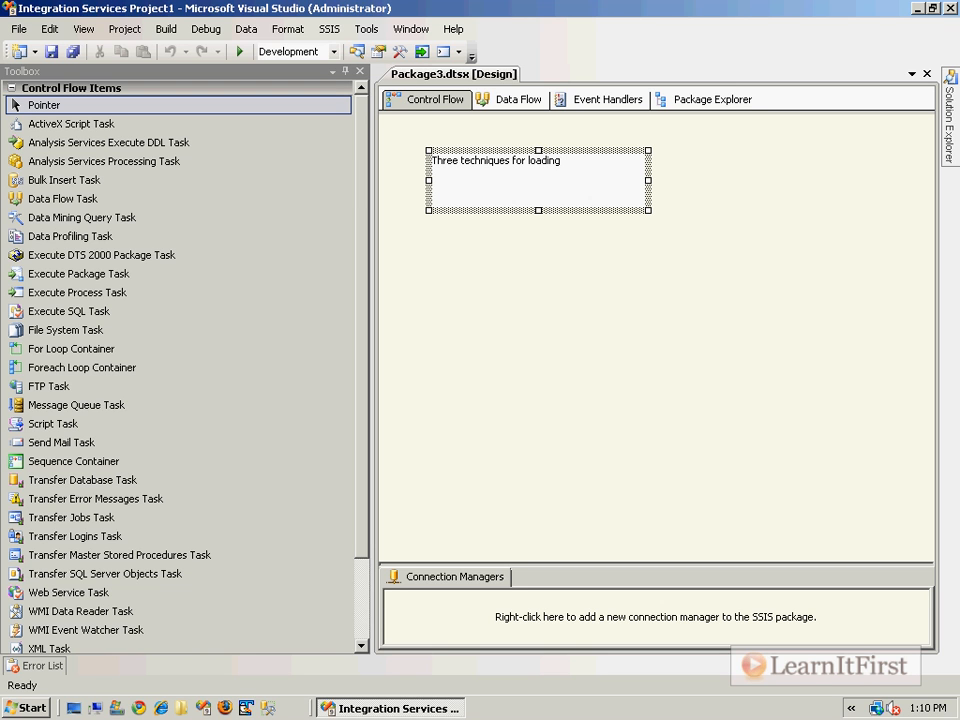
pyautogui.write('text files into SQL Server table:')
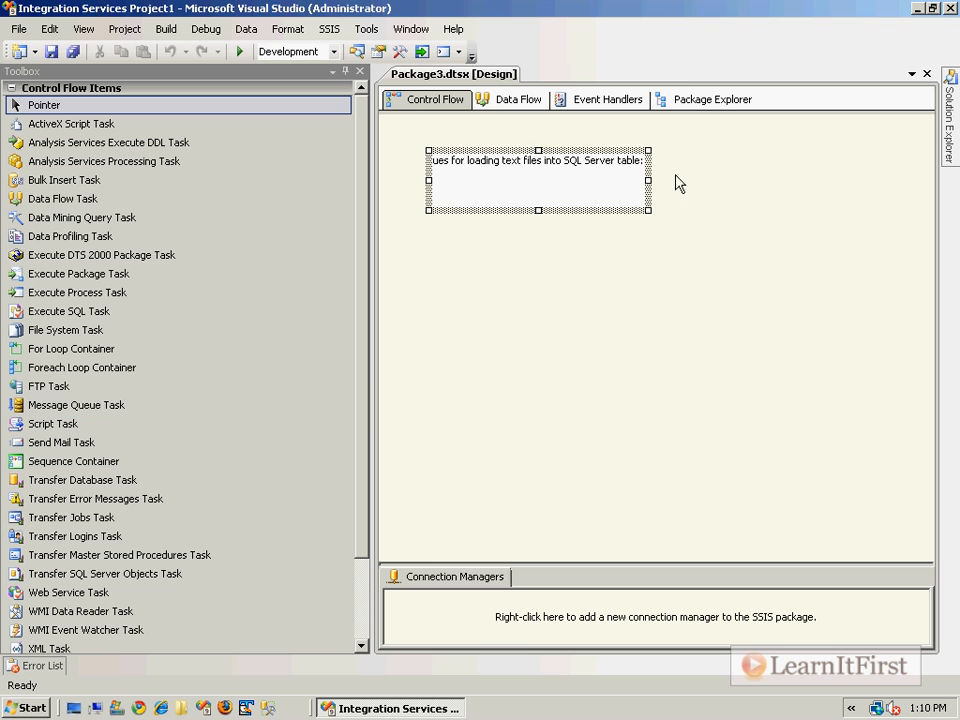
# Enlarge the annotation's font through Set Text Annotation Font.
pyautogui.rightClick(537, 181)
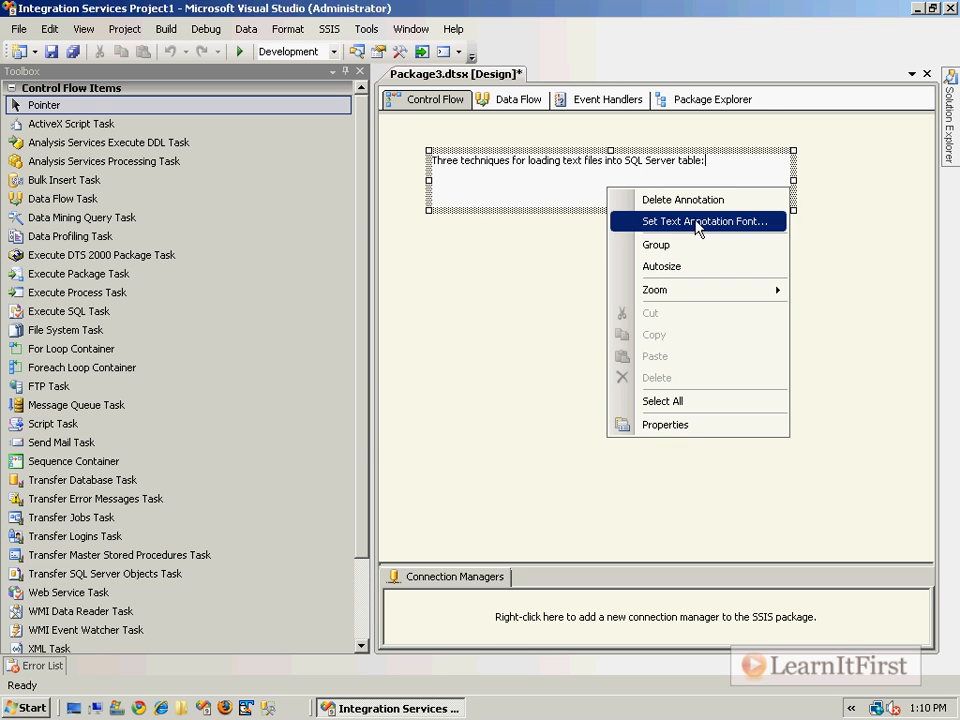
pyautogui.click(704, 221)
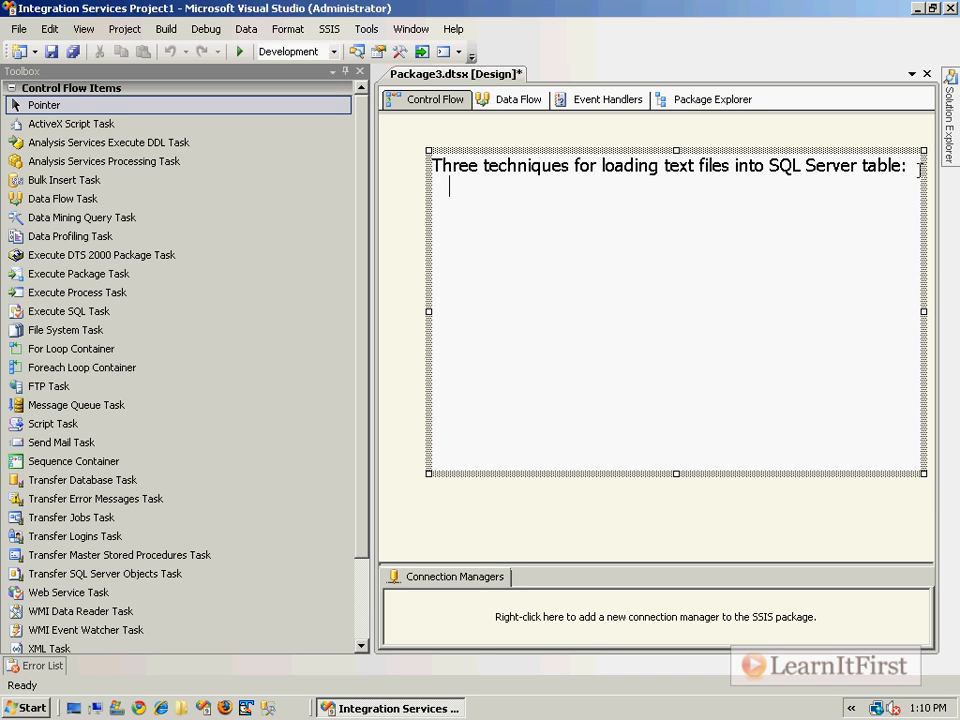
# Write '- Data Flow Task' with Pros: easy, fast, most configurable; Cons: not many.
pyautogui.write('- Data Flow')
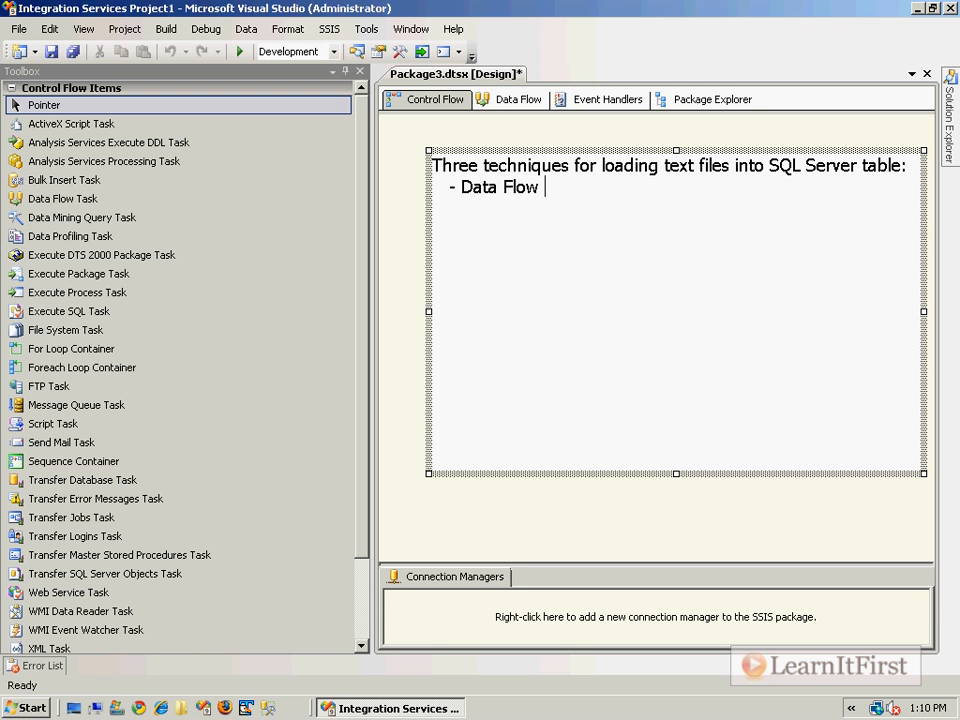
pyautogui.write('Task')
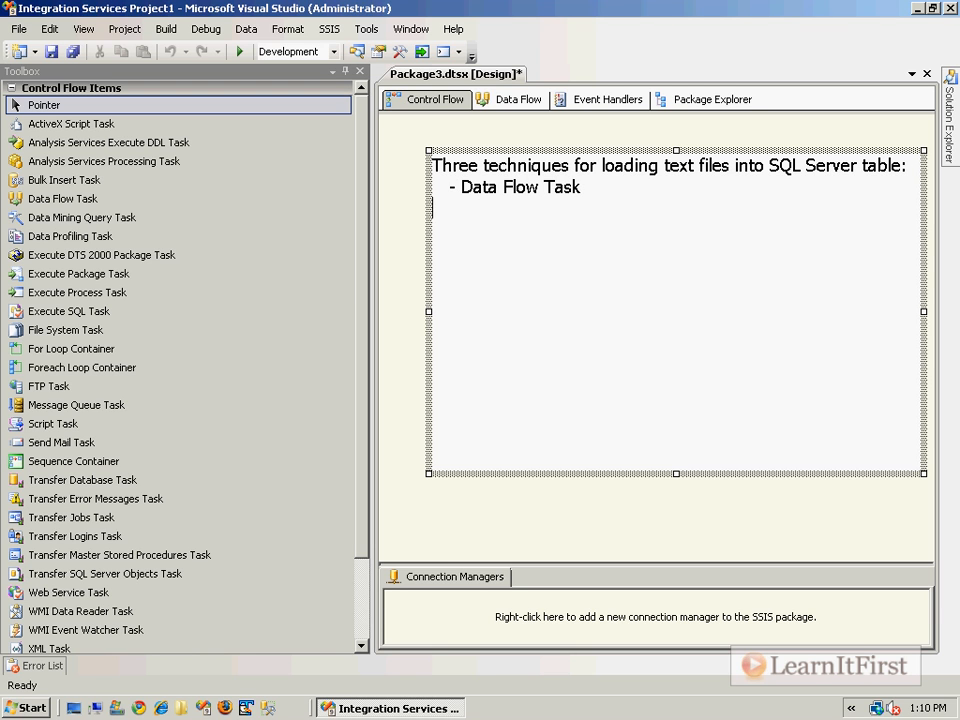
pyautogui.write('P')
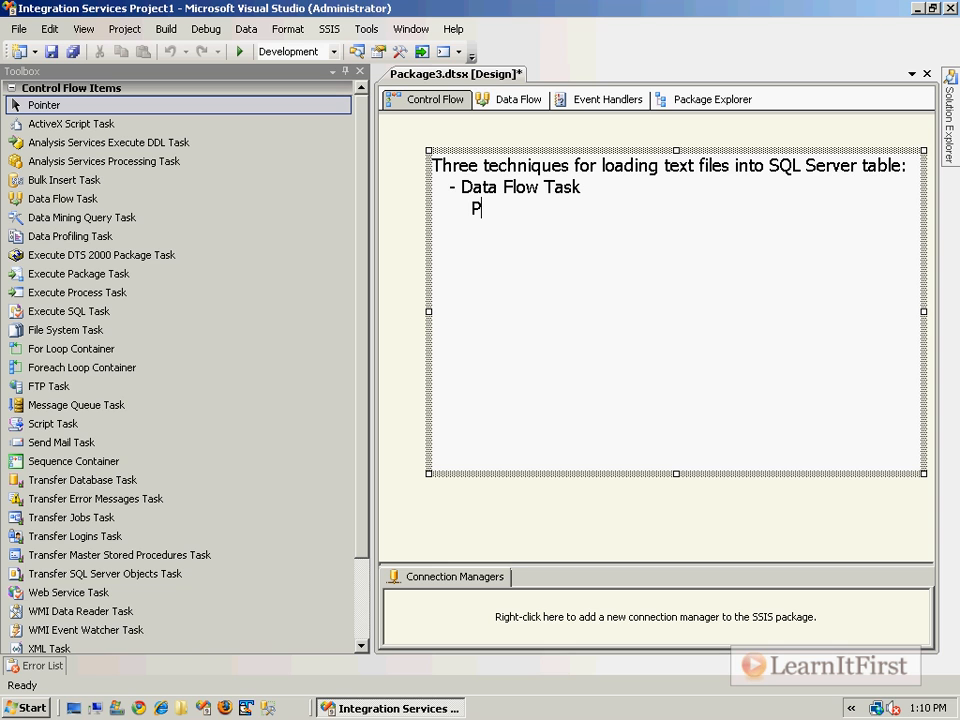
pyautogui.write('ros: Easy')
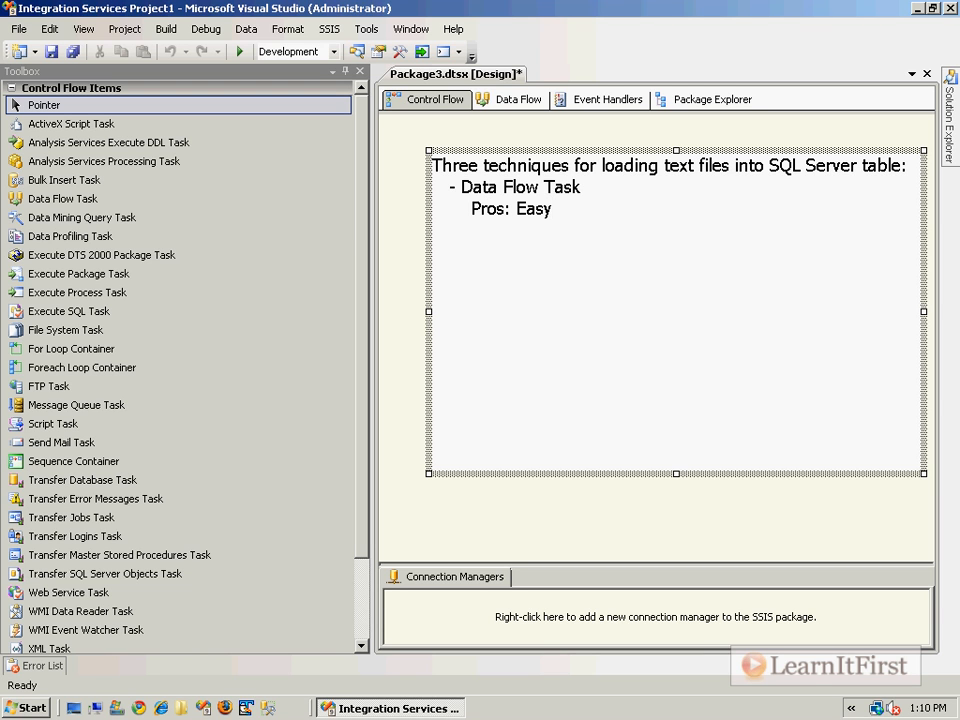
pyautogui.write(', Fast')
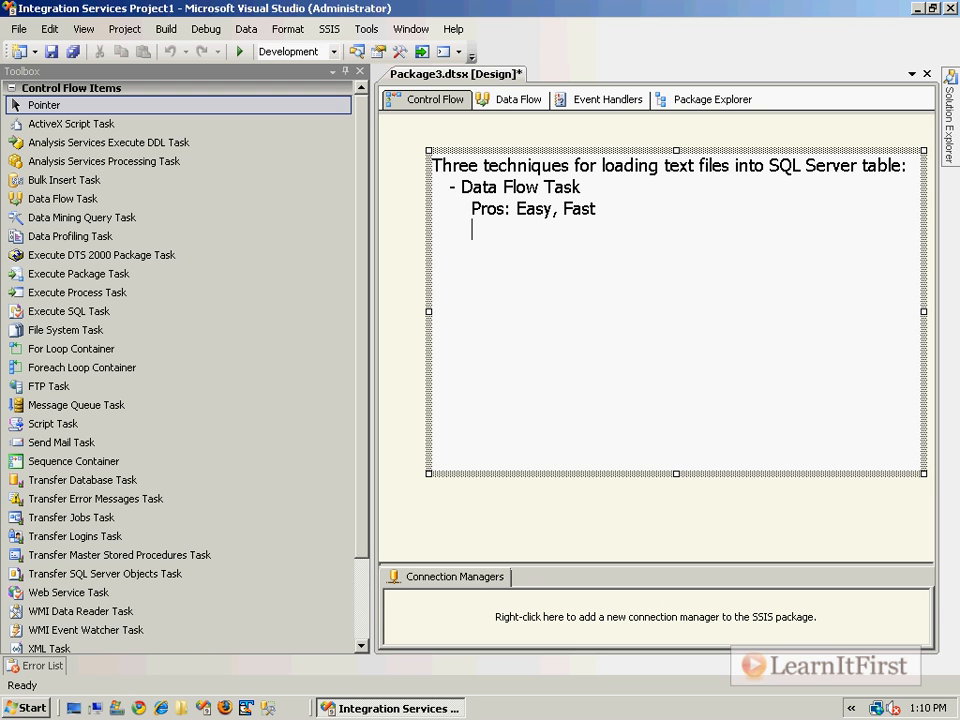
pyautogui.write('Cons:')
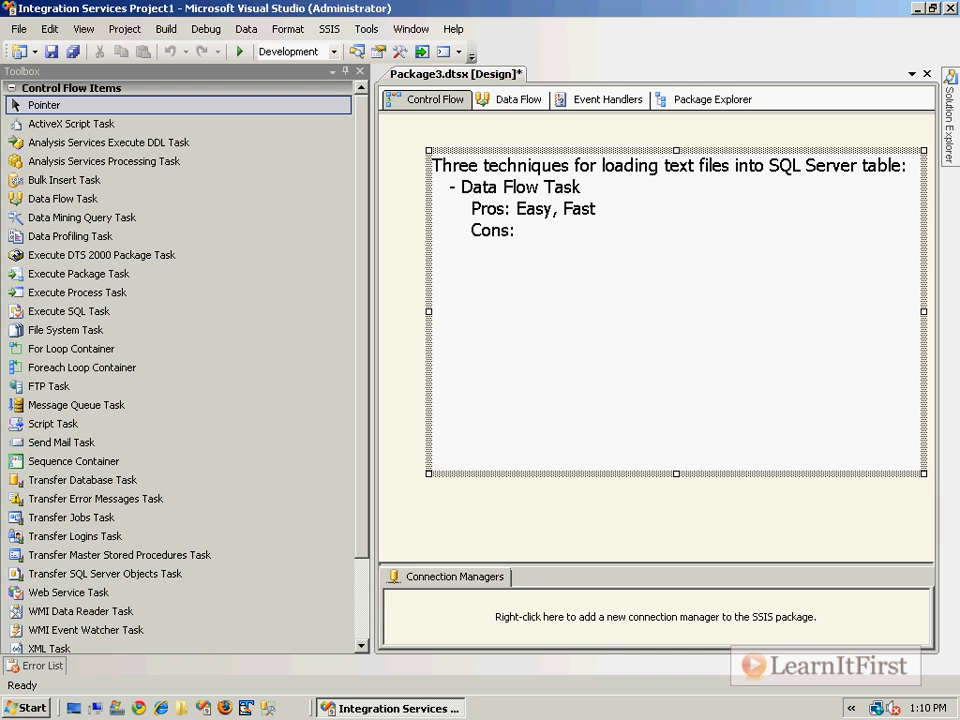
pyautogui.write('Not many')
pyautogui.write(', most')
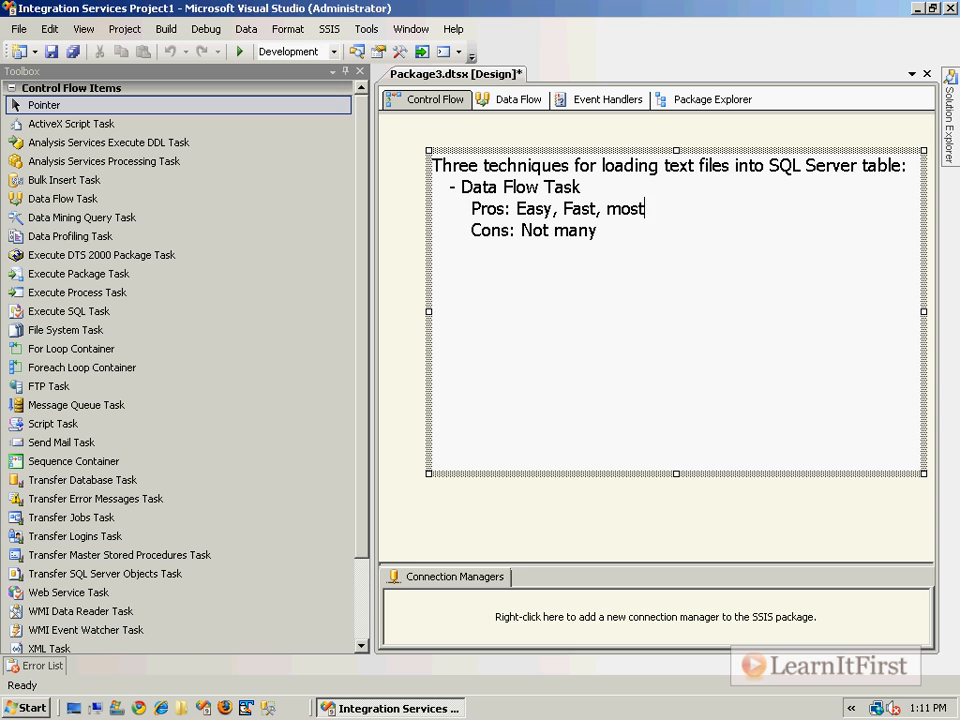
pyautogui.write('configurabl')
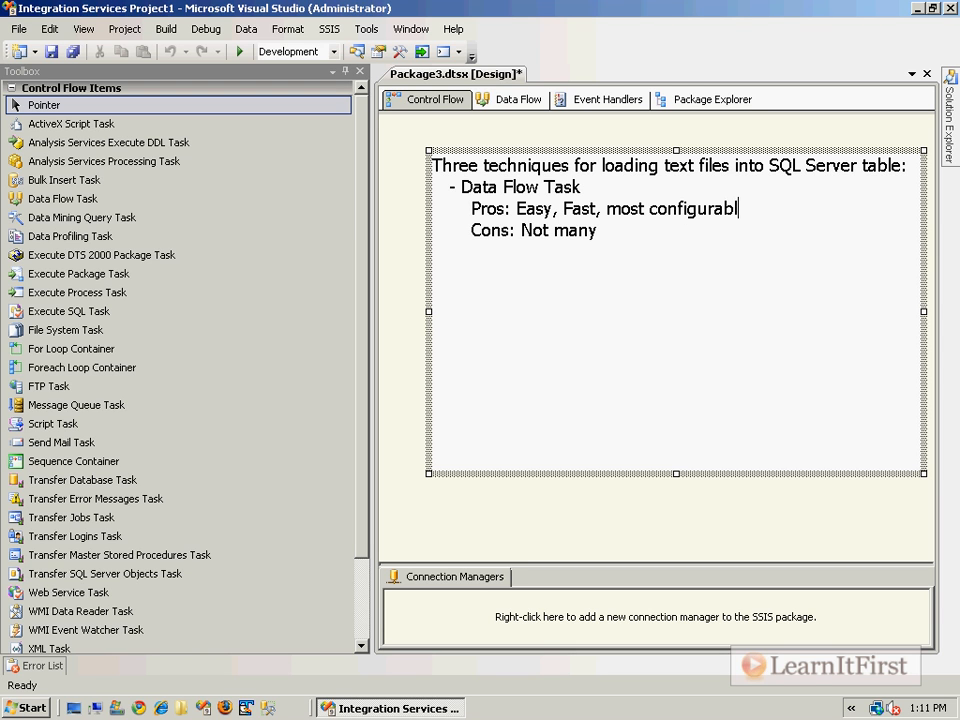
pyautogui.write('e')
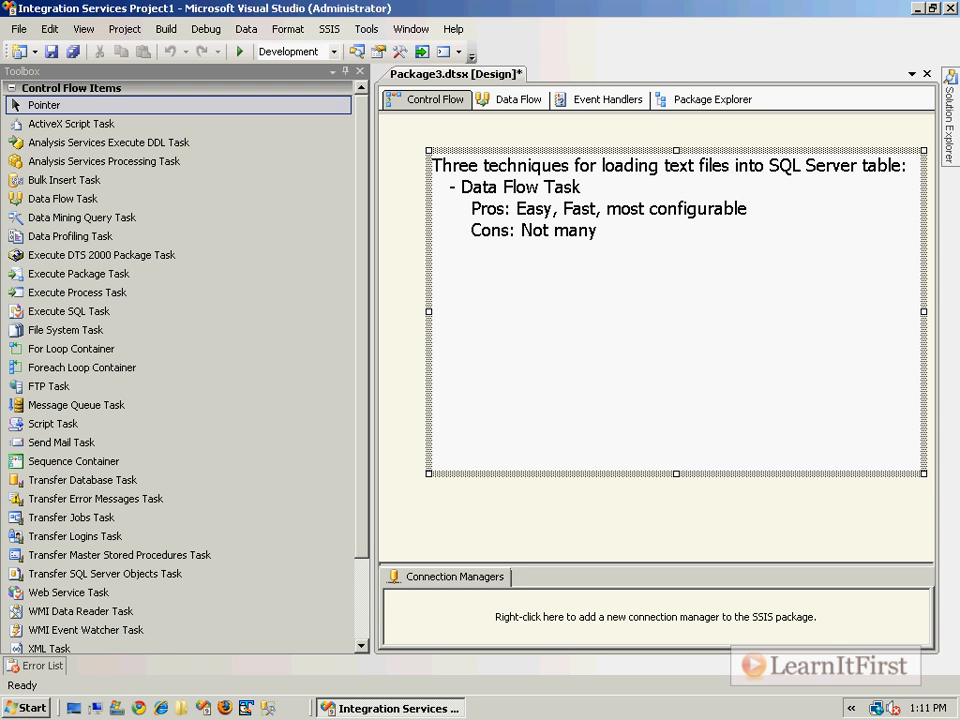
pyautogui.click(597, 230)
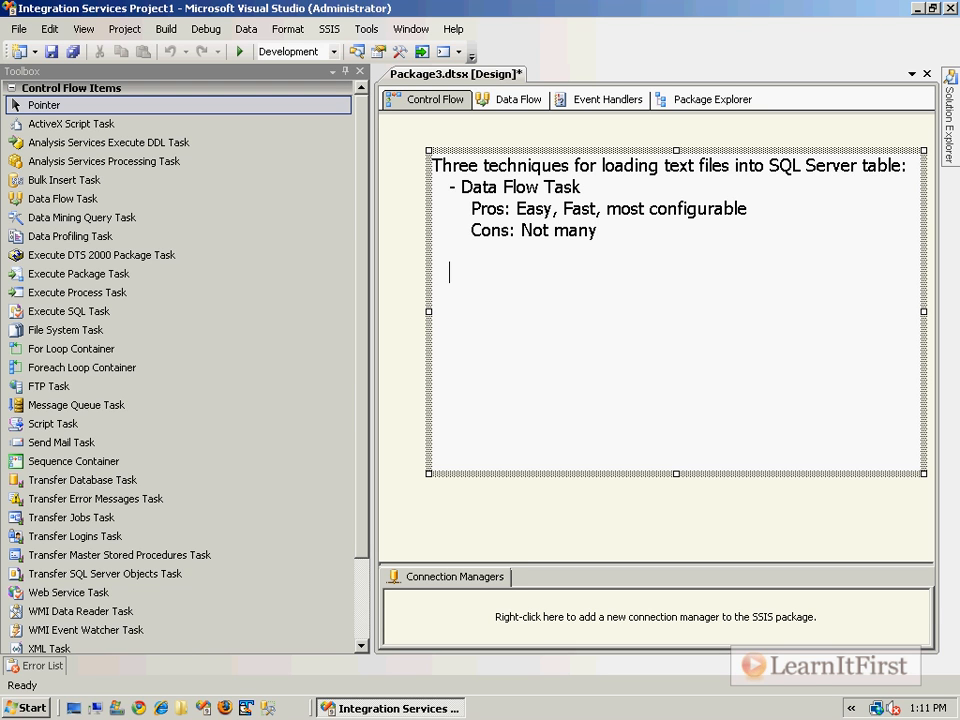
# Add '- Bulk Insert Task' with Pros: very fast, lightweight.
pyautogui.write('- Bulk Ins')
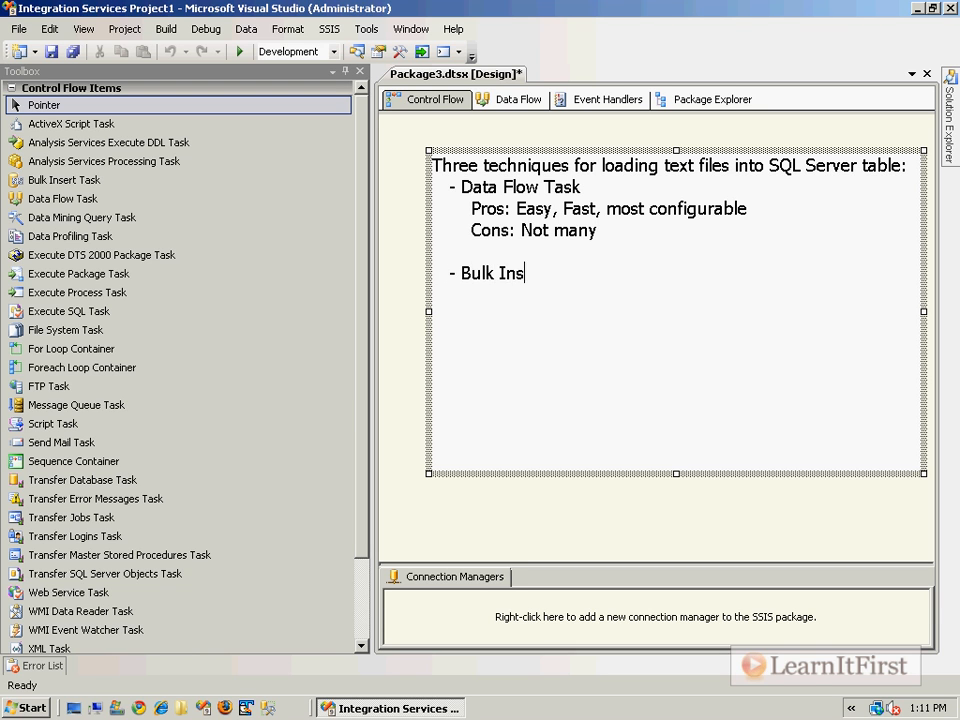
pyautogui.write('ert Task')
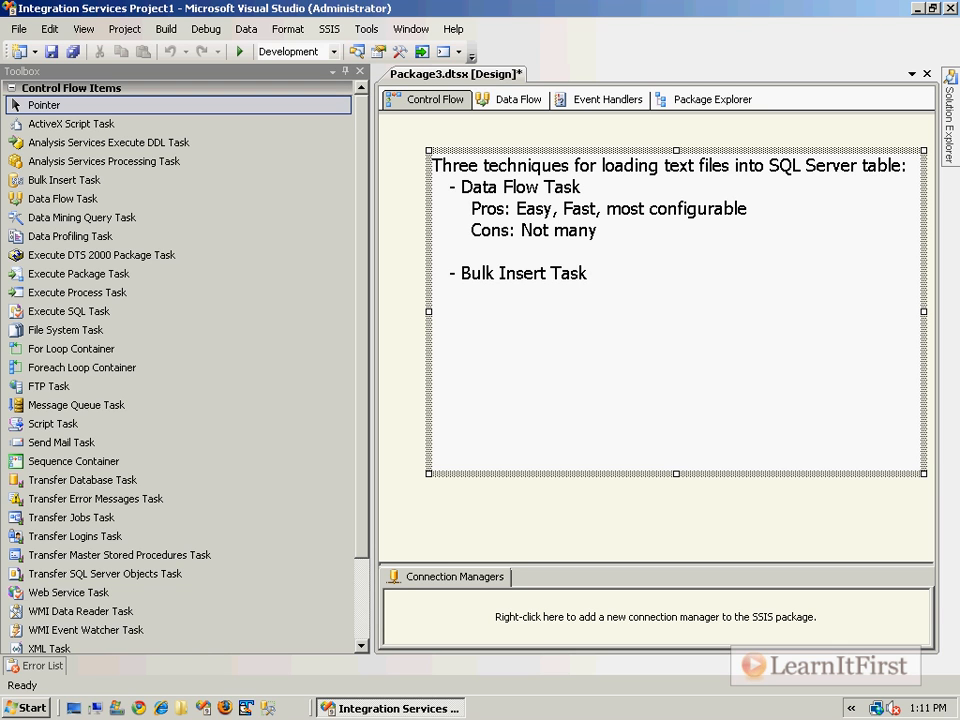
pyautogui.write('P')
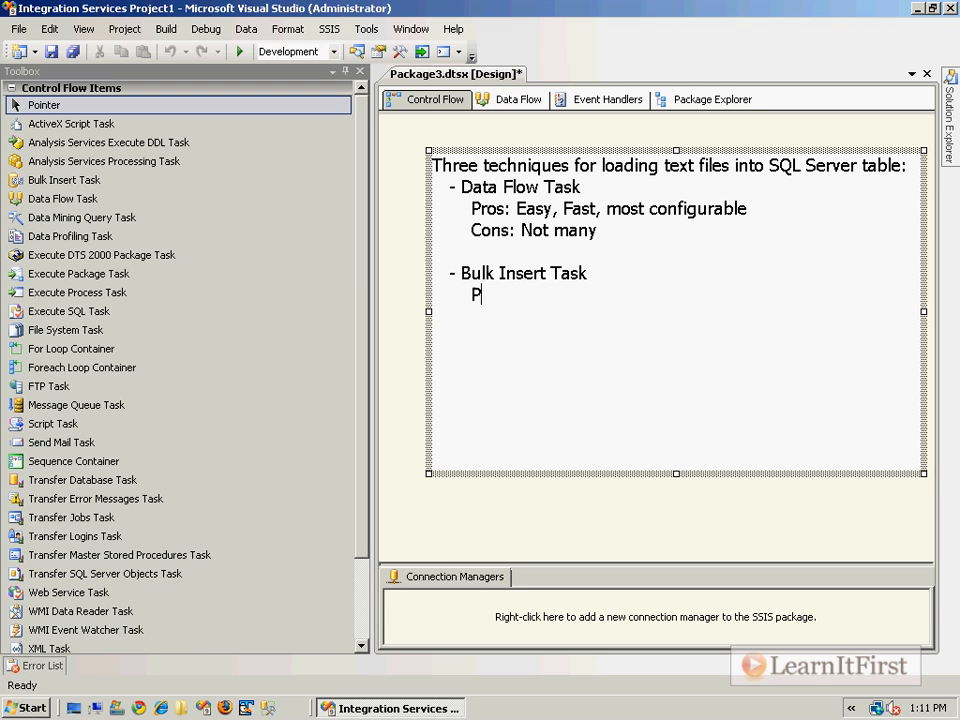
pyautogui.write('ros:')
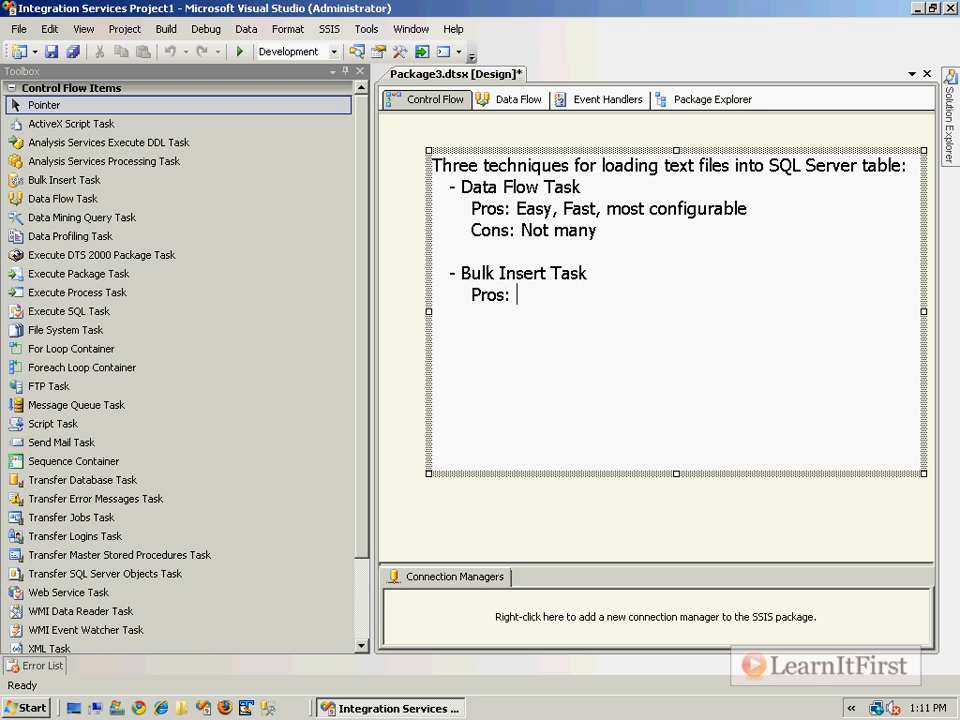
pyautogui.write('Very')
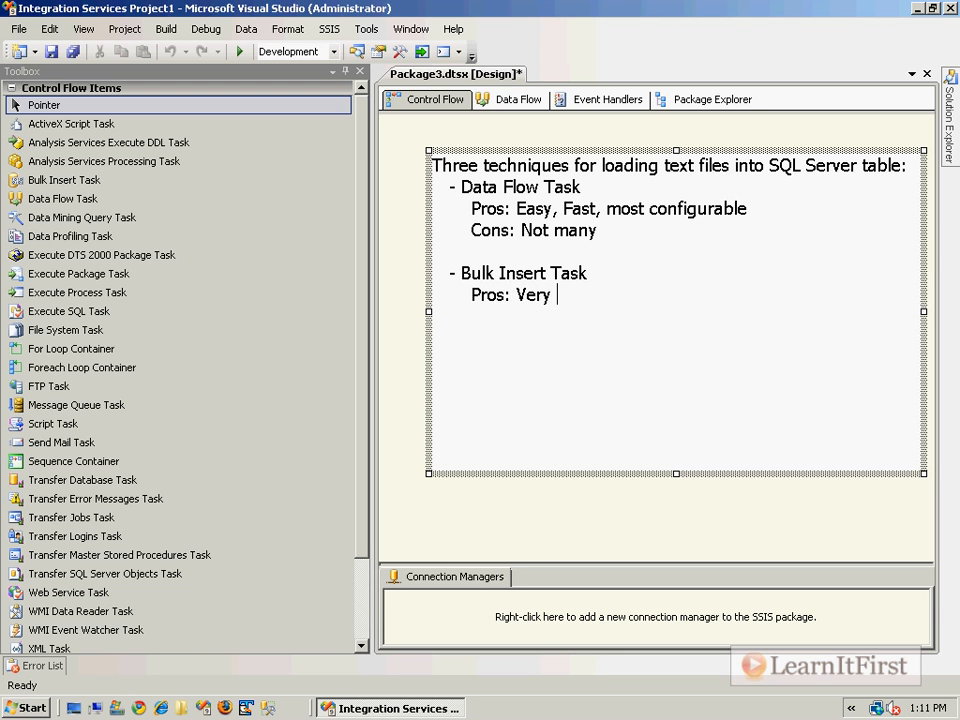
pyautogui.write('fast,')
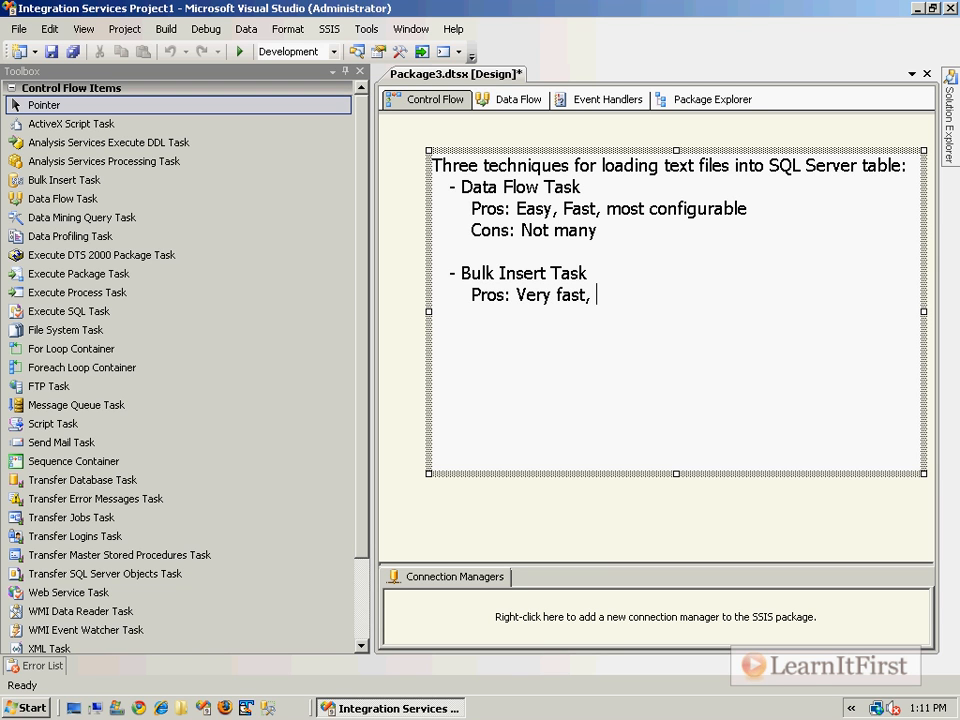
pyautogui.write('very fa')
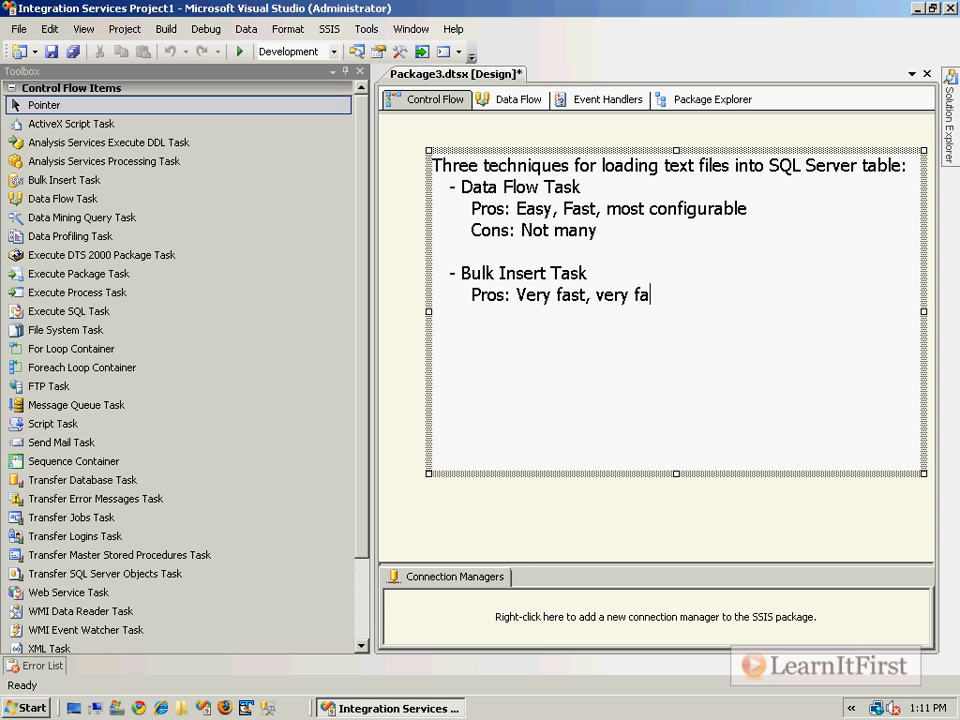
pyautogui.write(', lightweight')
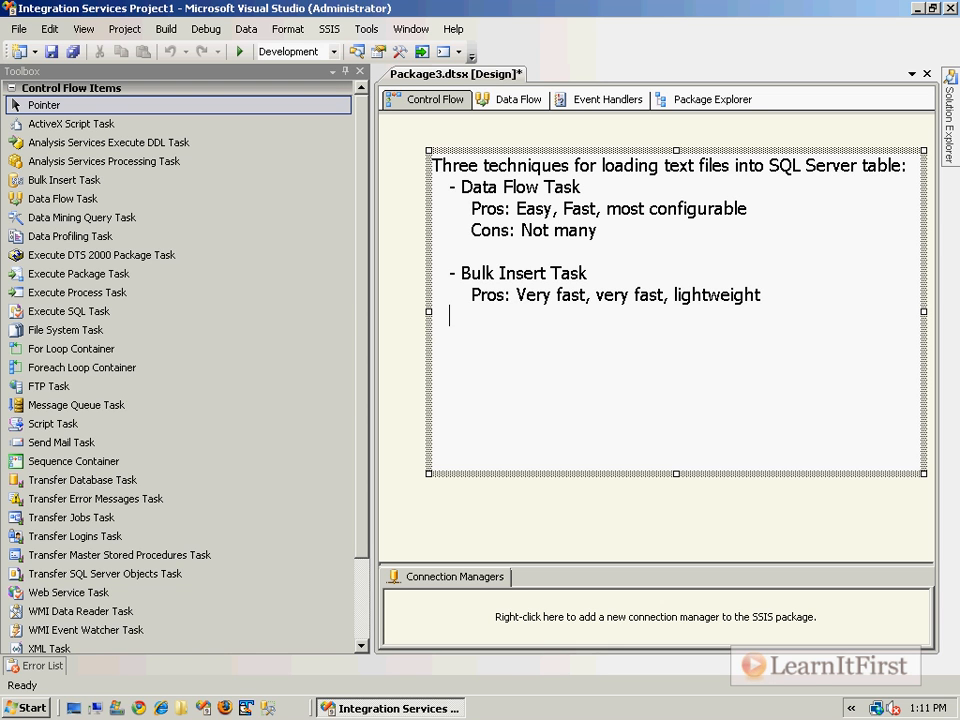
# Add Bulk Insert cons: PIA to configure and maintain, no transforms.
pyautogui.write('Cons:')
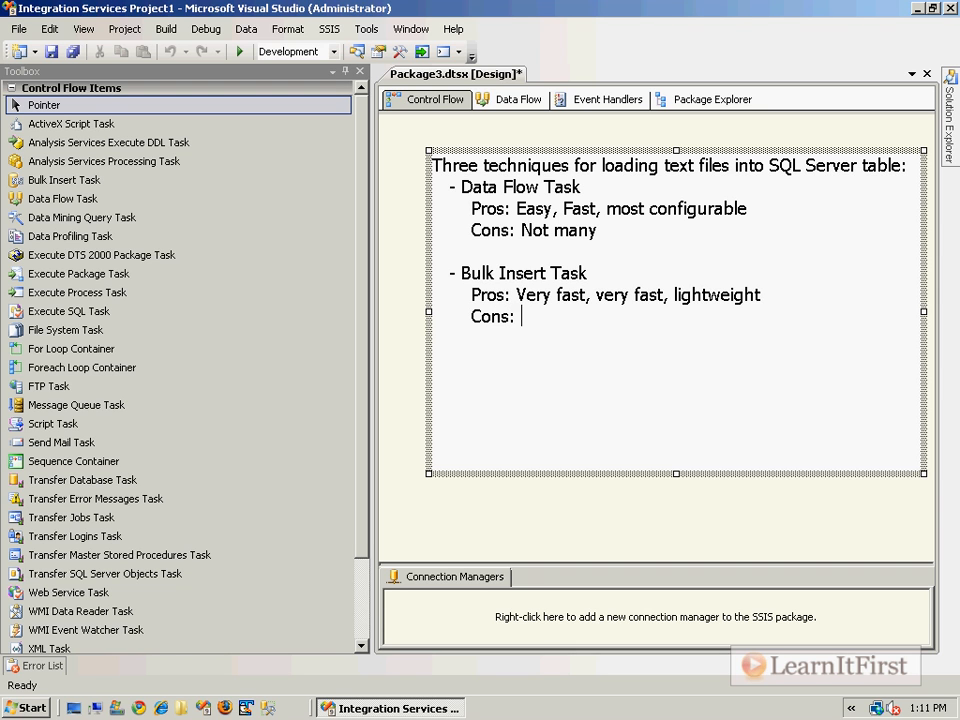
pyautogui.write('PIA to configure')
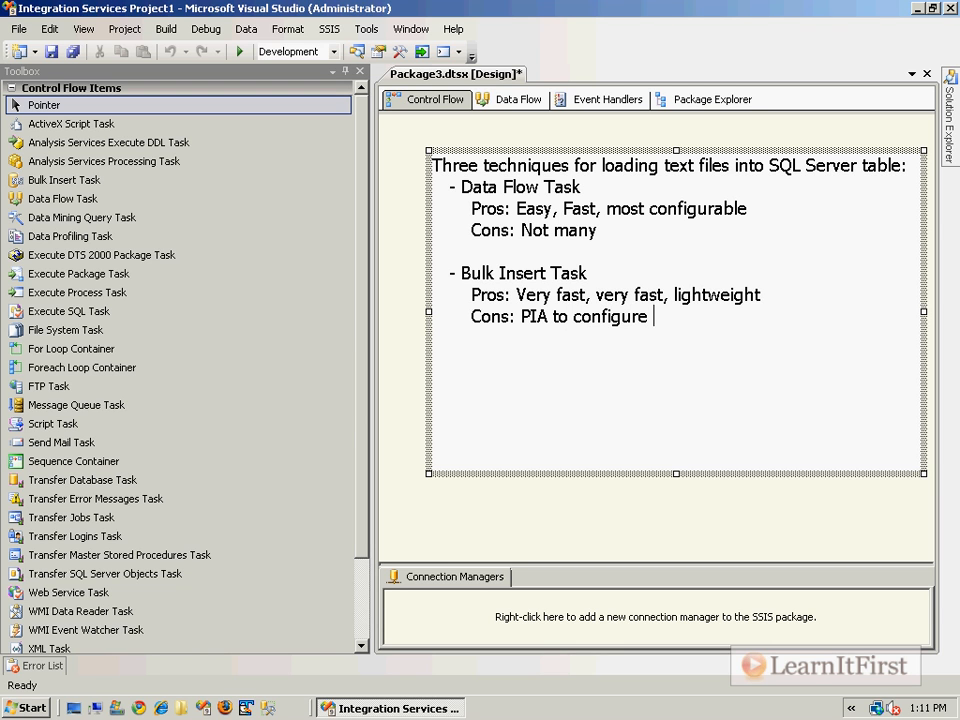
pyautogui.write('and maintain; no tra')
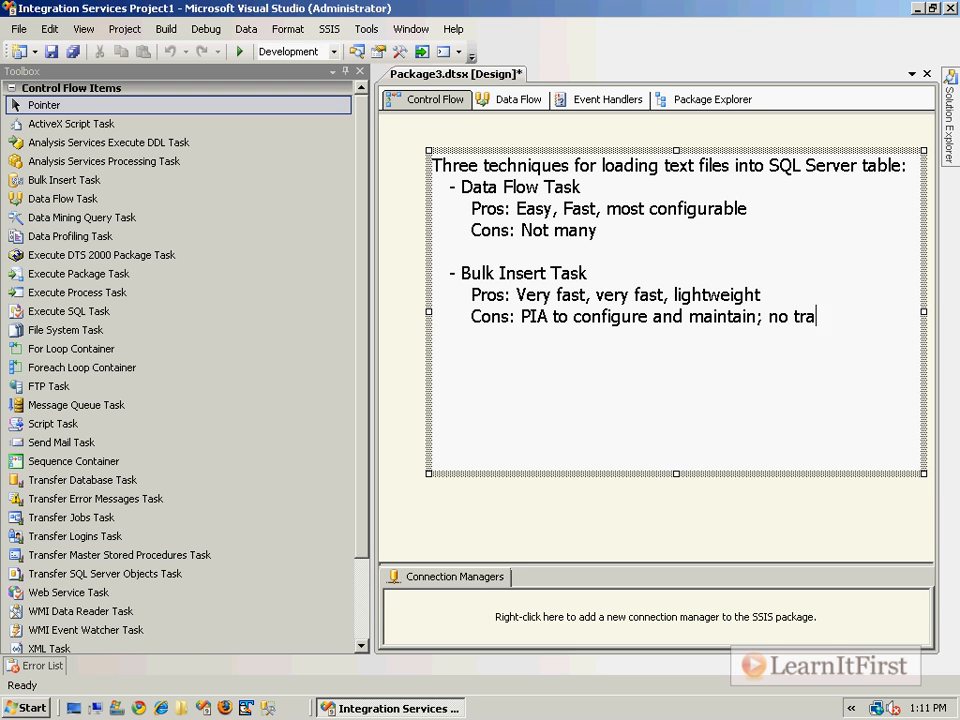
pyautogui.write('nsforms')
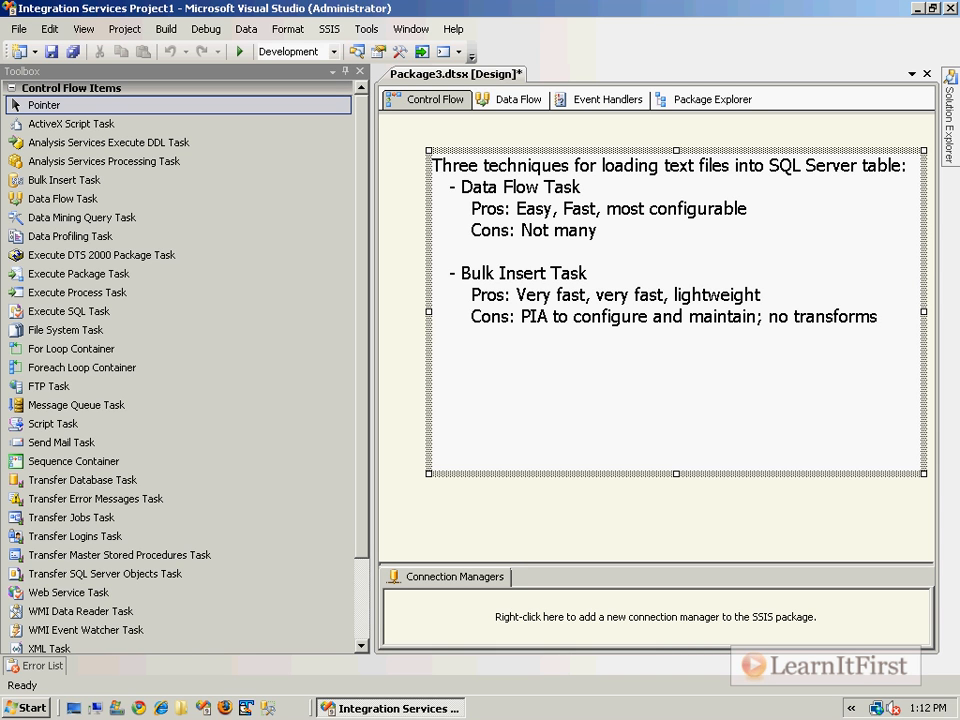
pyautogui.click(878, 316)
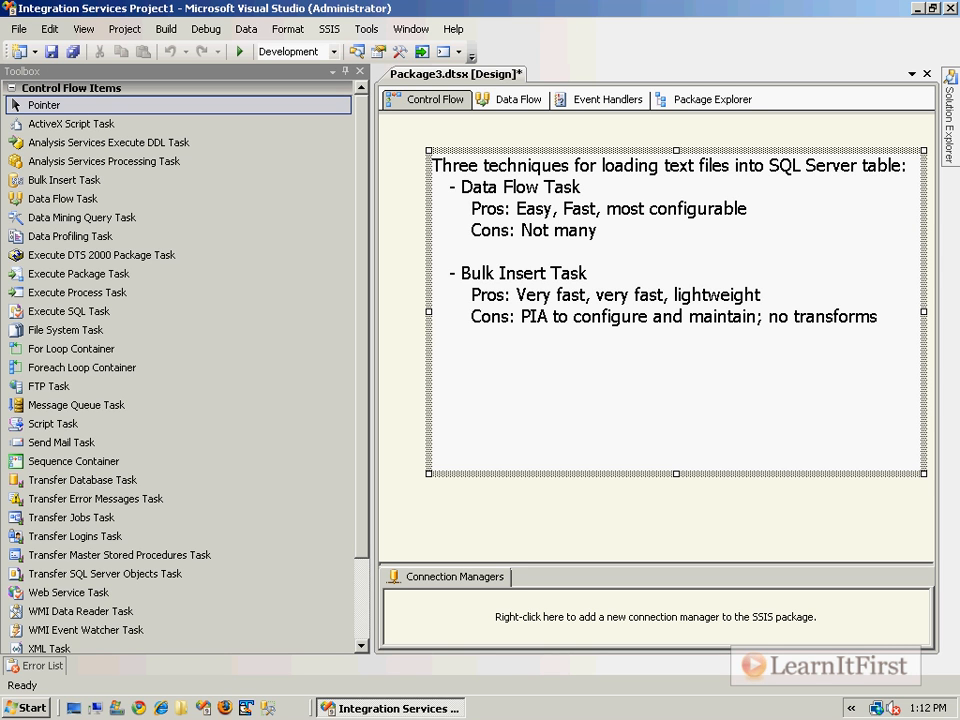
# Add '- Execute SQL Task' with Pros: fairly easy, very fast, SQL.
pyautogui.write('- E')
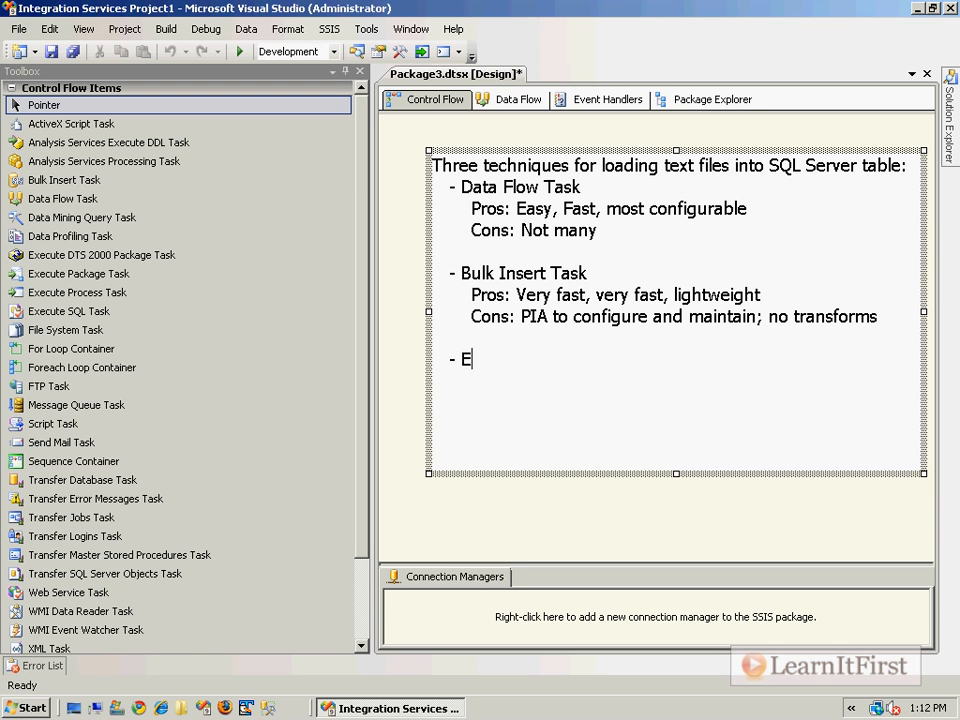
pyautogui.write('xecute SQL Tas')
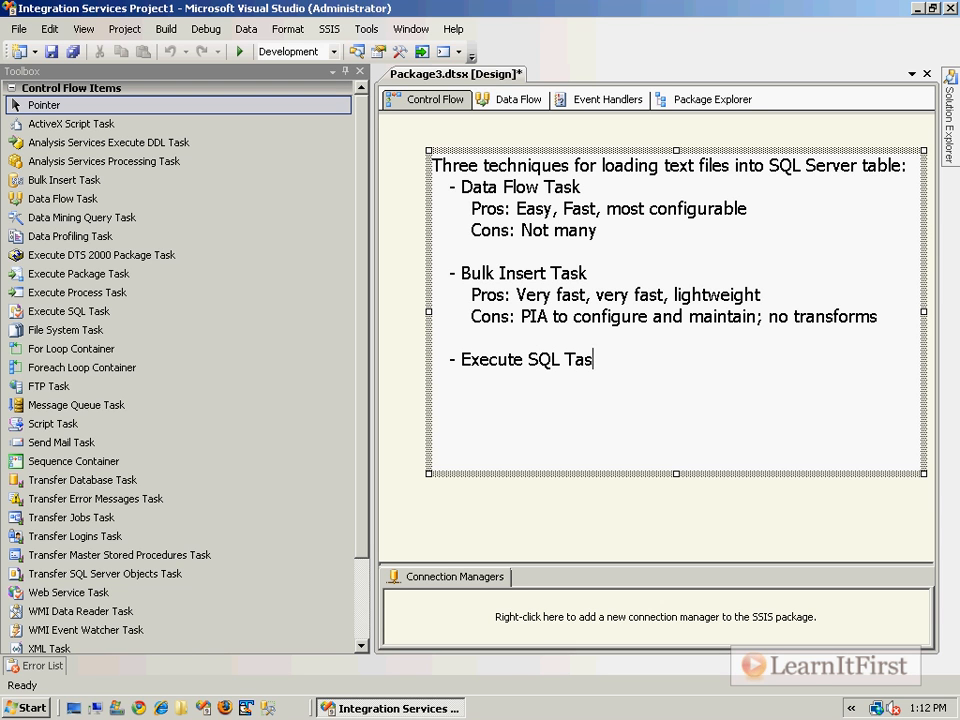
pyautogui.write('k')
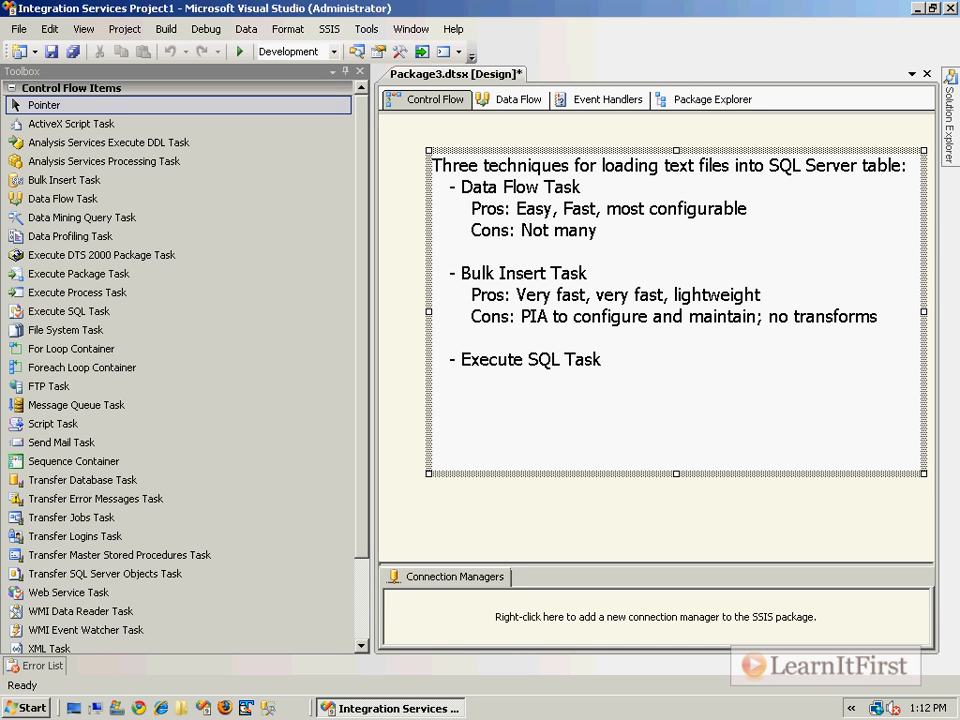
pyautogui.click(600, 359)
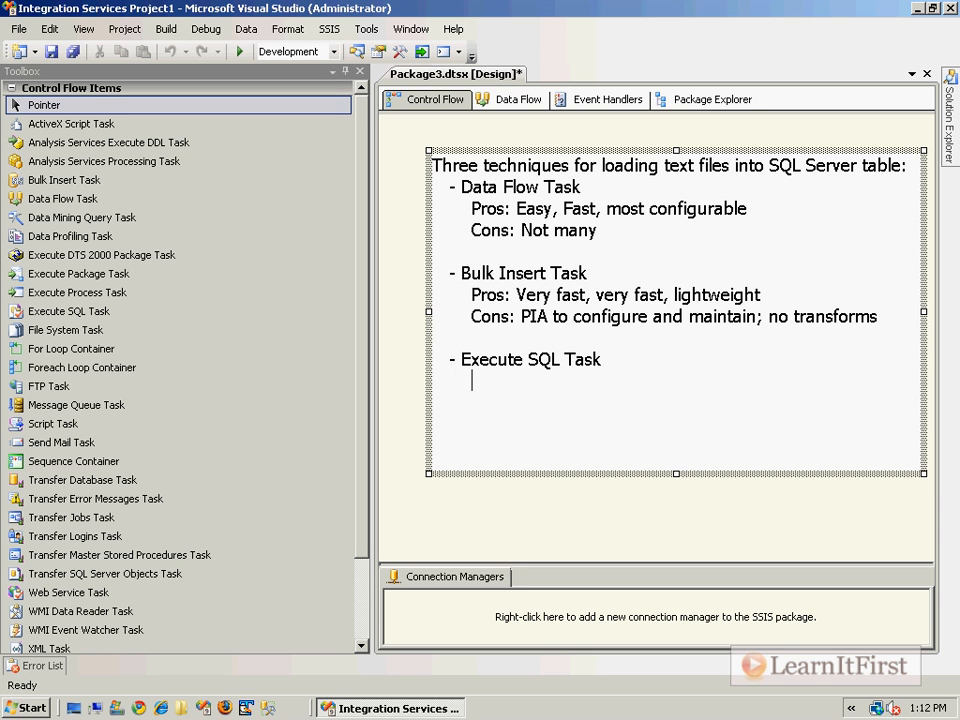
pyautogui.write('Pros:')
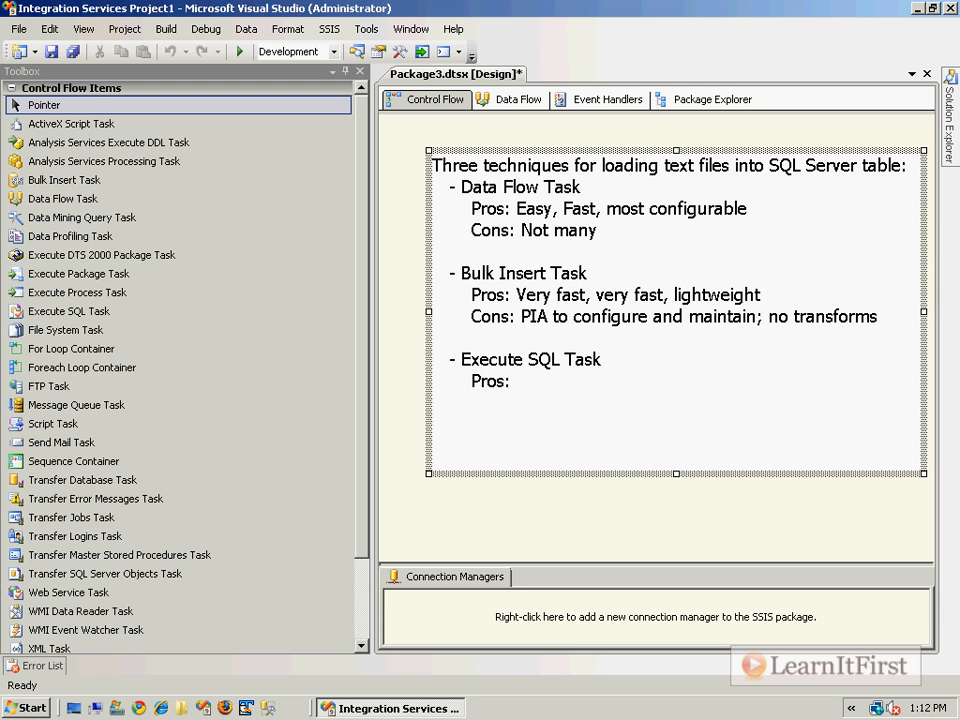
pyautogui.click(515, 381)
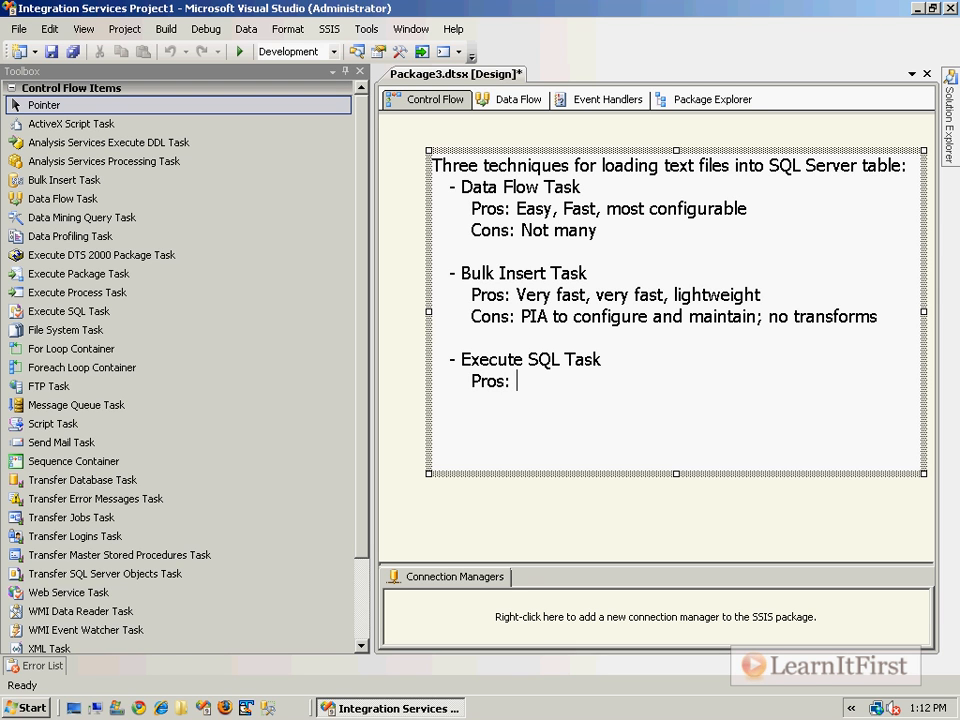
pyautogui.write('Fairly easy')
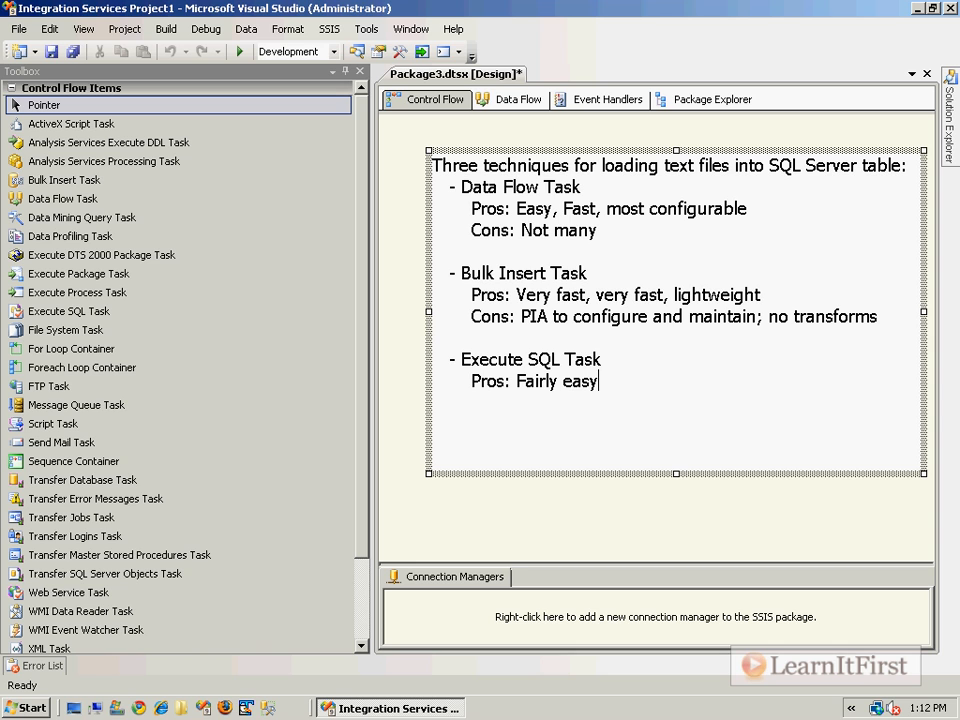
pyautogui.write(', very')
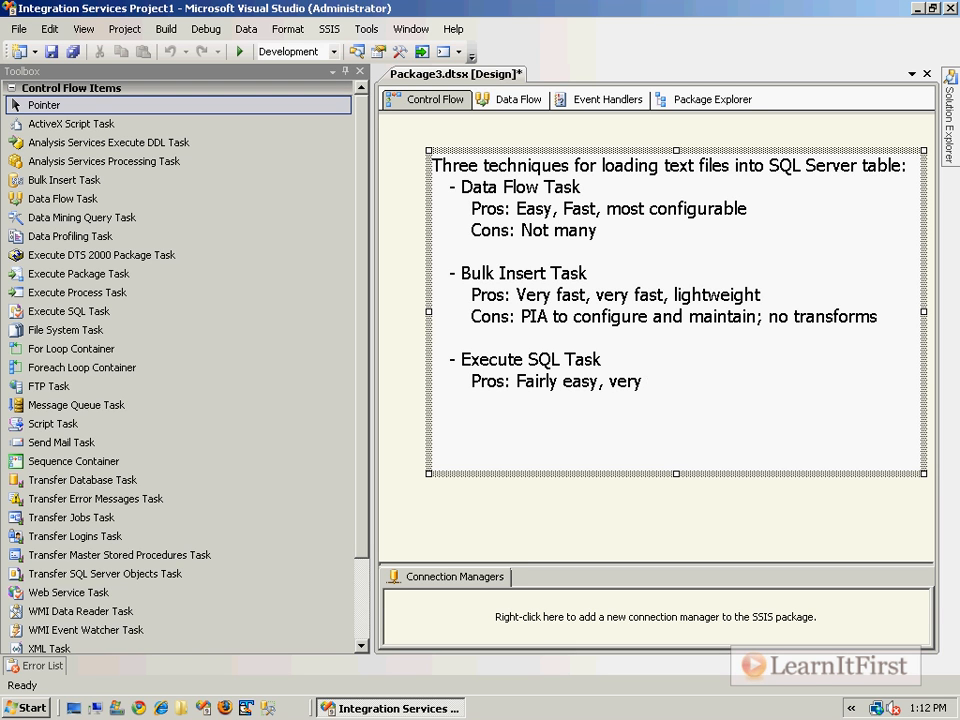
pyautogui.write('fast')
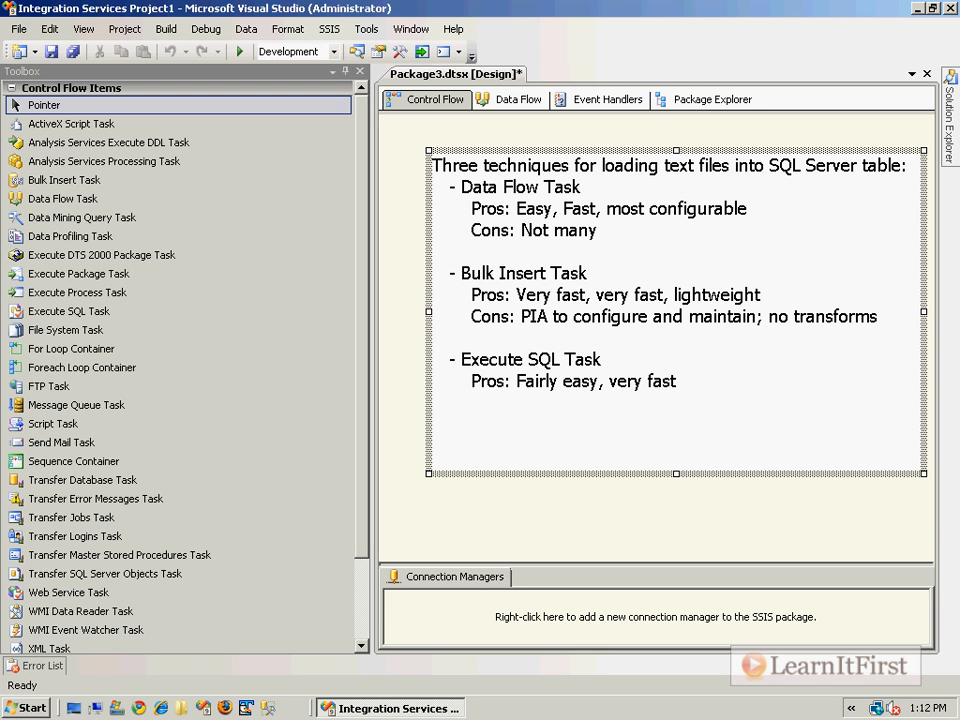
pyautogui.write(', it is SQL')
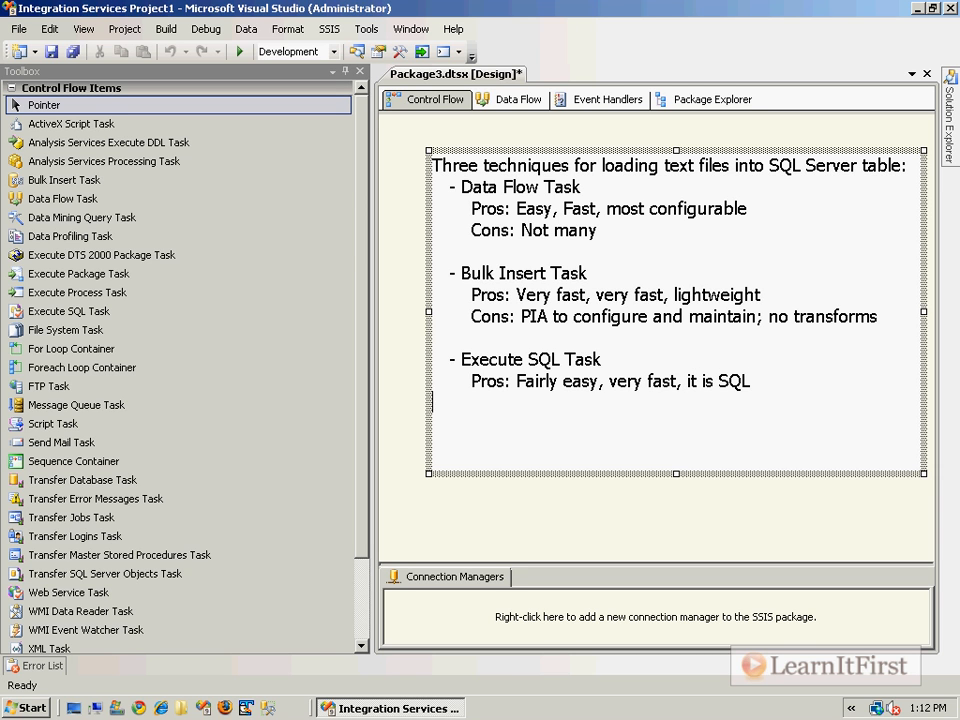
# Add Execute SQL cons: kind of a pain; no transforms.
pyautogui.write('Cons')
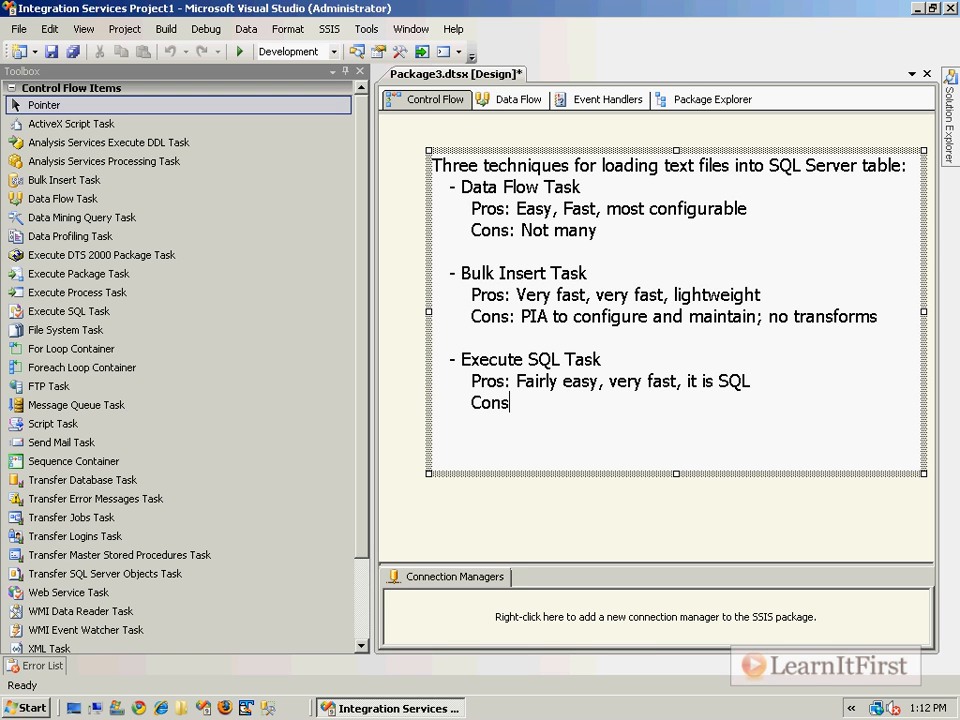
pyautogui.write(':')
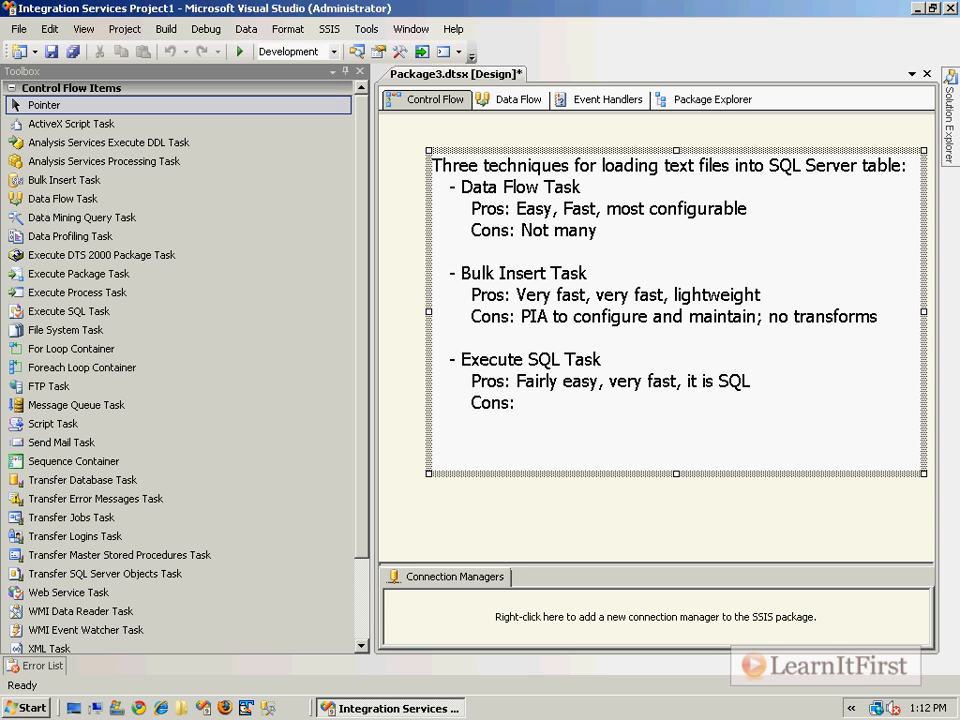
pyautogui.write('Kind of a p')
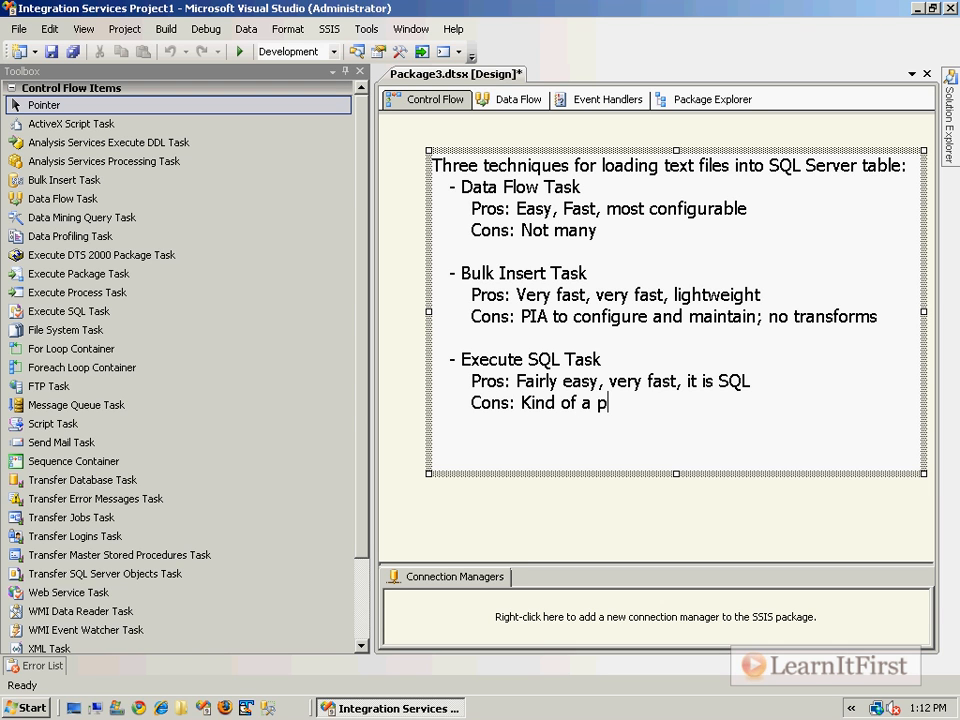
pyautogui.write('ain; no tr')
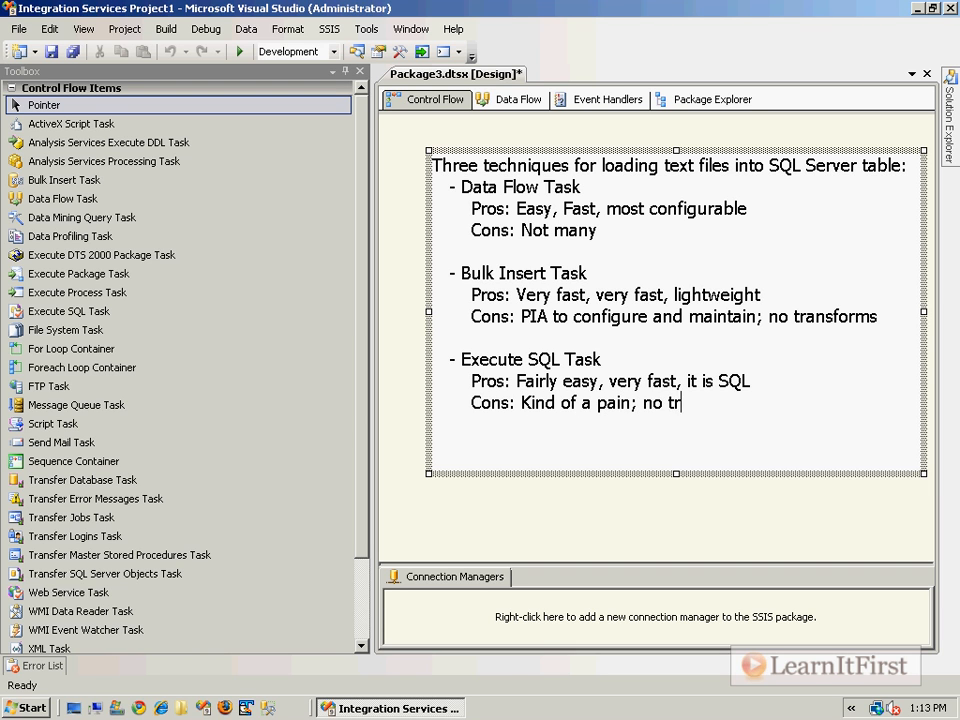
pyautogui.write('ansforms')
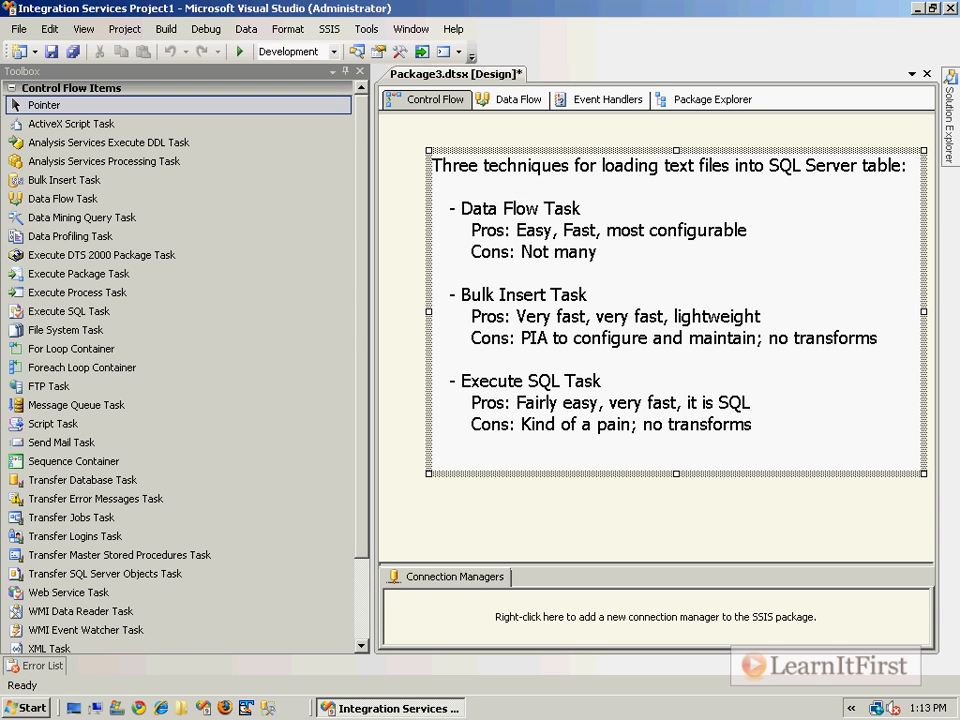
pyautogui.click(563, 535)
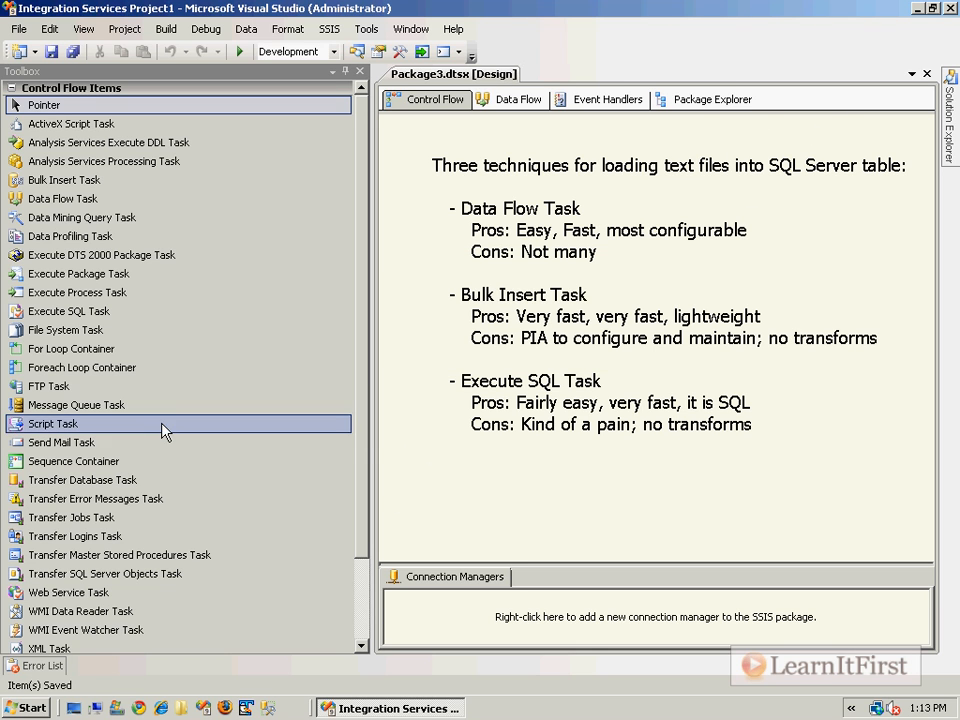
pyautogui.moveTo(143, 672)
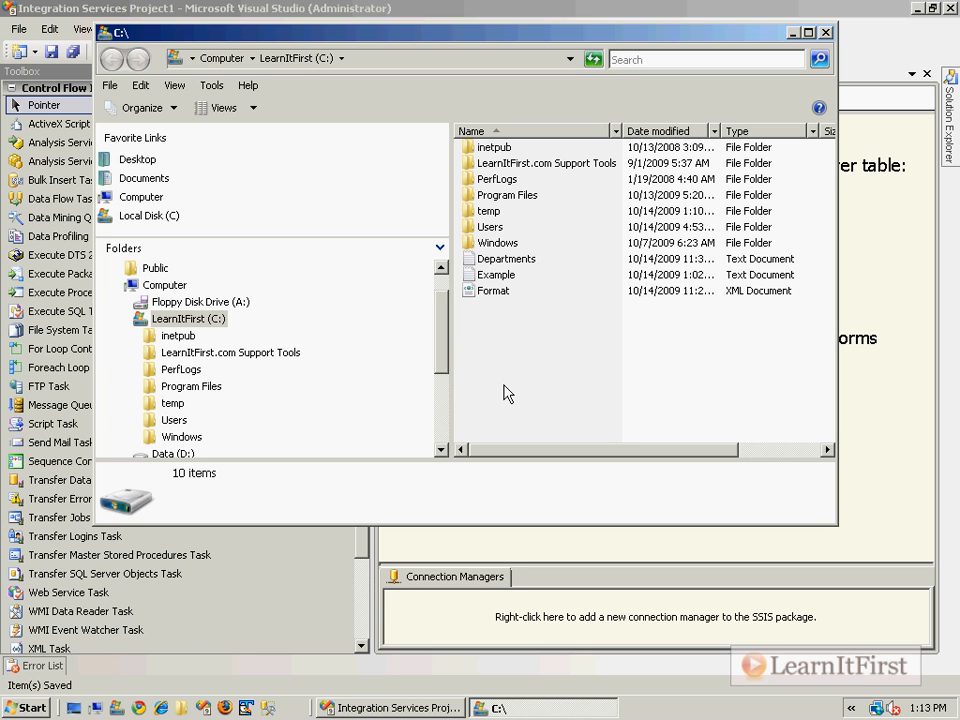
# Create a new text document in C:\, name it Data_02, and open it in Notepad.
pyautogui.rightClick(505, 395)
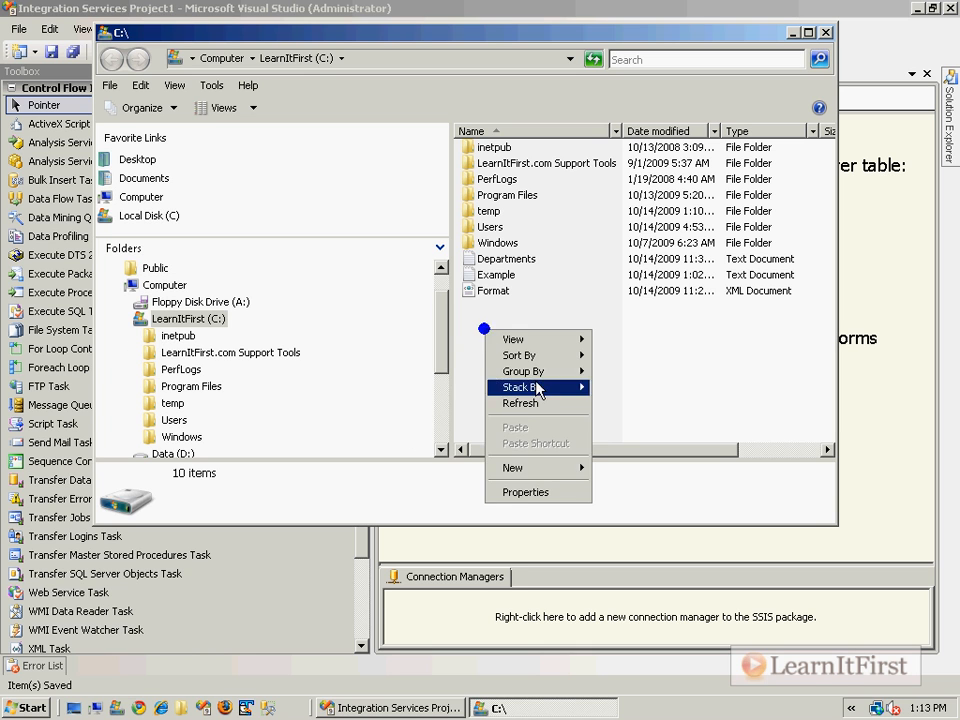
pyautogui.click(513, 467)
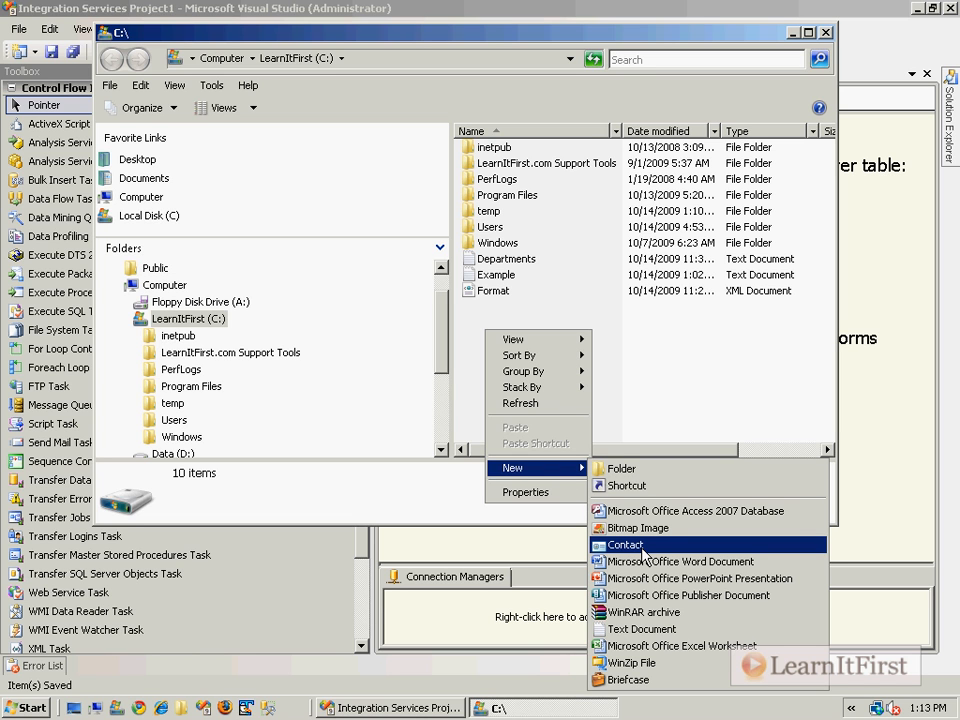
pyautogui.moveTo(700, 578)
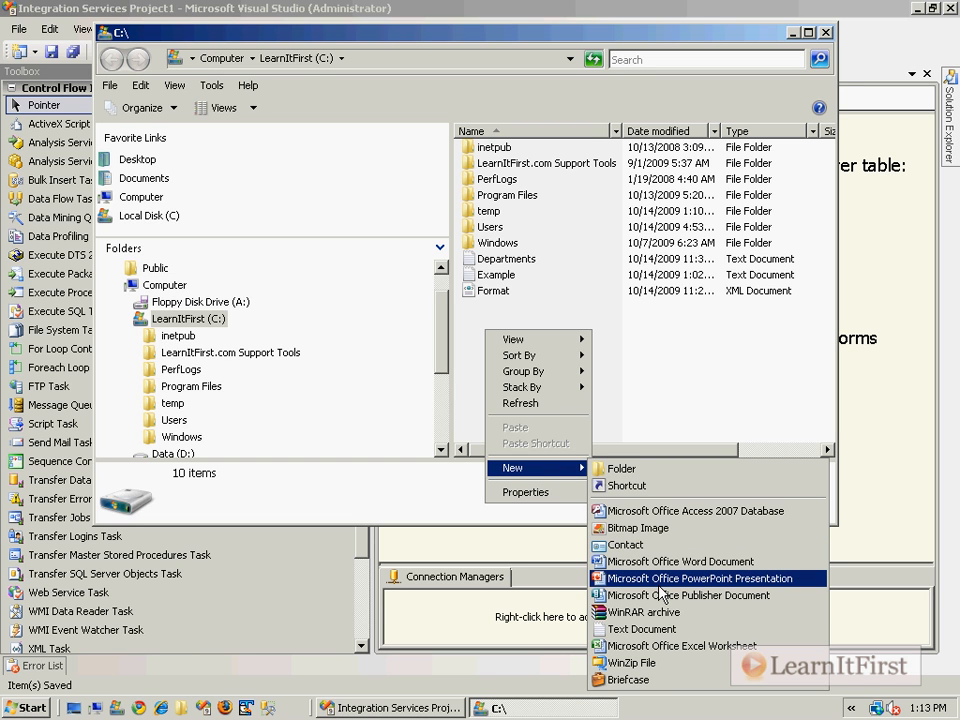
pyautogui.click(641, 629)
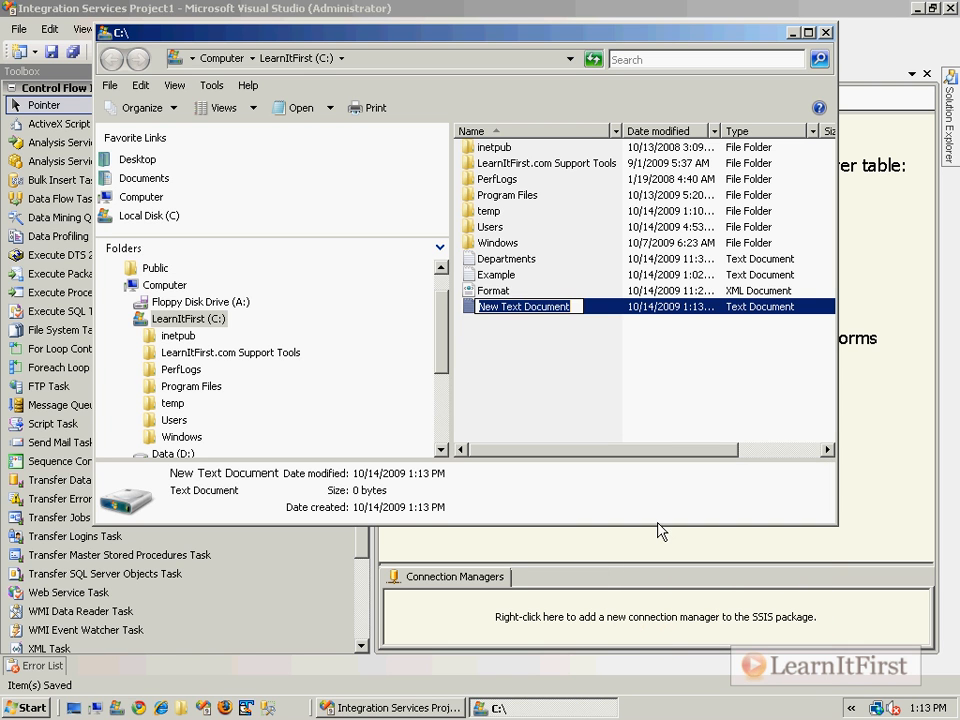
pyautogui.write('Data_03')
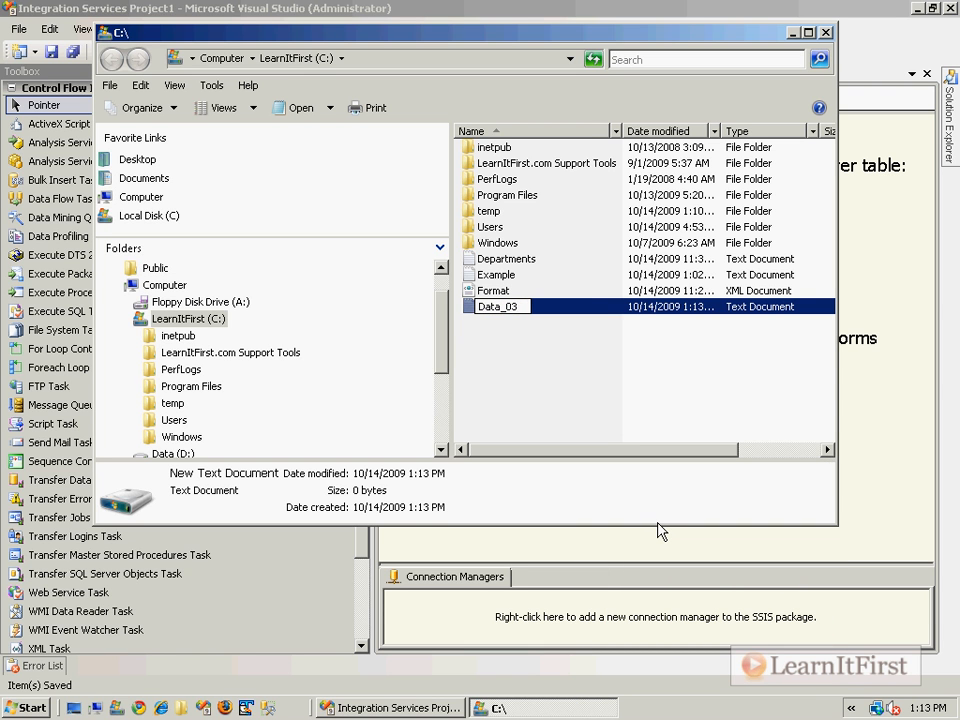
pyautogui.write('Data_02')
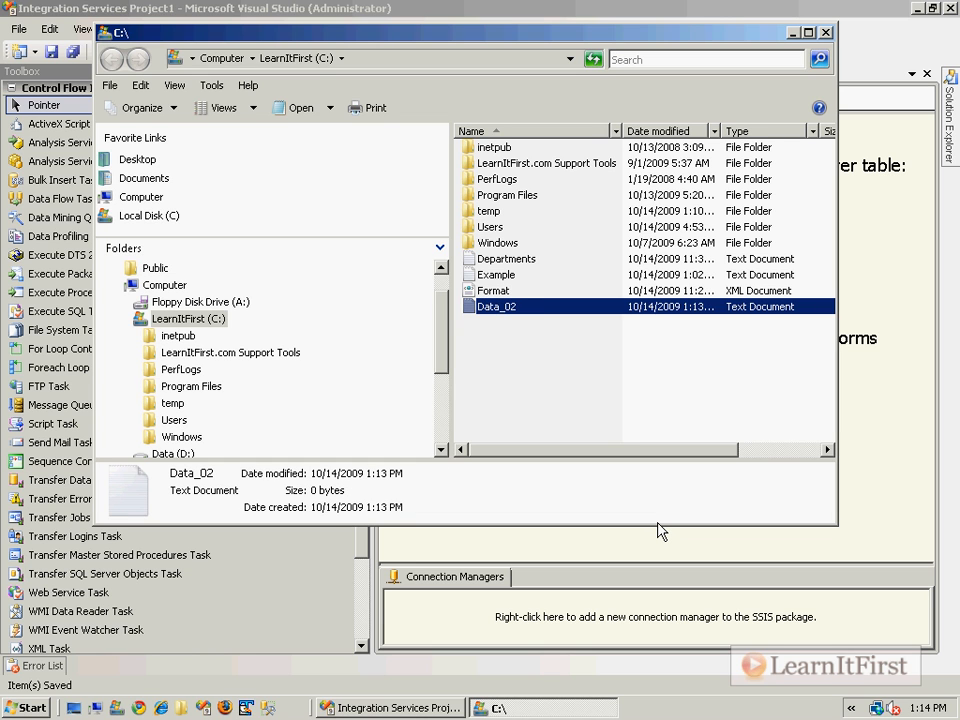
pyautogui.doubleClick(496, 306)
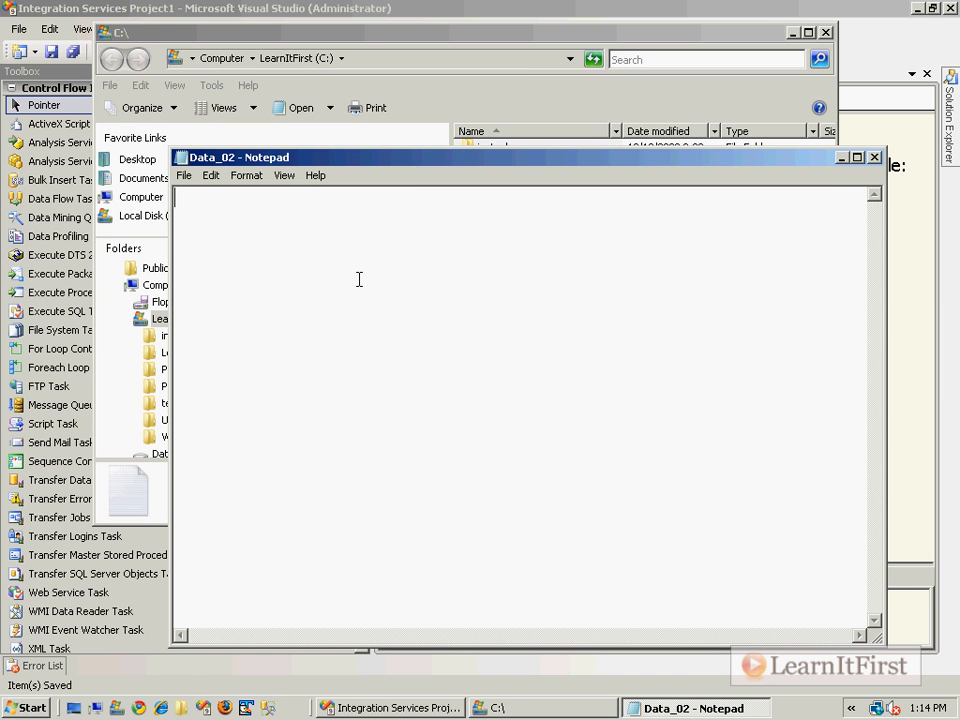
# Type the ProductId header and values 1 through 7 into Data_02.
pyautogui.write('Product')
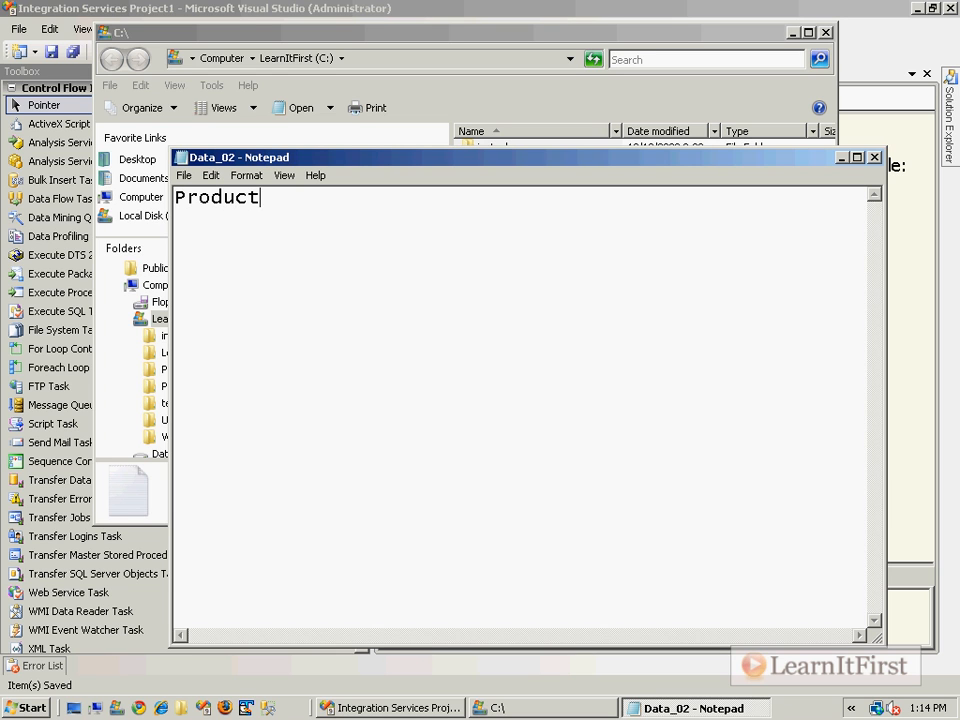
pyautogui.write('Id')
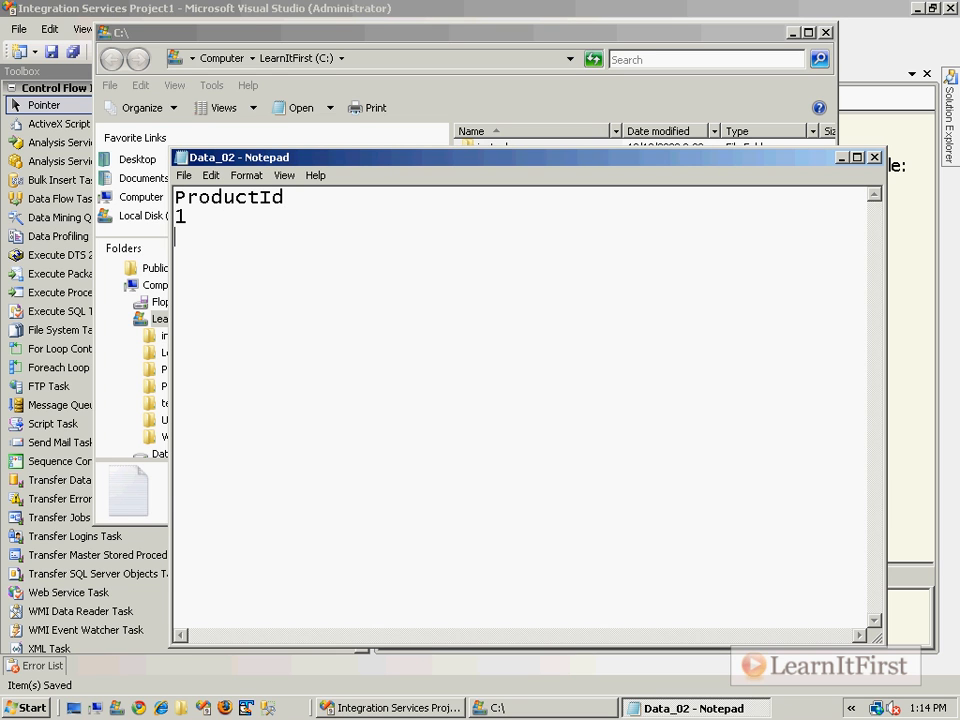
pyautogui.write('2')
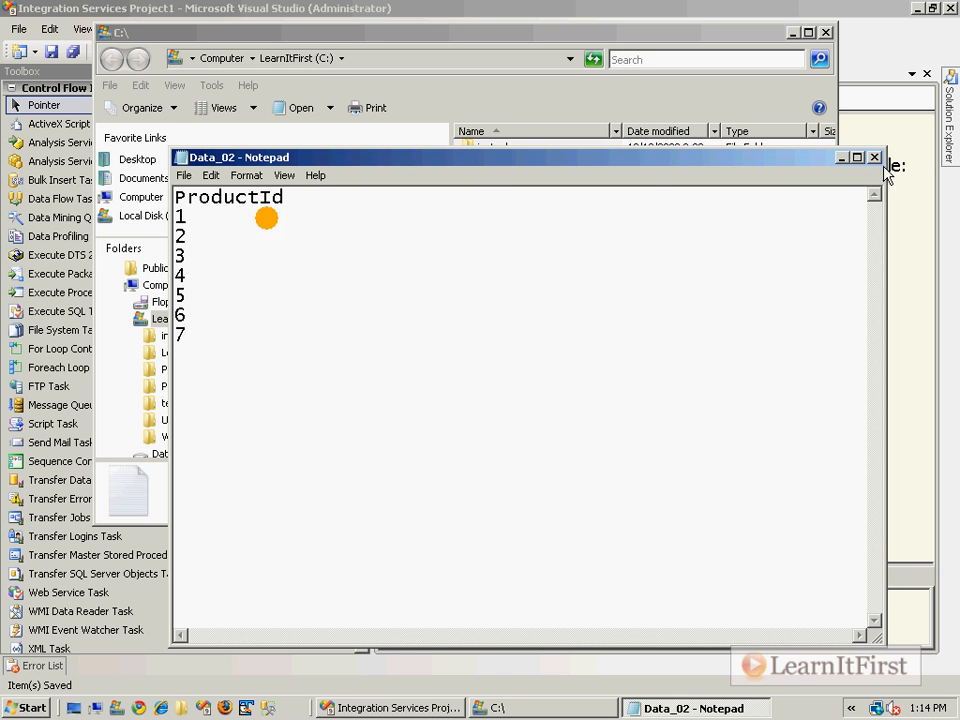
pyautogui.moveTo(580, 313)
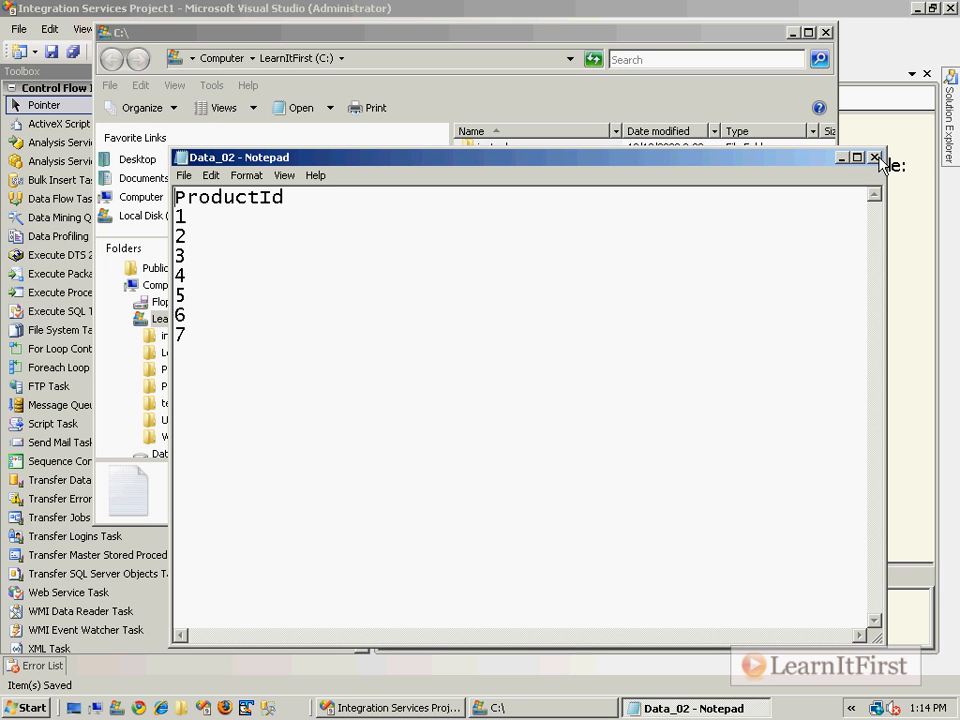
# Close Notepad and set the annotation font to 12-point Tahoma.
pyautogui.click(875, 157)
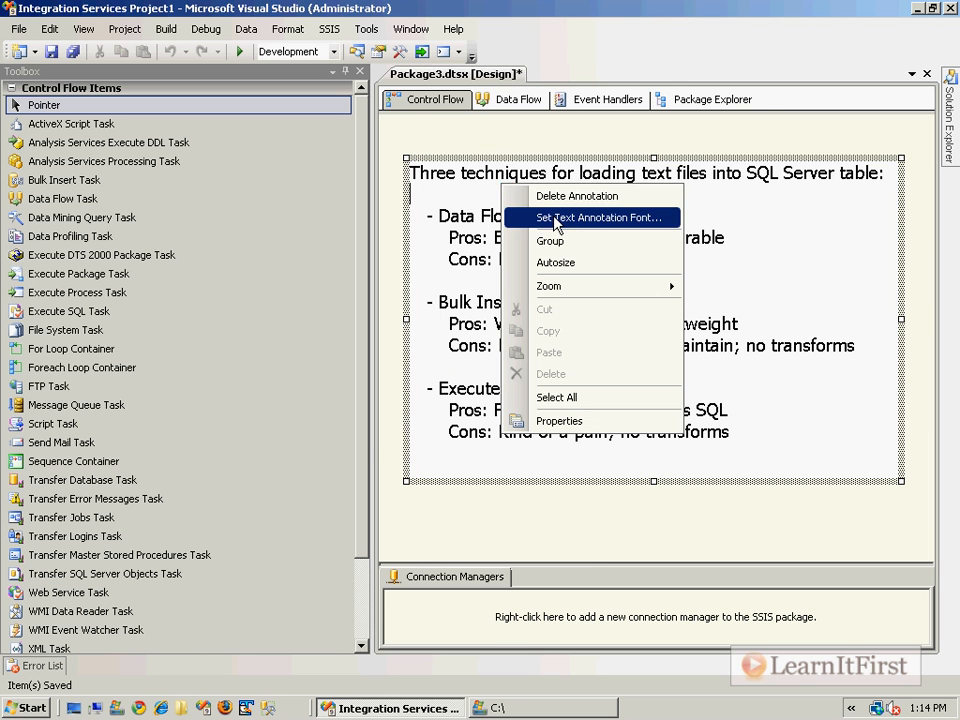
pyautogui.click(598, 217)
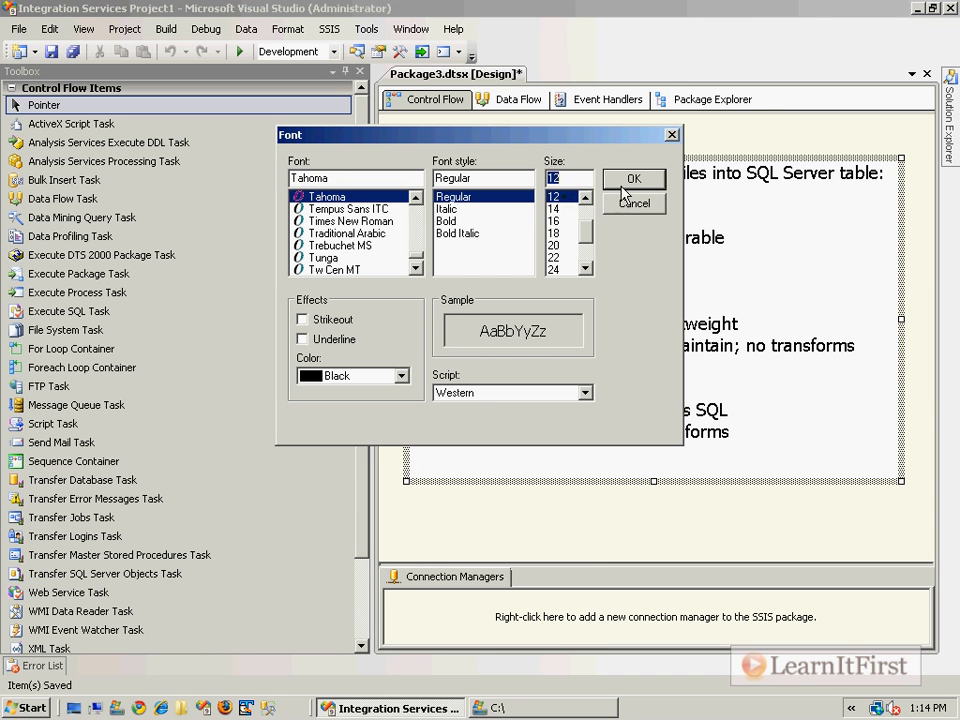
pyautogui.click(634, 179)
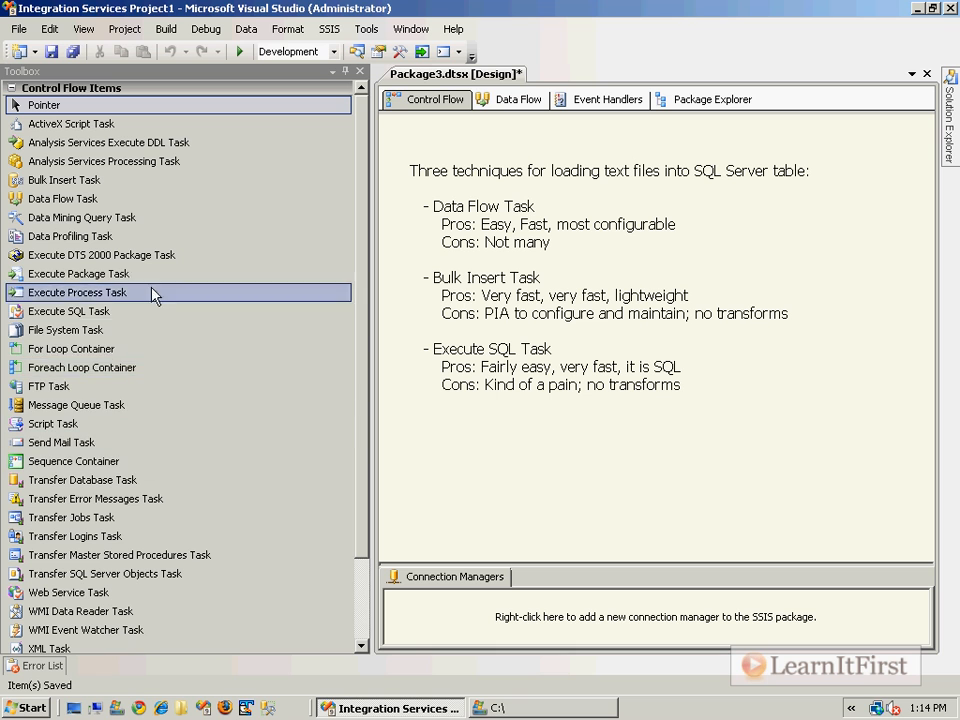
pyautogui.moveTo(68, 311)
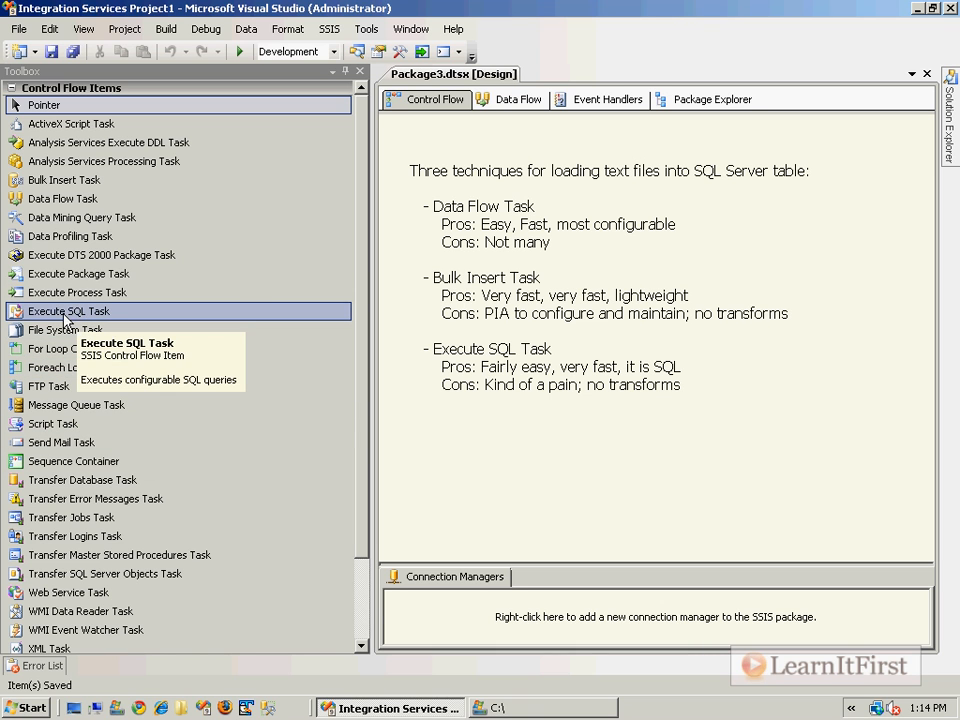
# Drop an Execute SQL Task under the notes and name it 'Create or Replace Table'.
pyautogui.moveTo(67, 311); pyautogui.dragTo(519, 450)
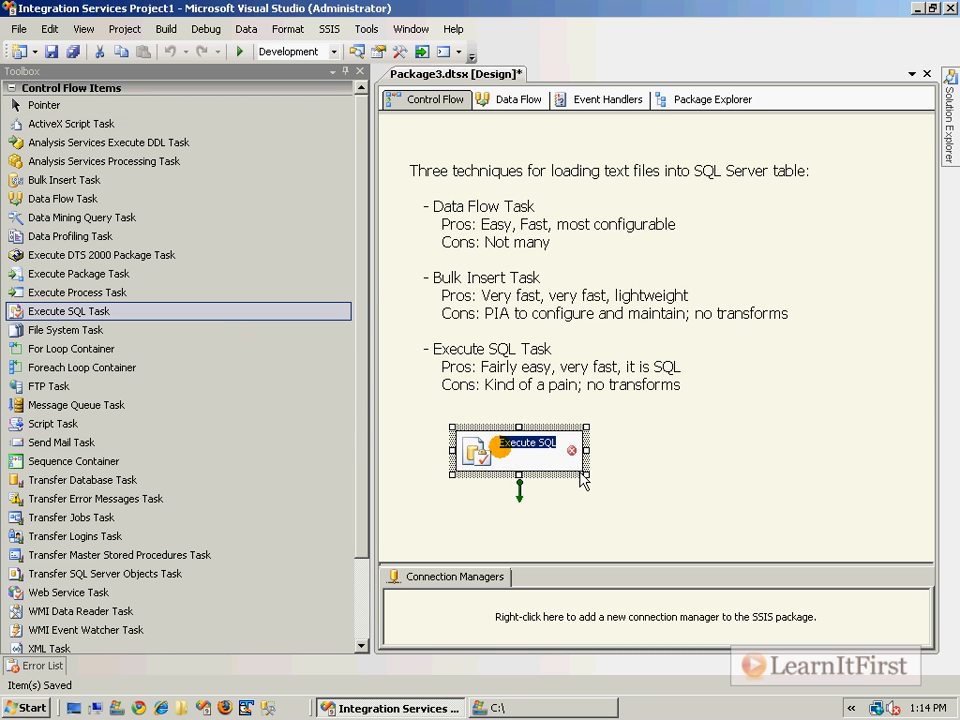
pyautogui.write('Cre')
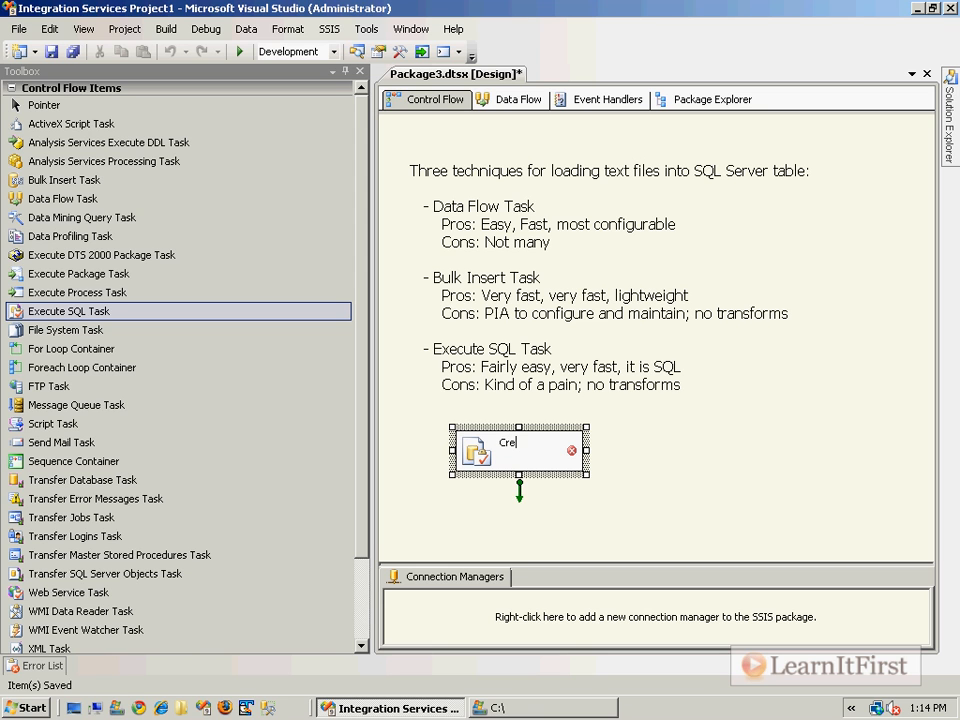
pyautogui.write('Replace Table')
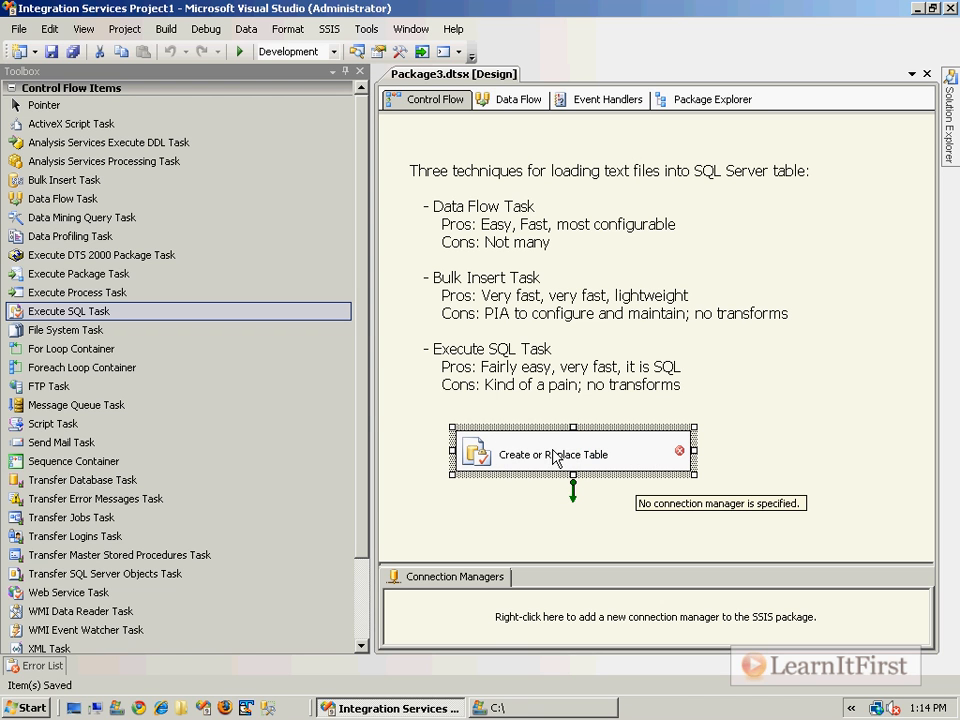
# Give the task a new connection to database LearnItFirst.com on server localhost.
pyautogui.doubleClick(553, 454)
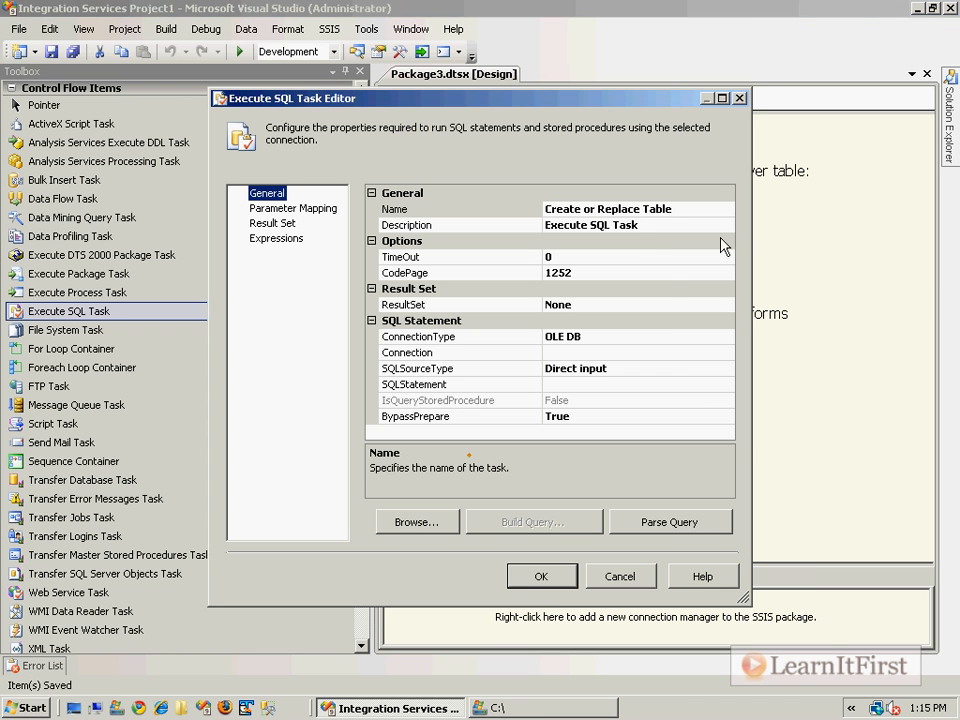
pyautogui.click(460, 352)
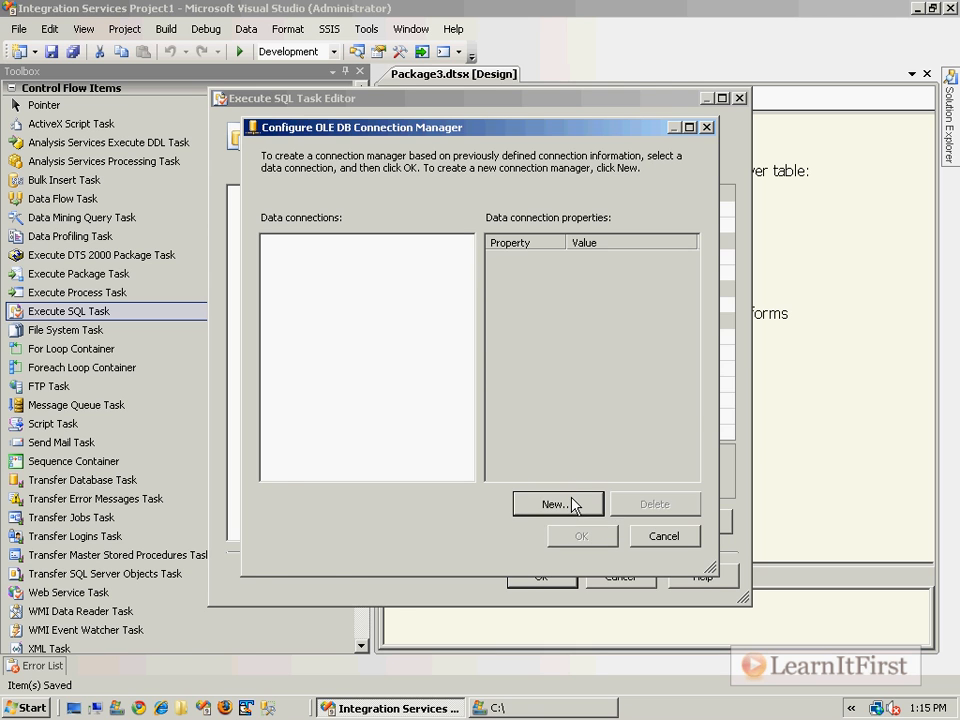
pyautogui.click(557, 504)
pyautogui.write('localhost')
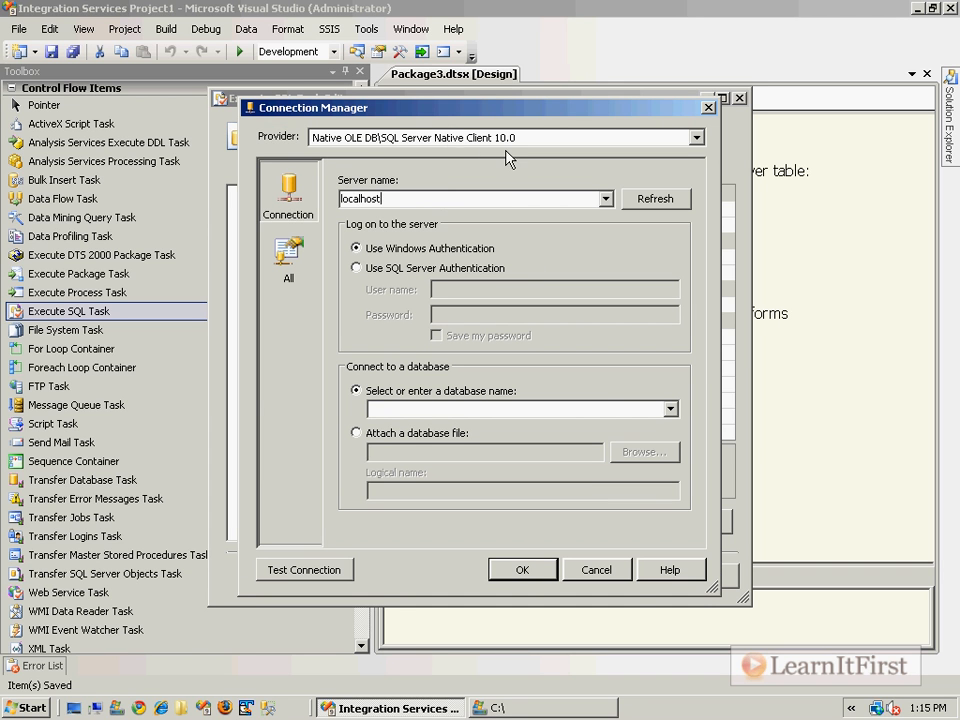
pyautogui.write('LearnItFirst.com')
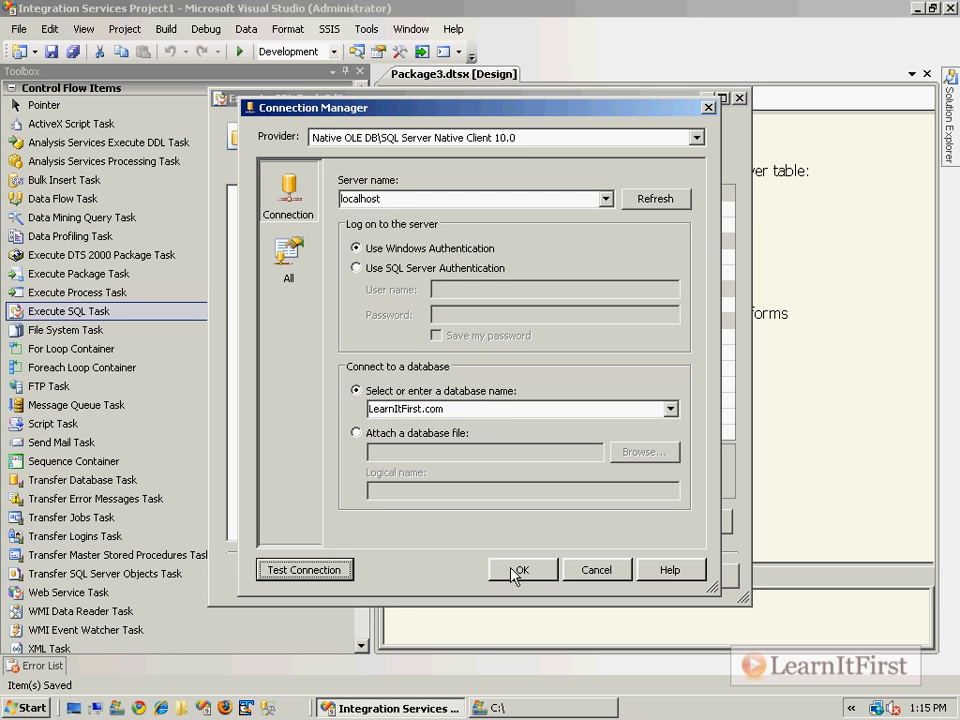
pyautogui.click(521, 569)
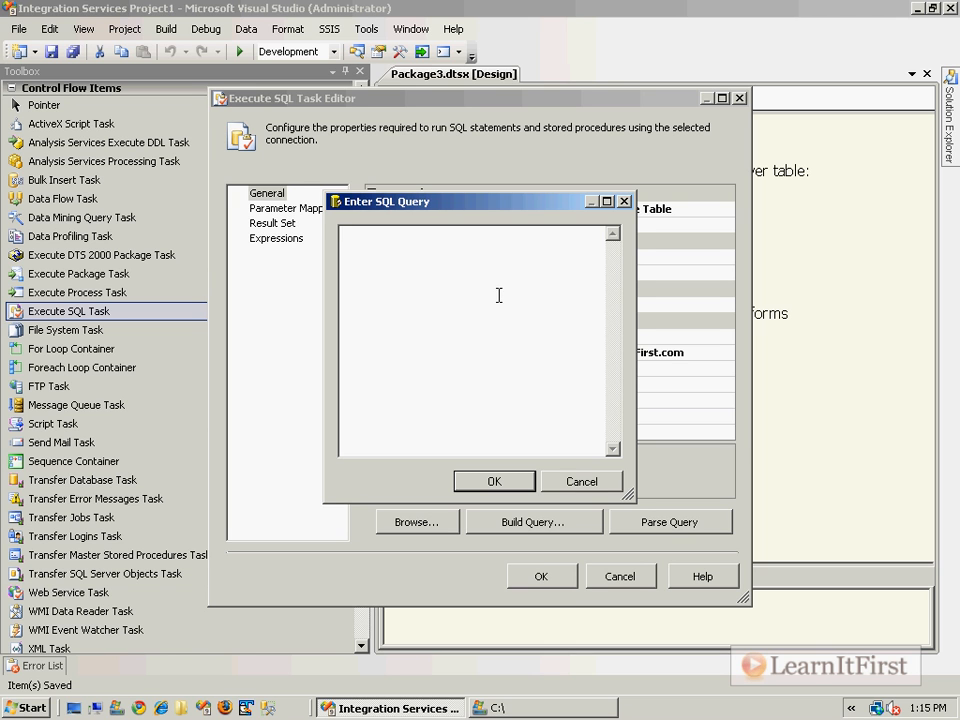
# Cancel the empty query, keep SQLSourceType as direct input, and start SQL Server Management Studio.
pyautogui.click(494, 481)
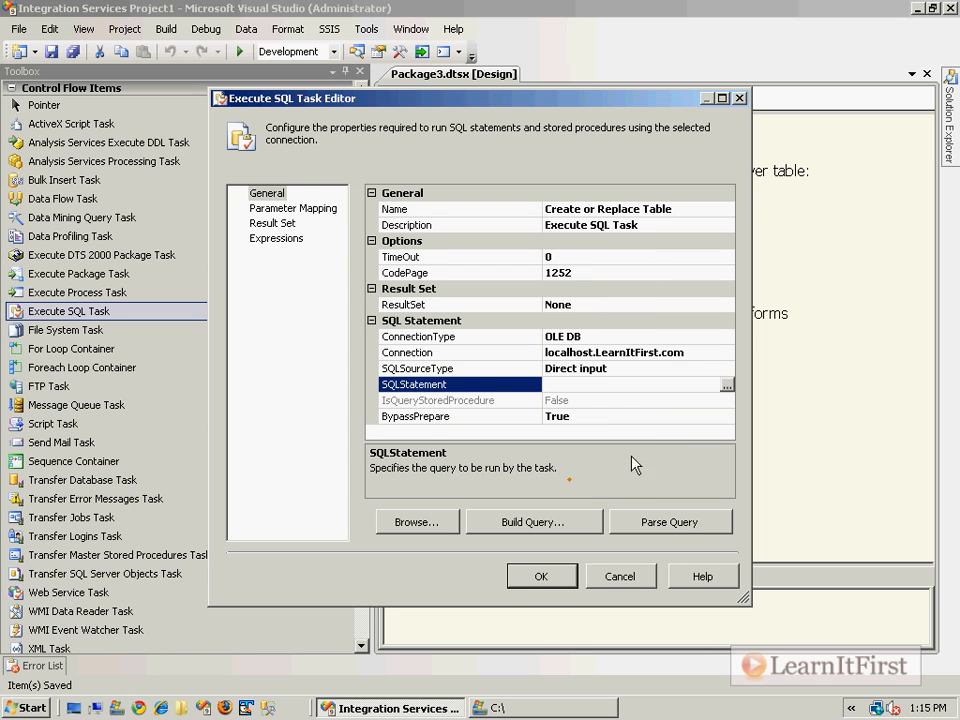
pyautogui.click(727, 368)
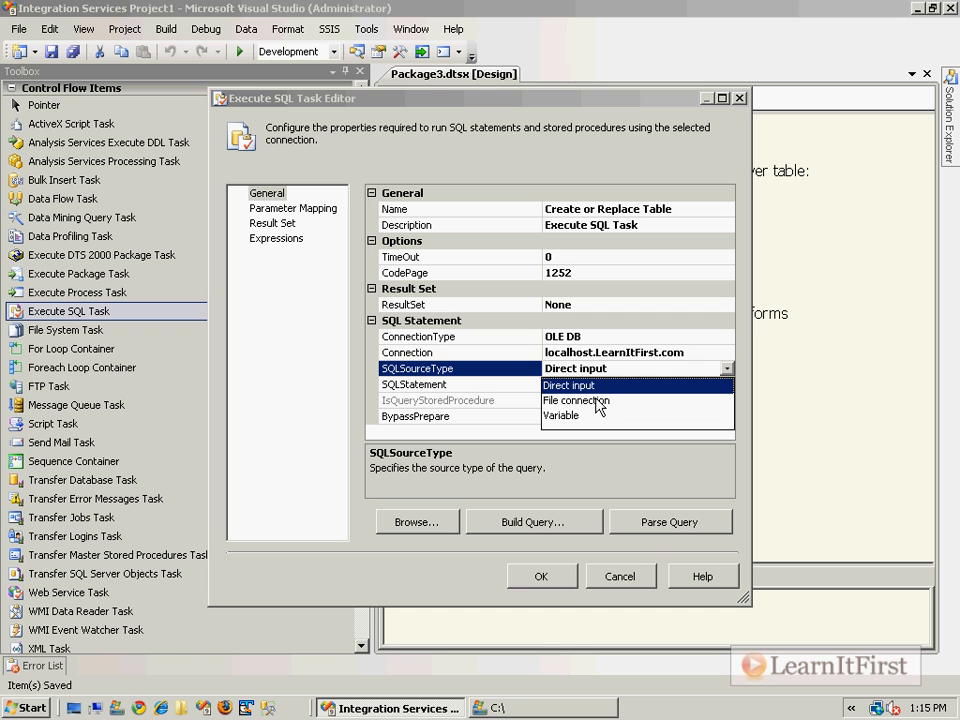
pyautogui.click(568, 385)
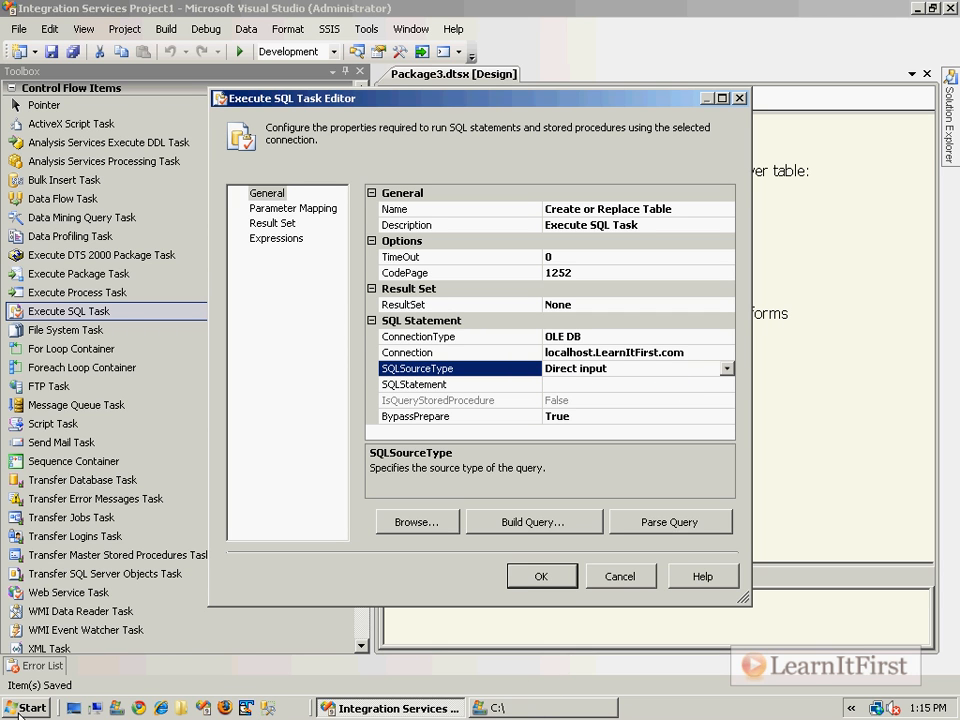
pyautogui.click(28, 707)
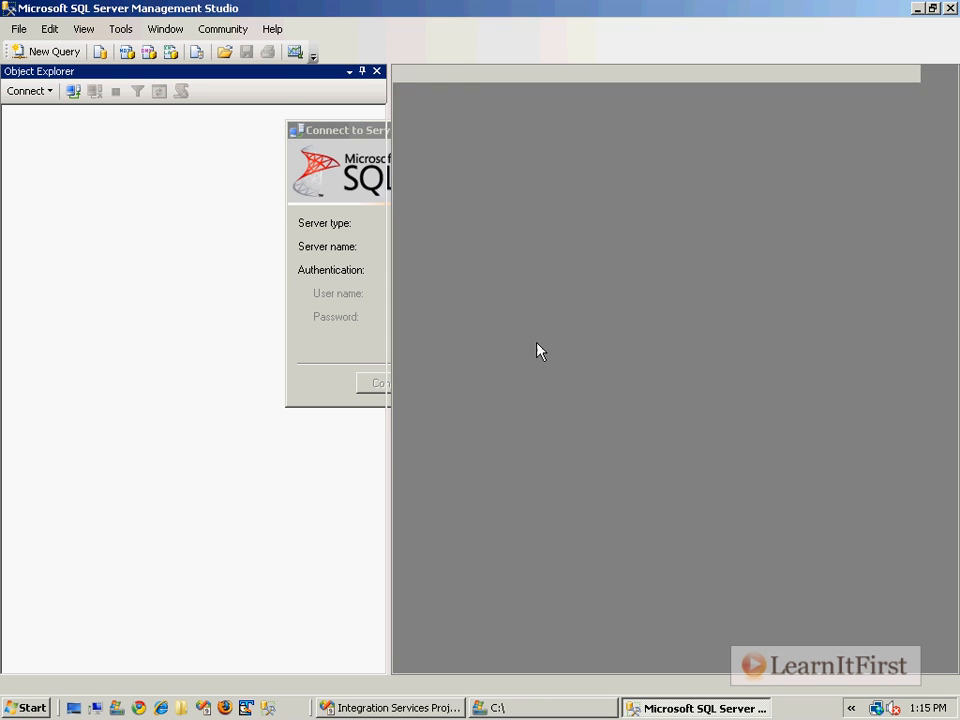
# Connect to the local server and begin the query using LearnItFirst.com with GO.
pyautogui.click(378, 383)
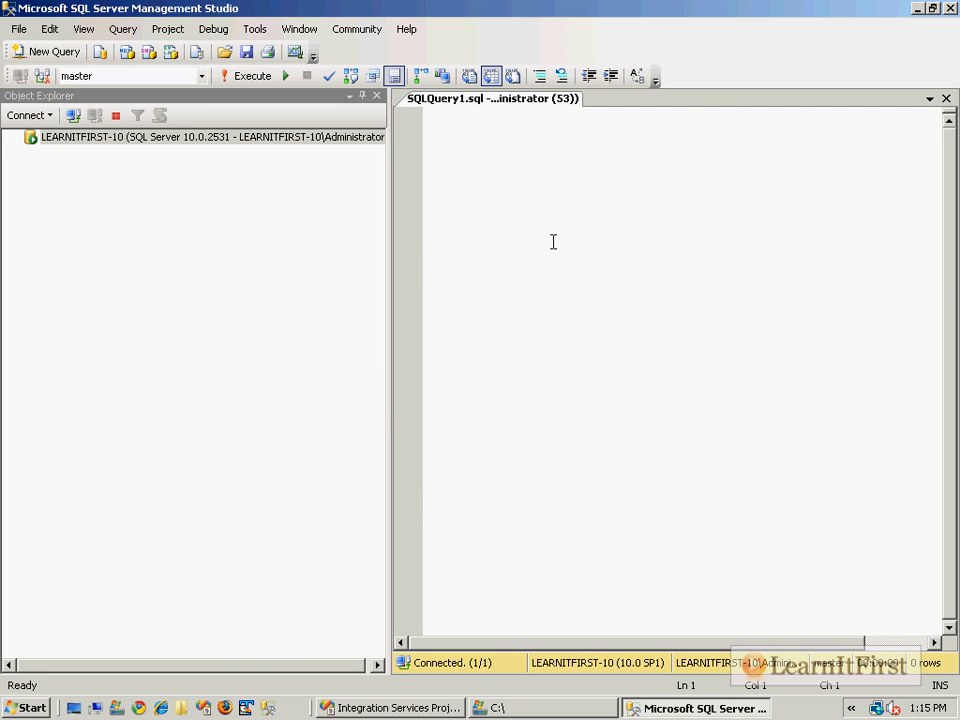
pyautogui.click(12, 137)
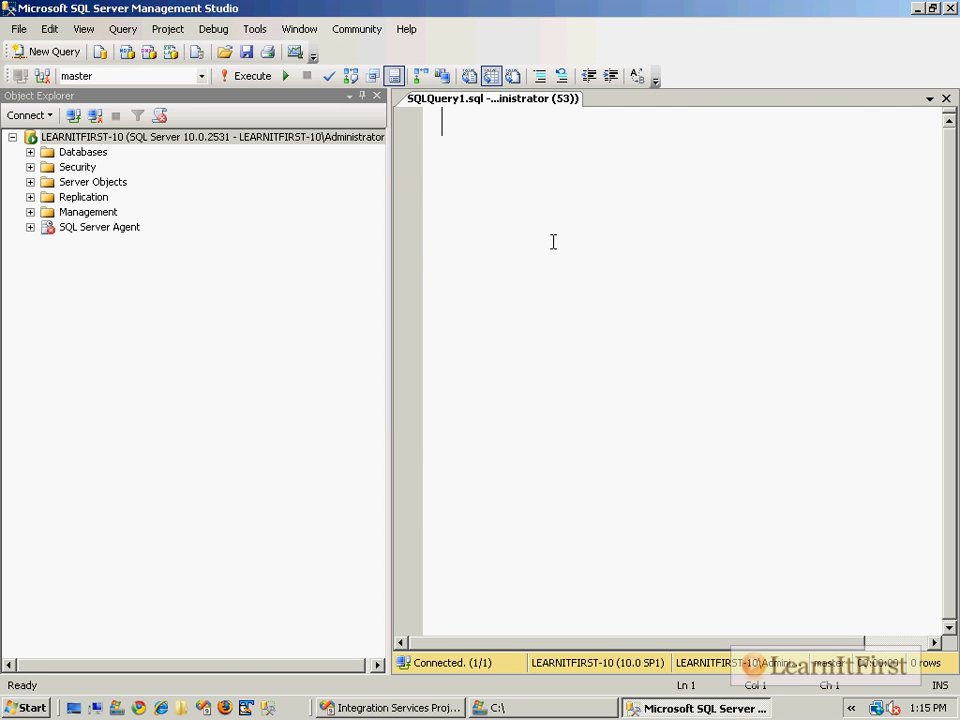
pyautogui.write('CREATE')
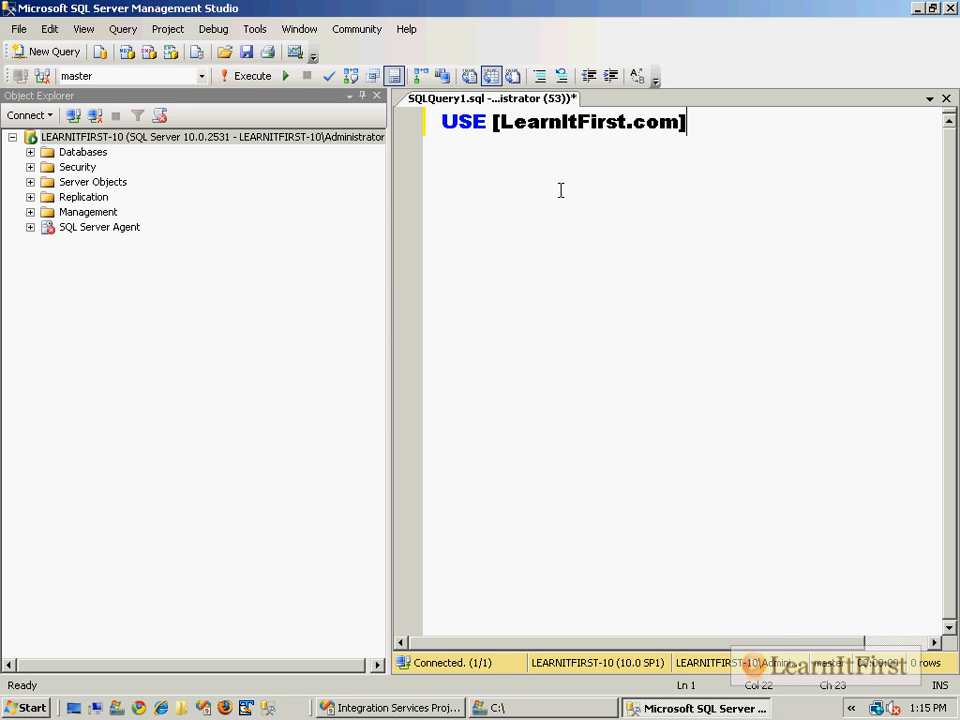
pyautogui.write('GO')
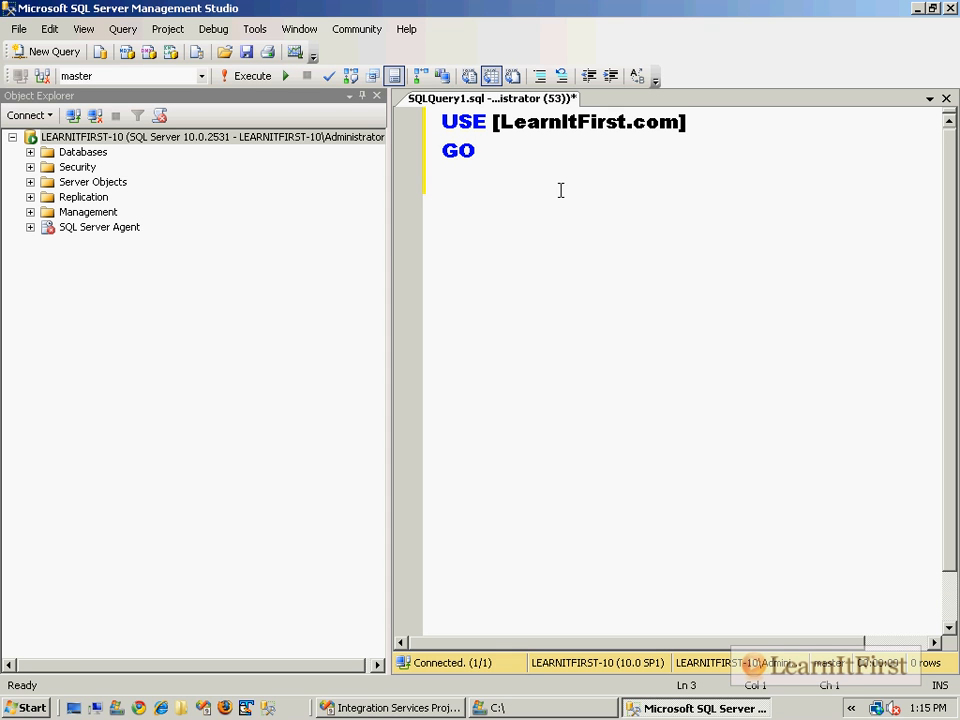
# Write CREATE TABLE dbo.Product (ProductId INT NOT NULL PRIMARY KEY).
pyautogui.write('IF EXISTS')
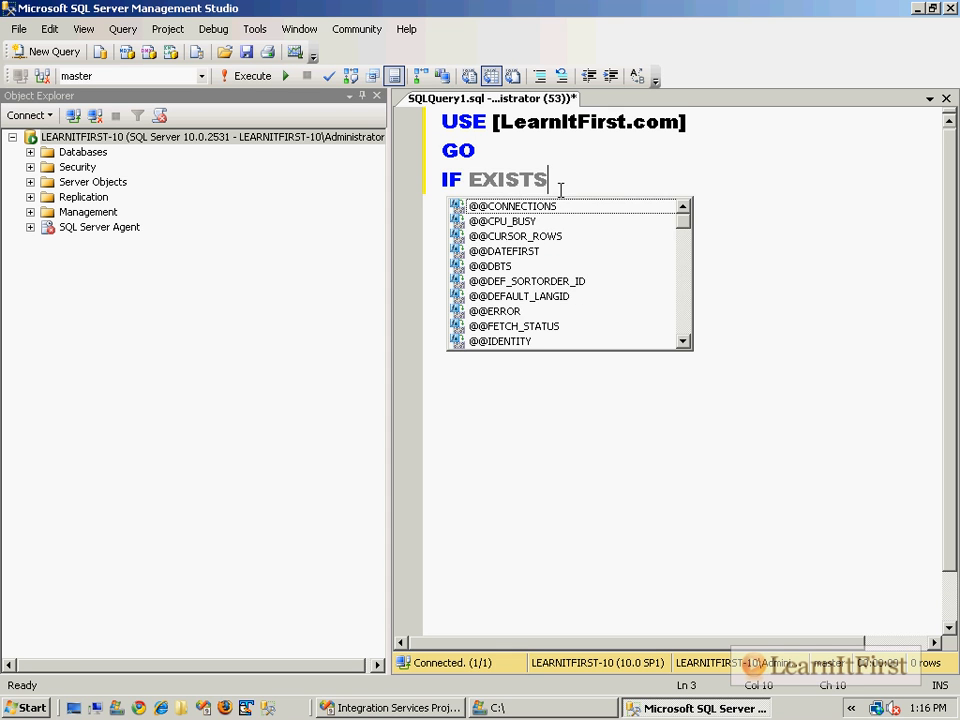
pyautogui.write('CREATE TABLE')
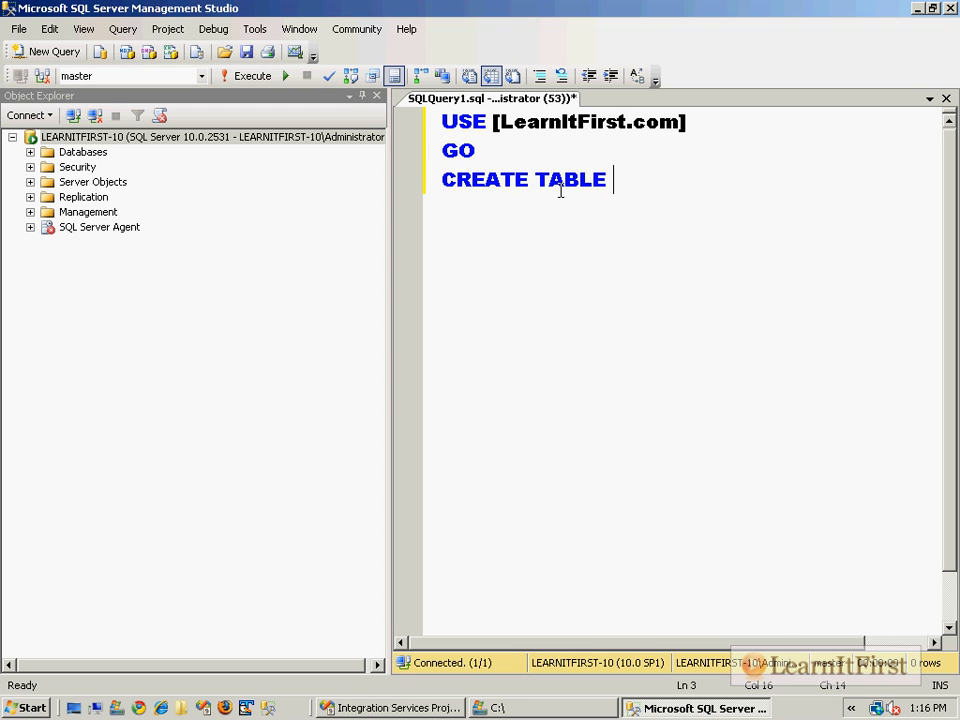
pyautogui.write('dbo.Product')
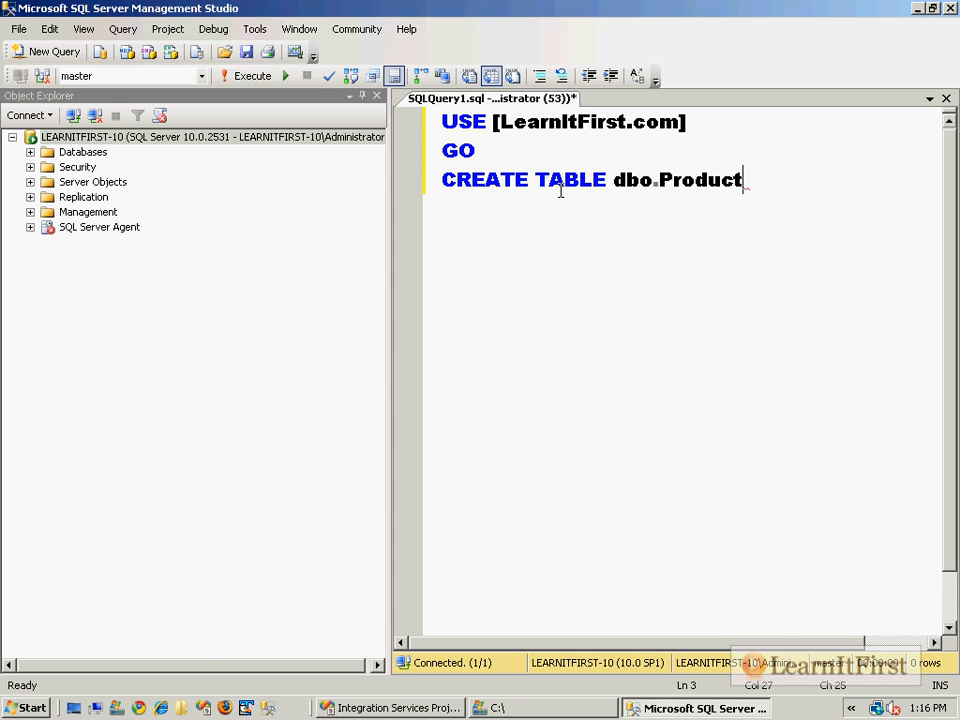
pyautogui.write('(')
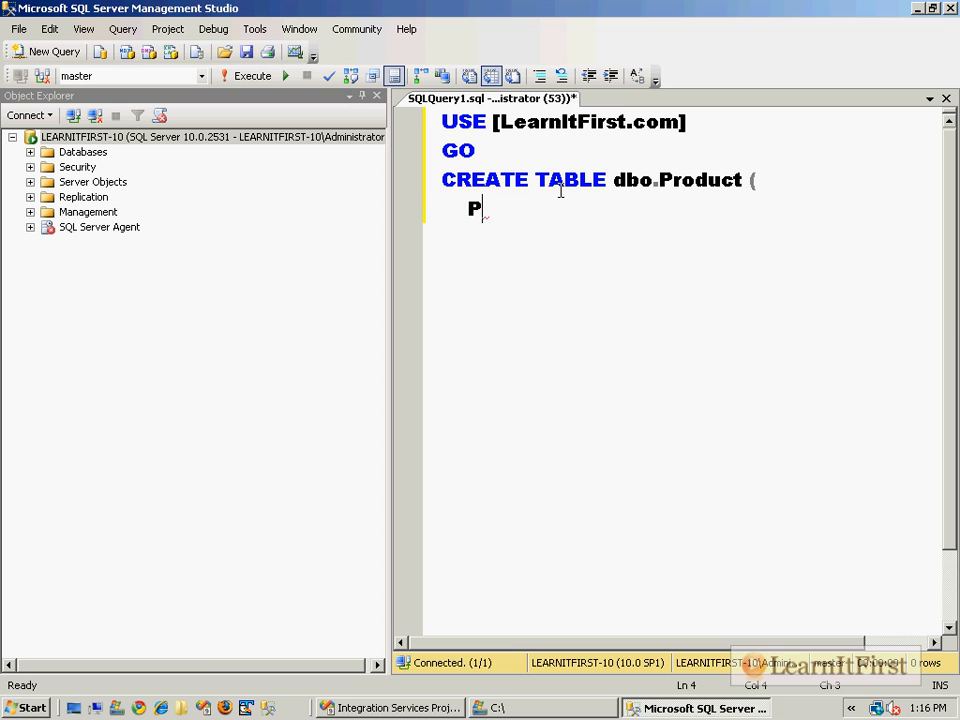
pyautogui.write('roductId')
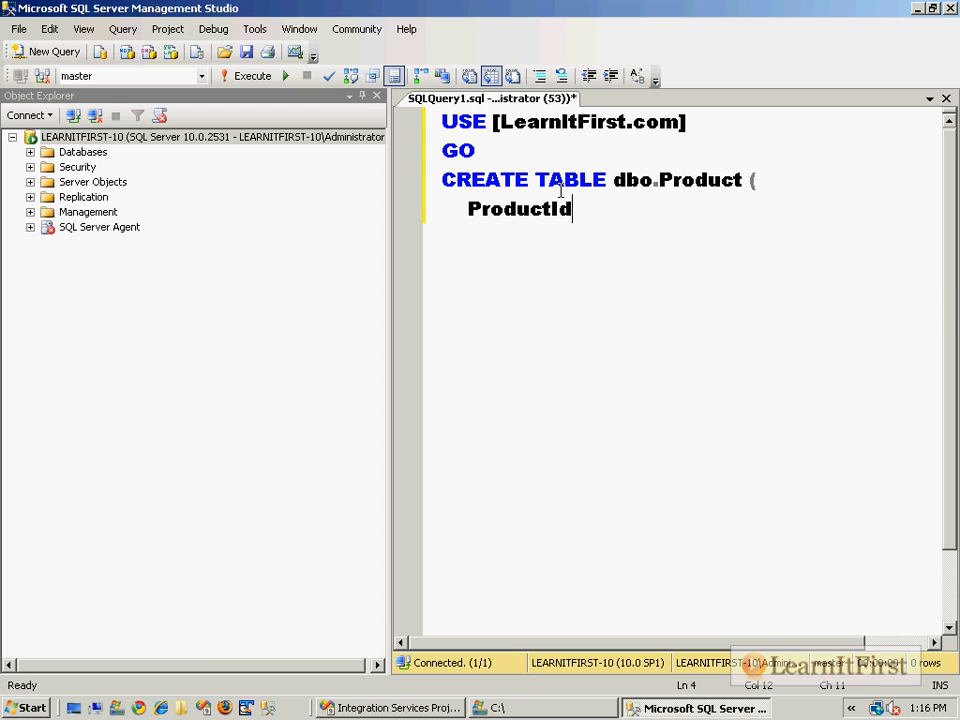
pyautogui.write('INT NOT NULL PRIM')
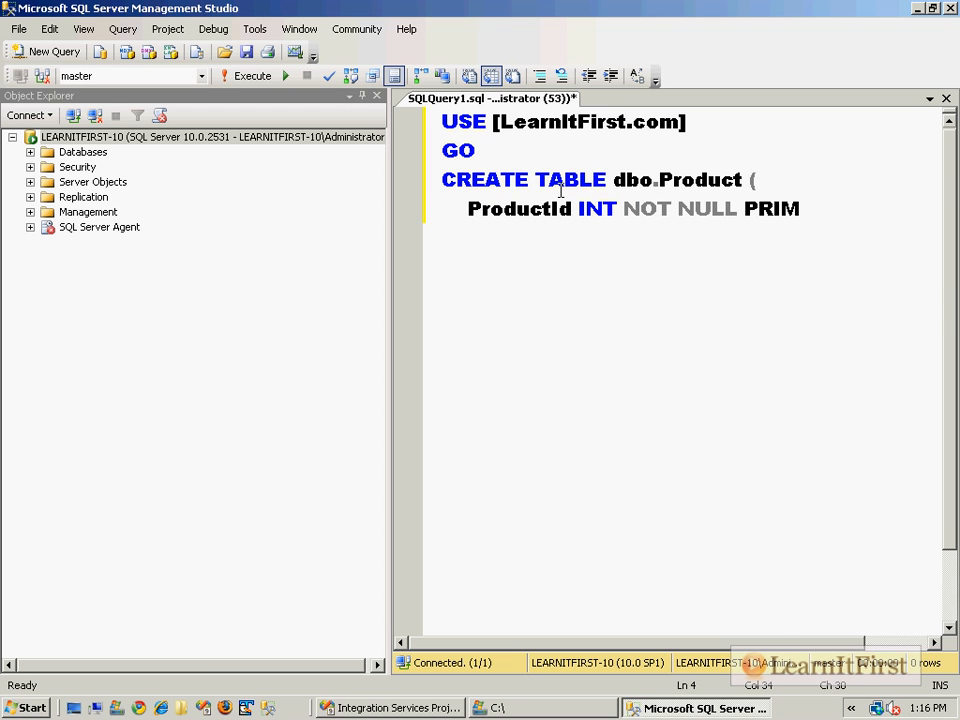
pyautogui.write('ARY KEY')
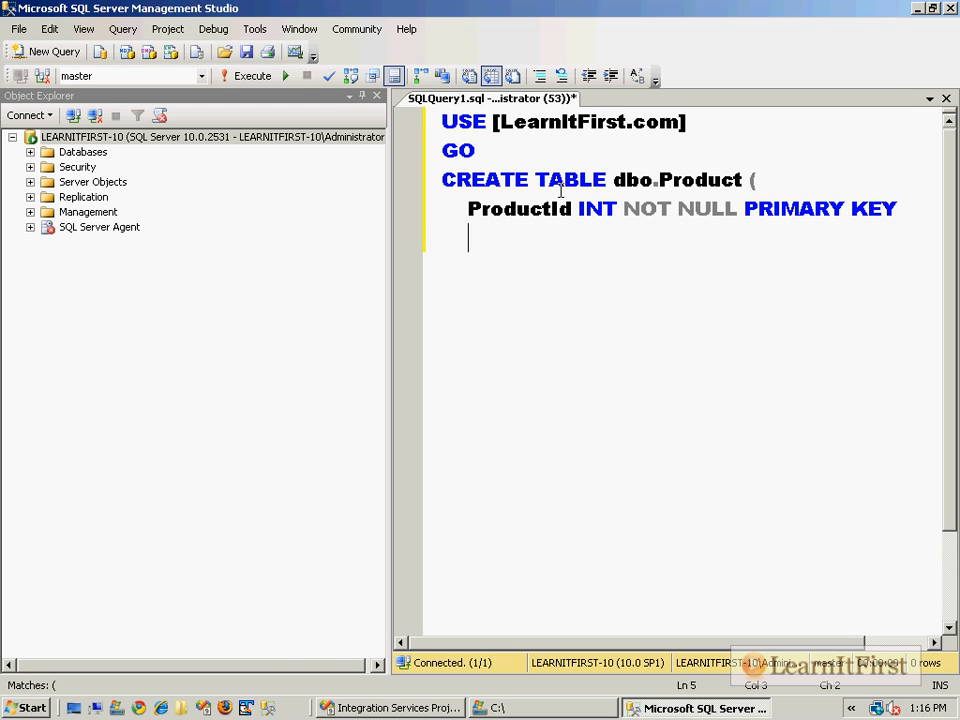
pyautogui.write(')')
pyautogui.write('GO')
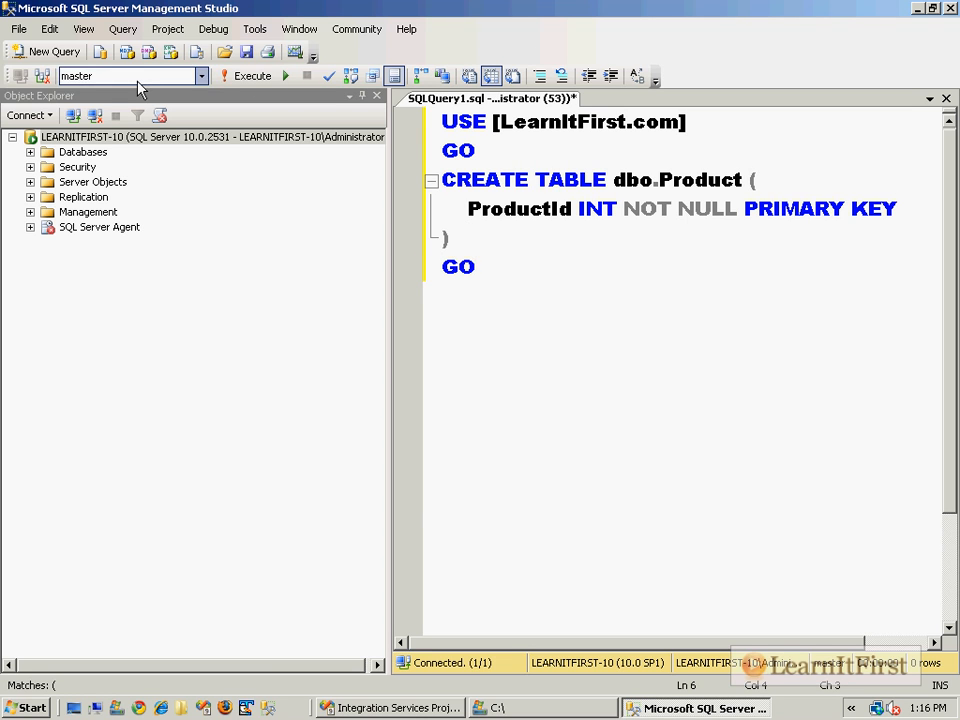
pyautogui.moveTo(267, 52)
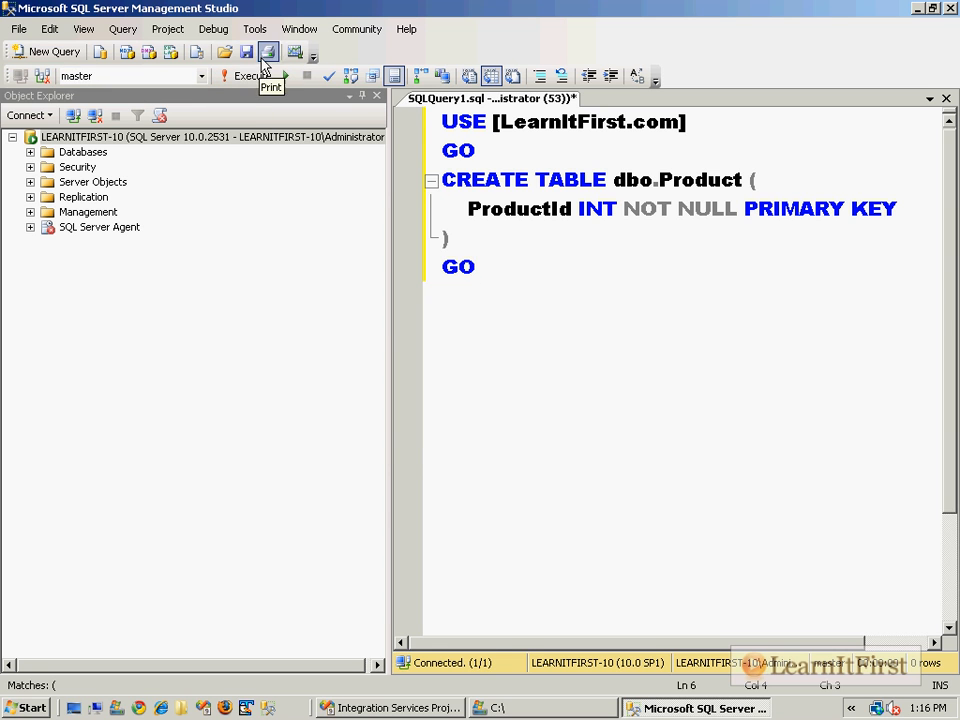
# Save the table-creation script as Data_02.sql on the C drive.
pyautogui.click(246, 51)
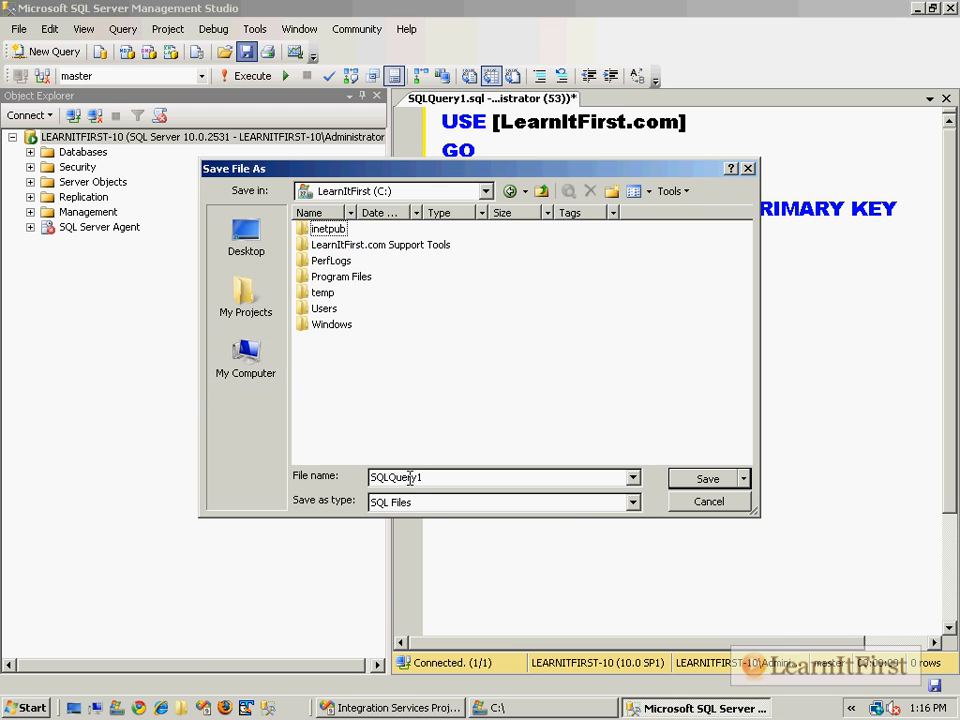
pyautogui.write('Misc')
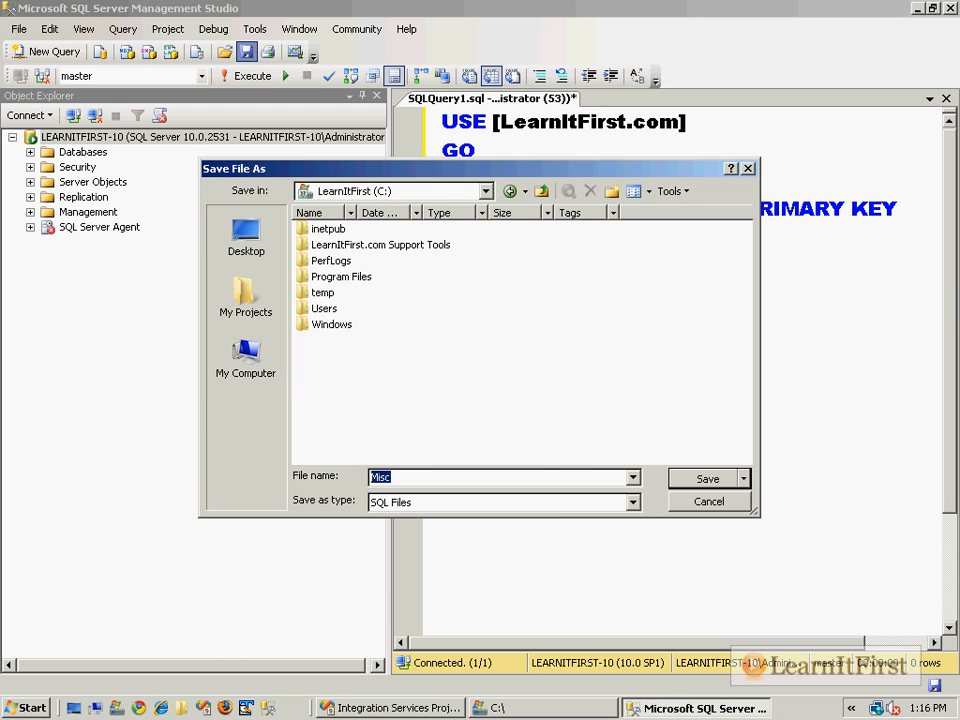
pyautogui.write('Data_02.sql')
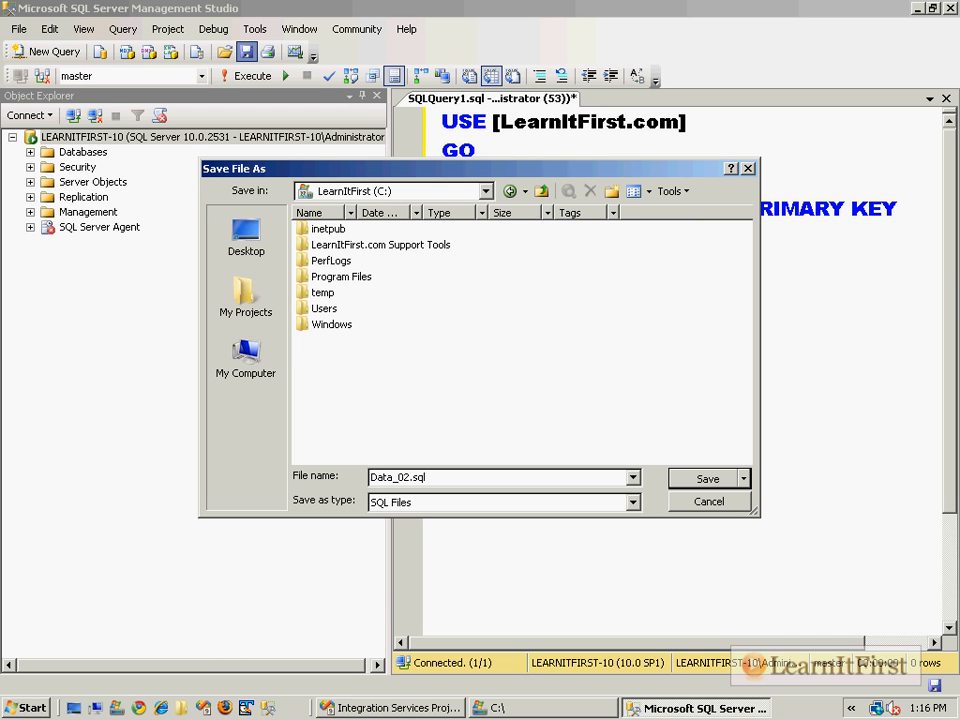
pyautogui.click(706, 478)
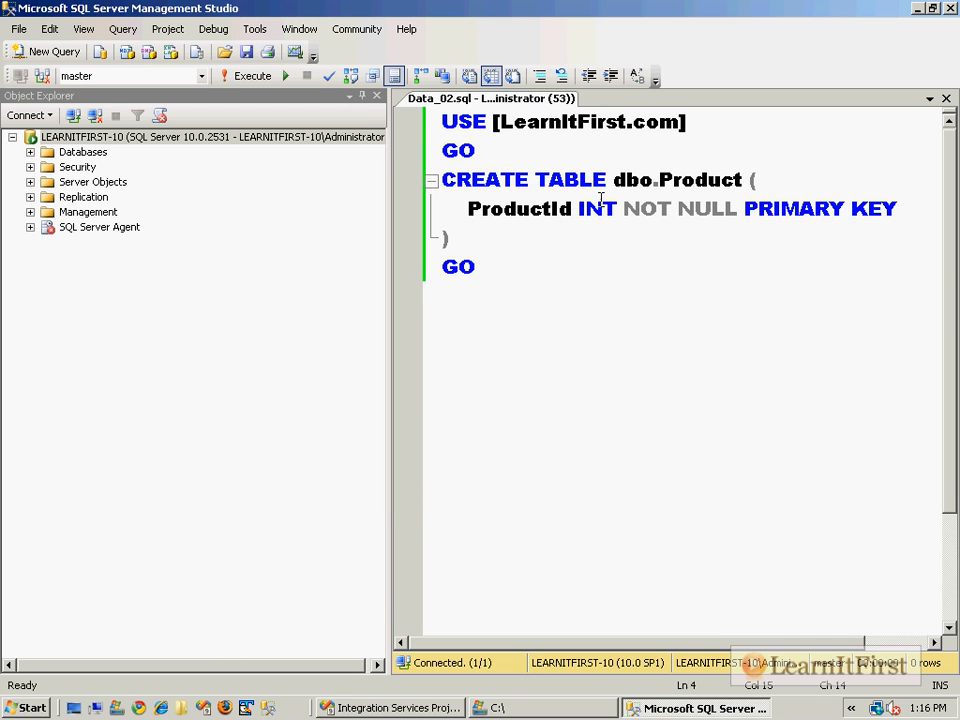
pyautogui.moveTo(329, 76)
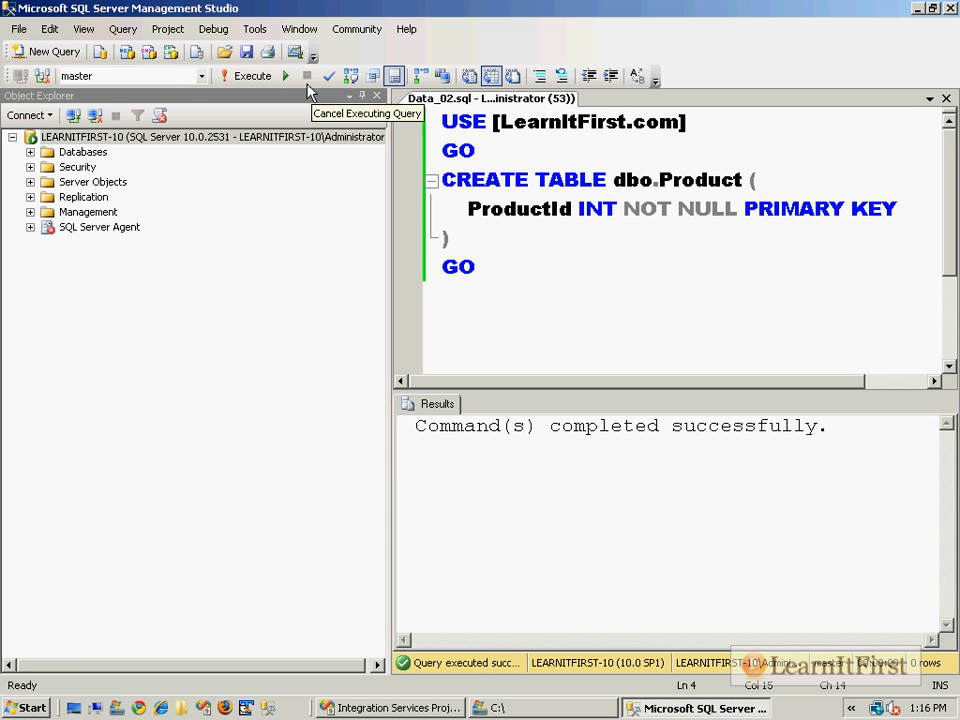
# Execute the script and confirm dbo.Product under LearnItFirst.com's Tables.
pyautogui.click(246, 76)
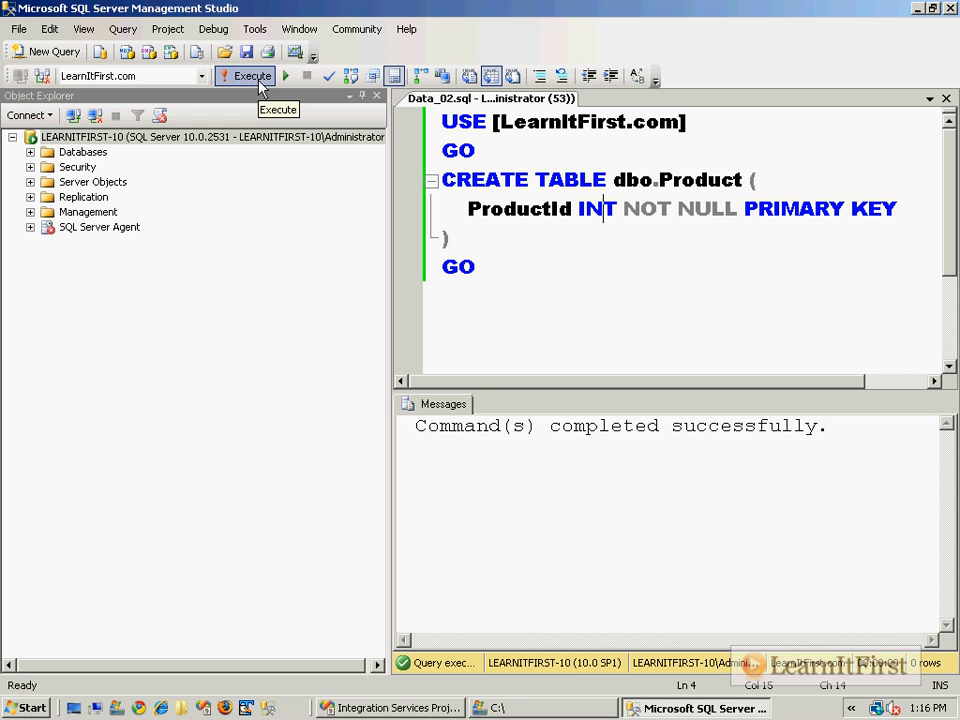
pyautogui.click(31, 151)
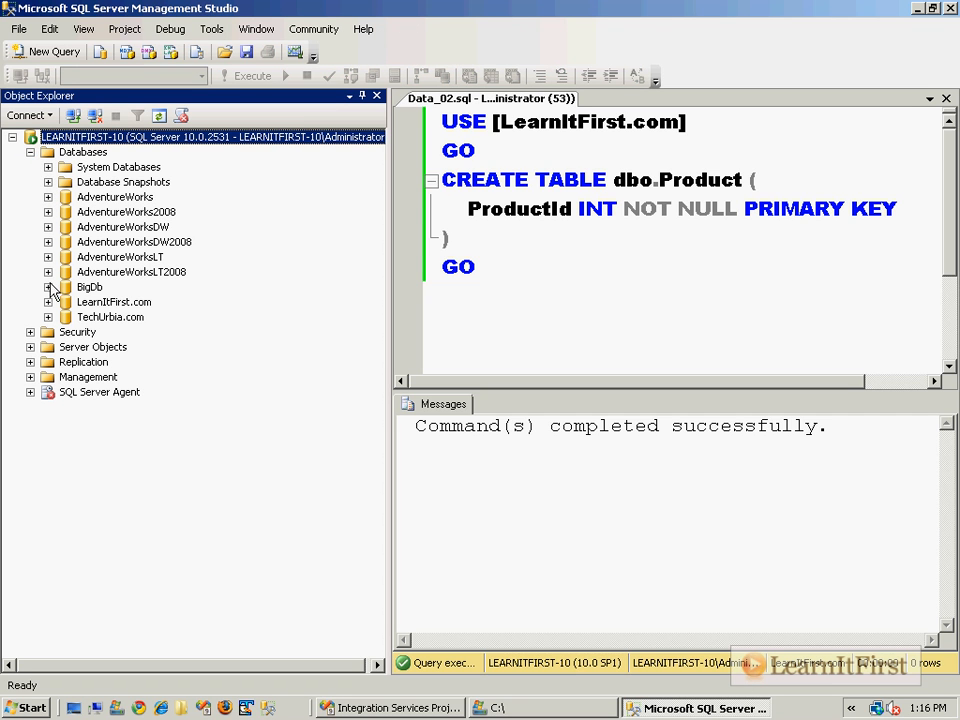
pyautogui.click(48, 301)
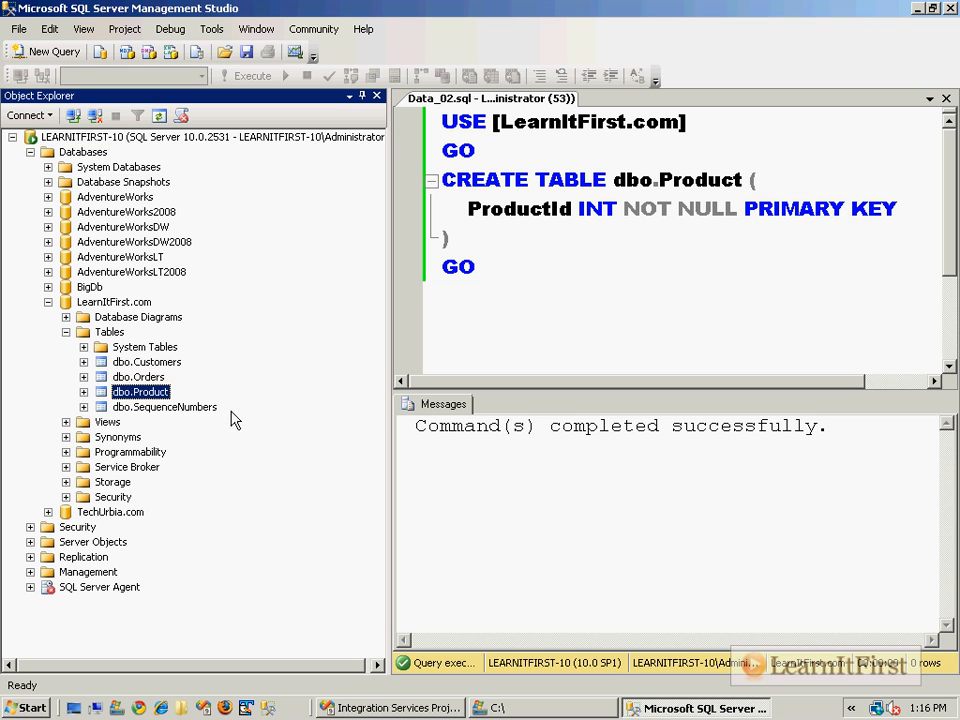
pyautogui.moveTo(322, 367)
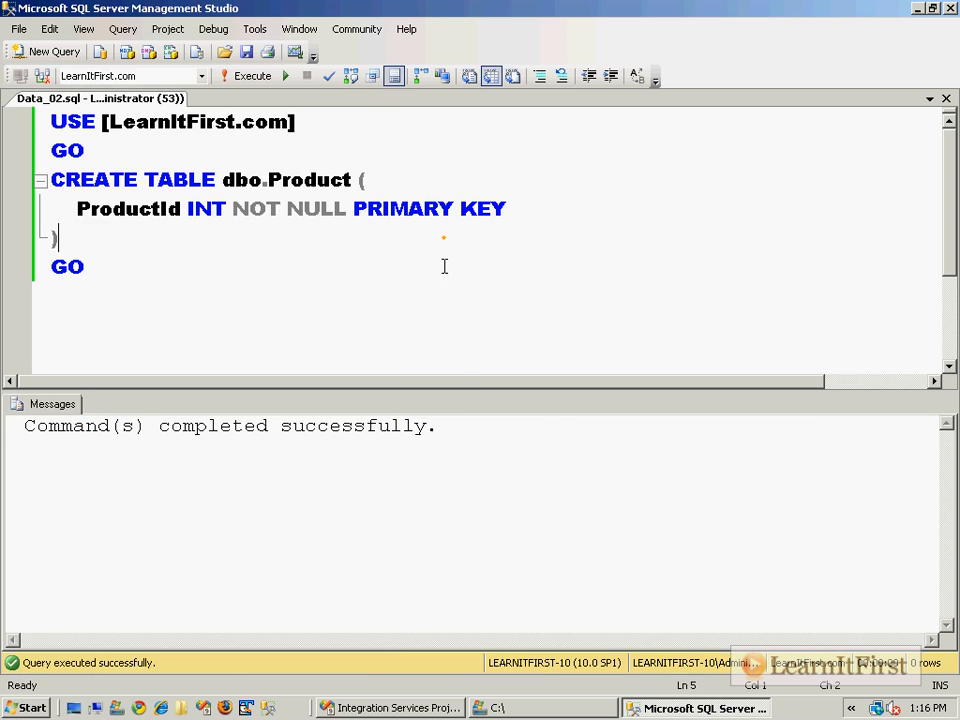
pyautogui.click(245, 76)
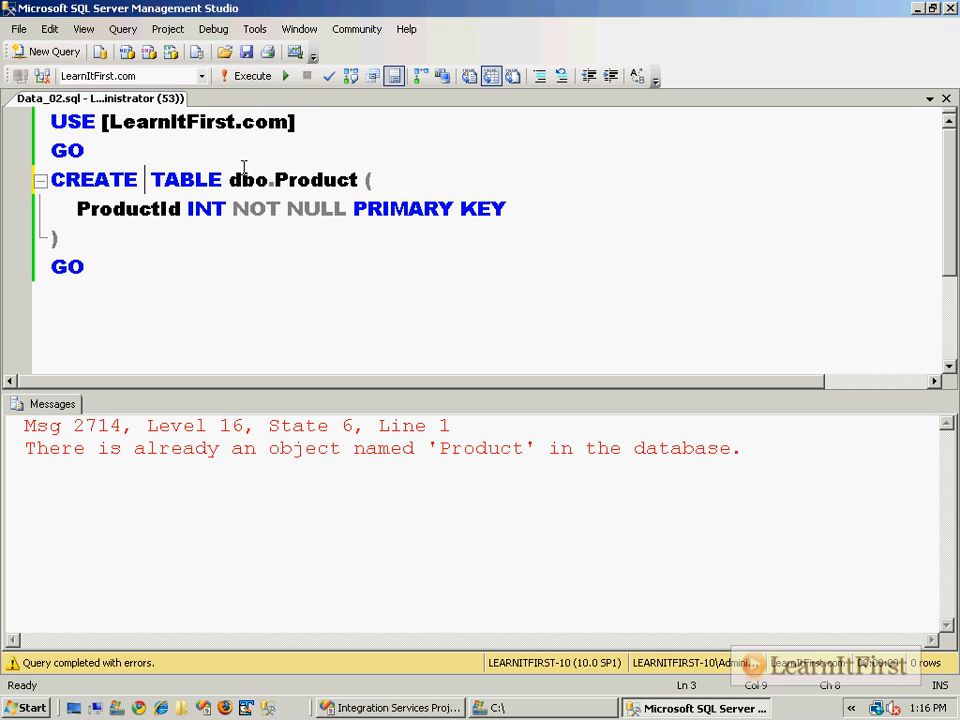
# Add IF EXISTS (SELECT * FROM sys.tables WHERE name='Product') DROP TABLE dbo.Product before CREATE TABLE.
pyautogui.write('OR REPLACE')
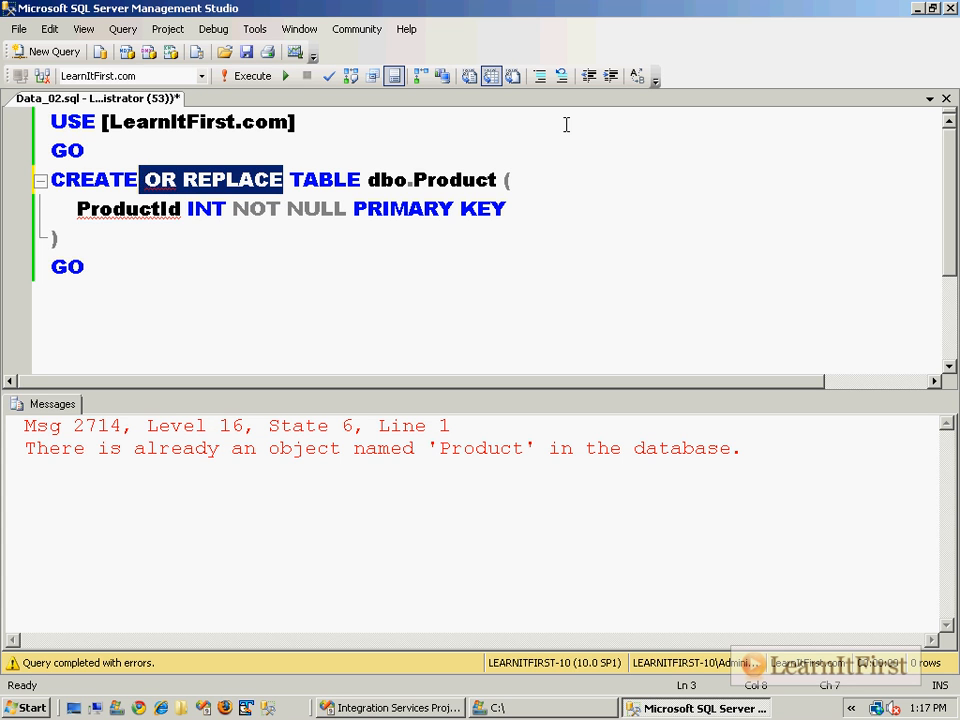
pyautogui.write('IF E')
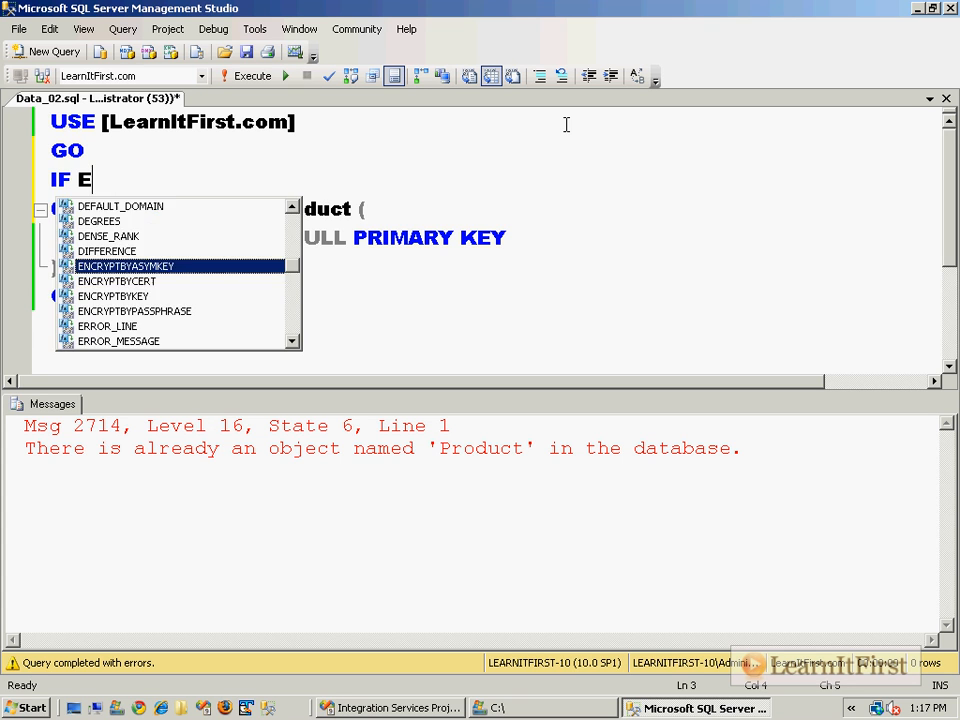
pyautogui.write('XISTS (SELECT * F')
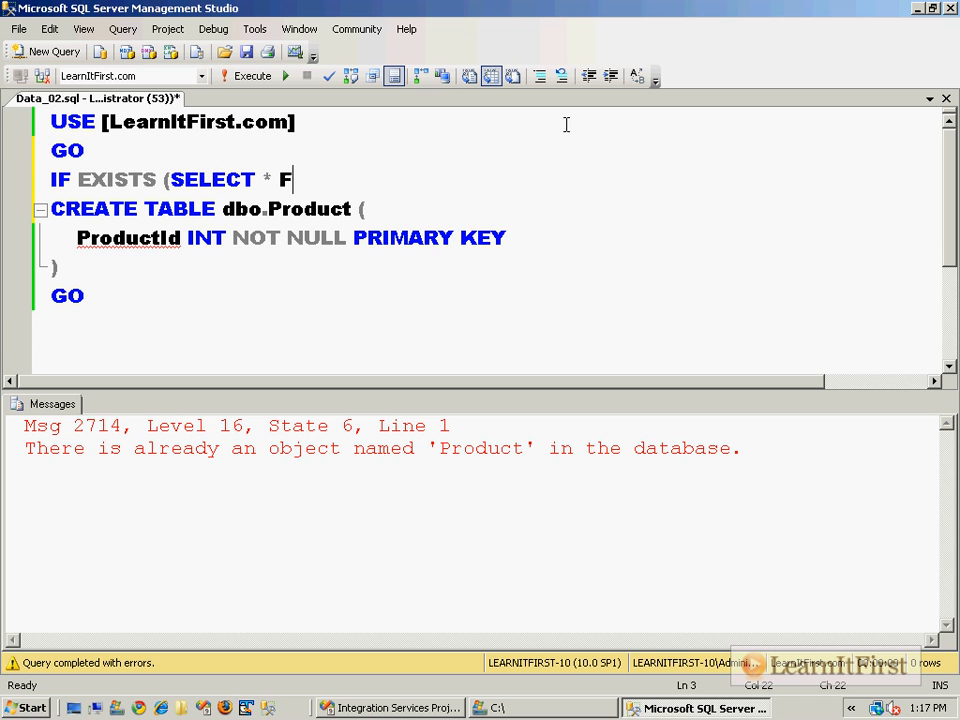
pyautogui.write("ROM sys.tables WHERE name = 'Product")
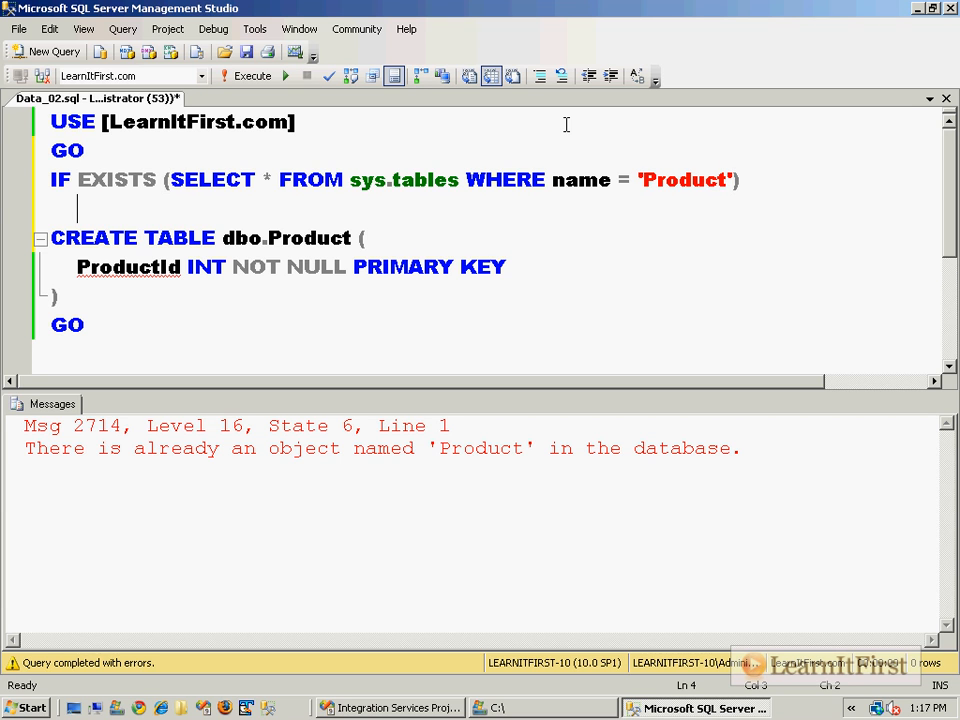
pyautogui.write('DROP TA')
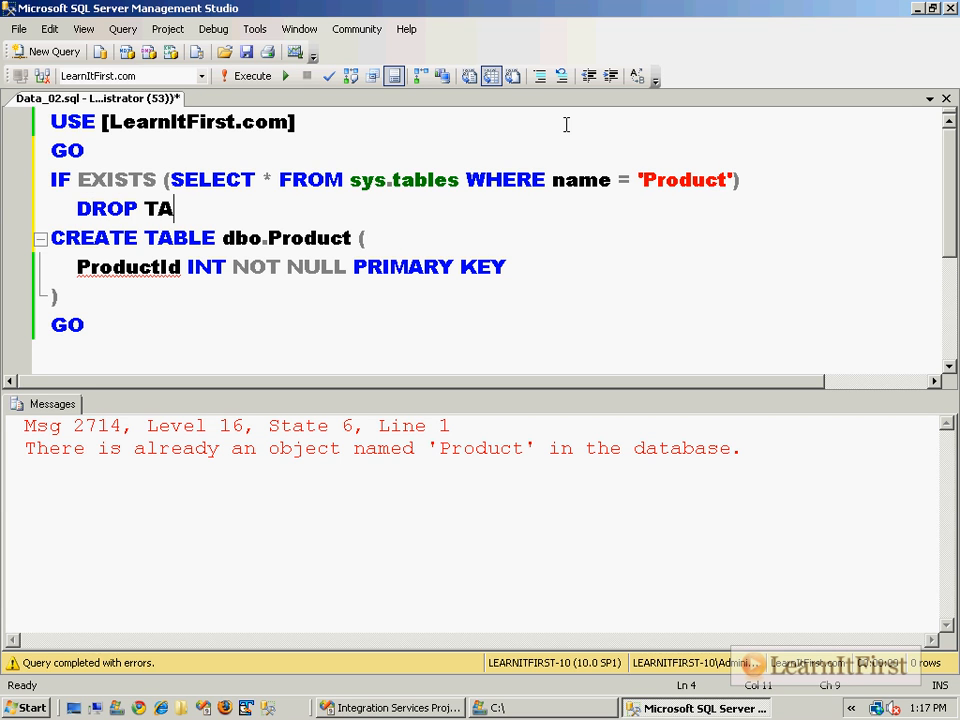
pyautogui.write('BLE dbo.Product')
pyautogui.write('GO')
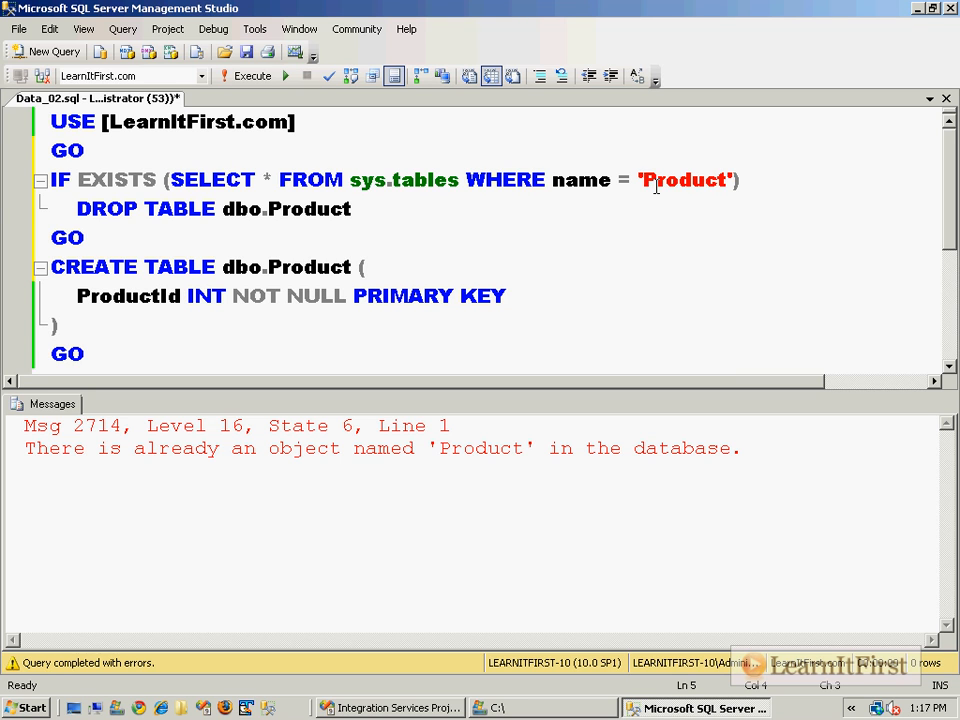
pyautogui.moveTo(351, 187)
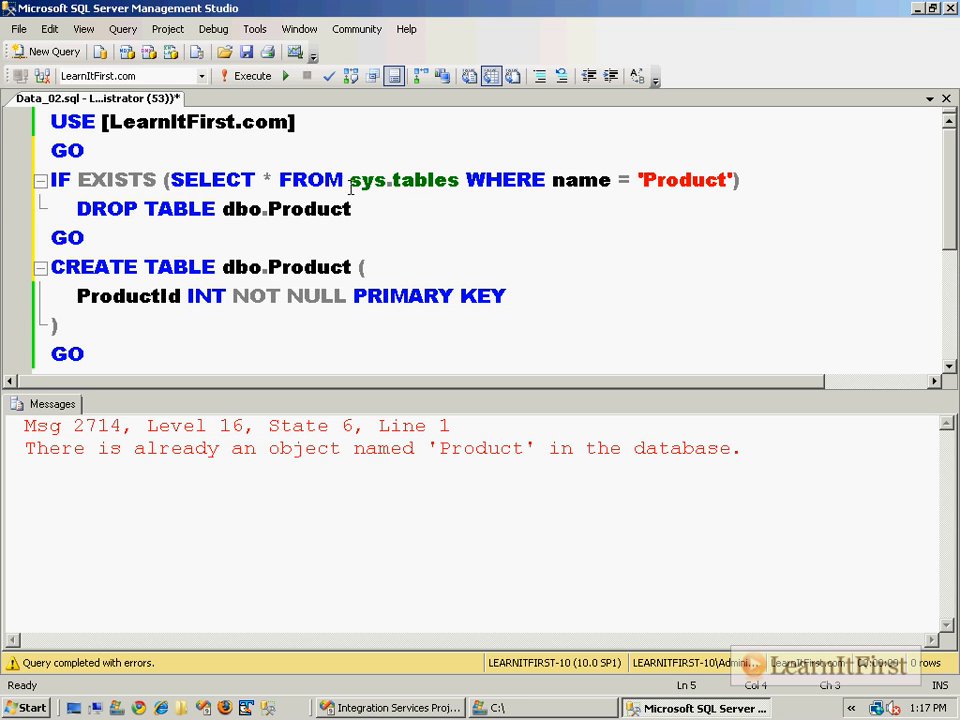
# Append INSERT dbo.Product VALUES (1) and SELECT * FROM dbo.Product to the script.
pyautogui.moveTo(170, 179); pyautogui.dragTo(730, 179)
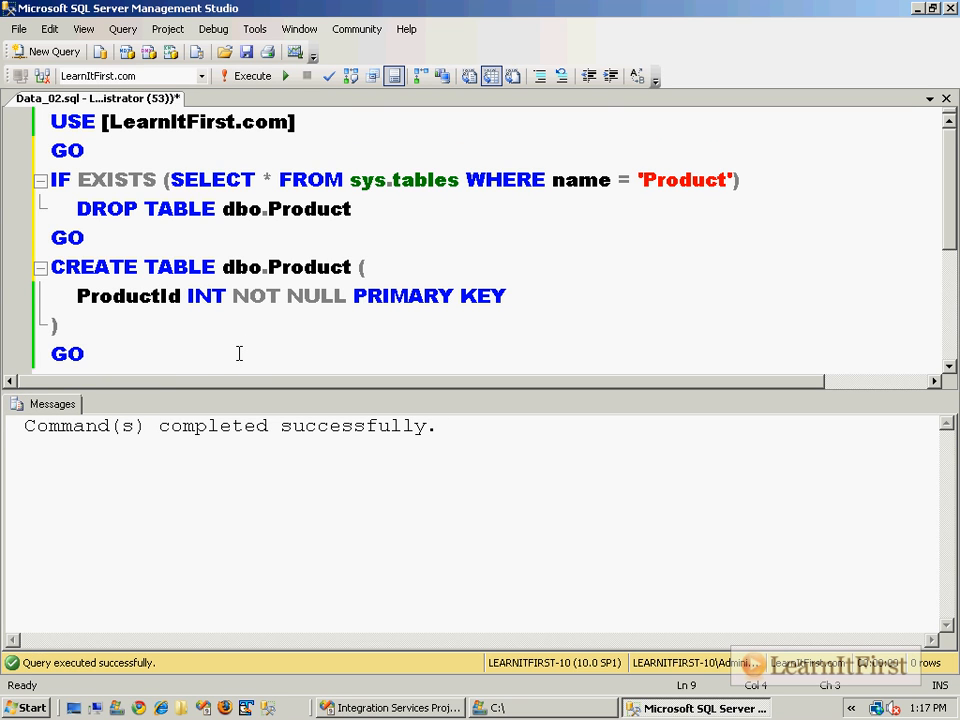
pyautogui.write('INSERT dbo.')
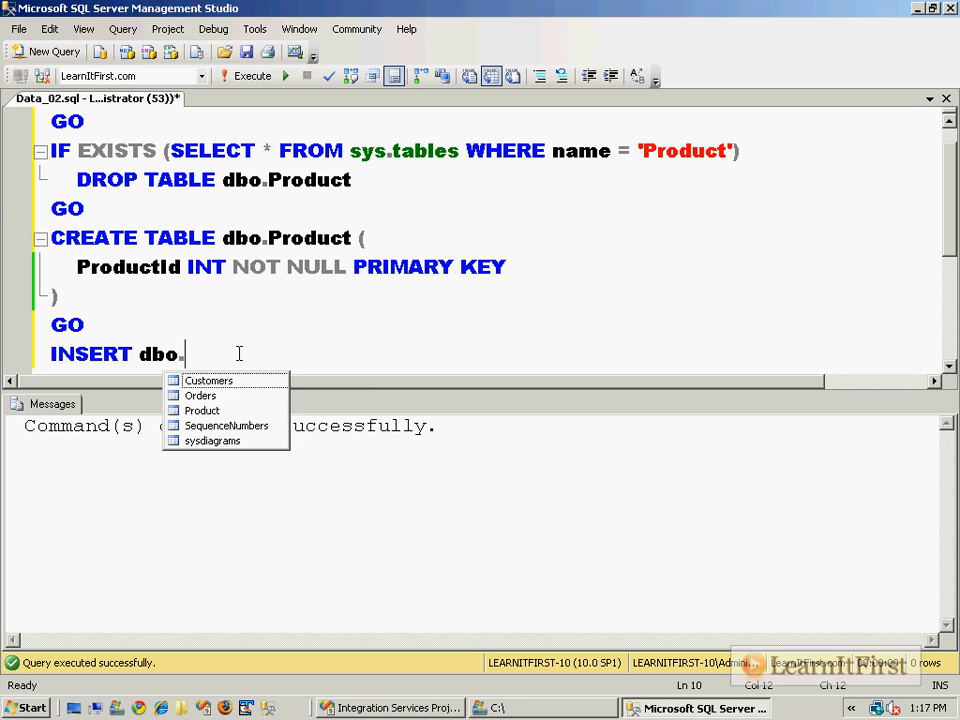
pyautogui.write('Product VAL')
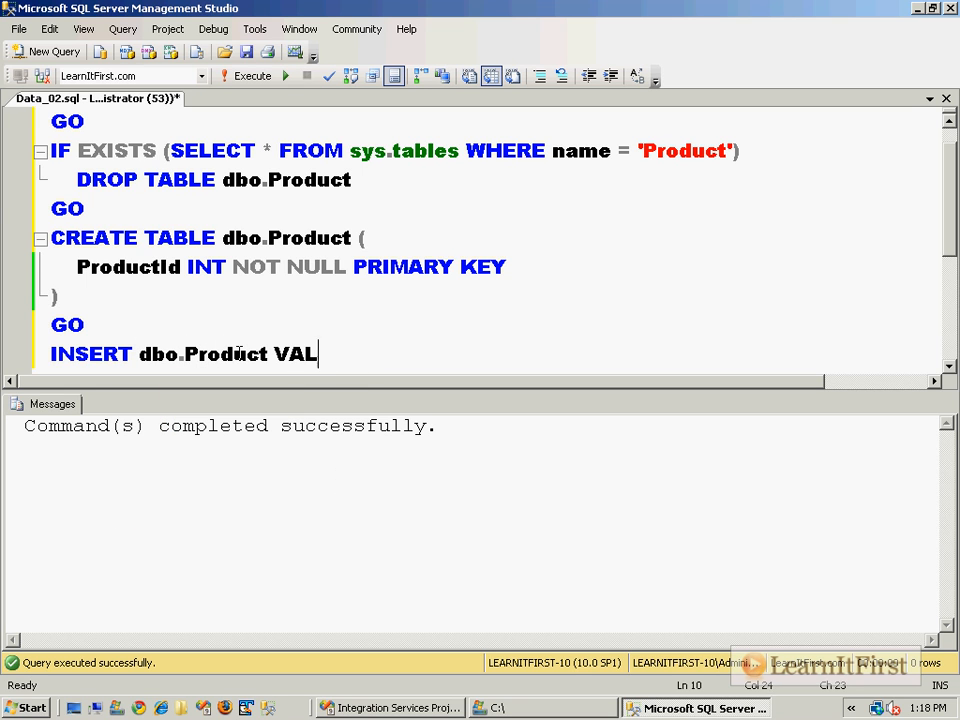
pyautogui.write('UES (1)')
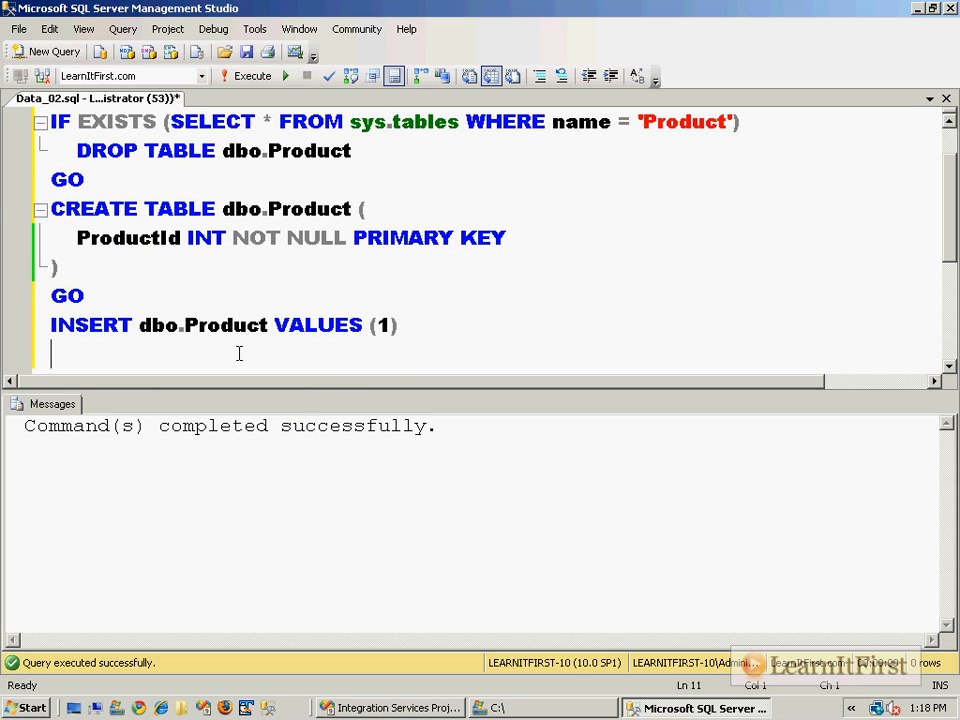
pyautogui.write('SELECT * FROM')
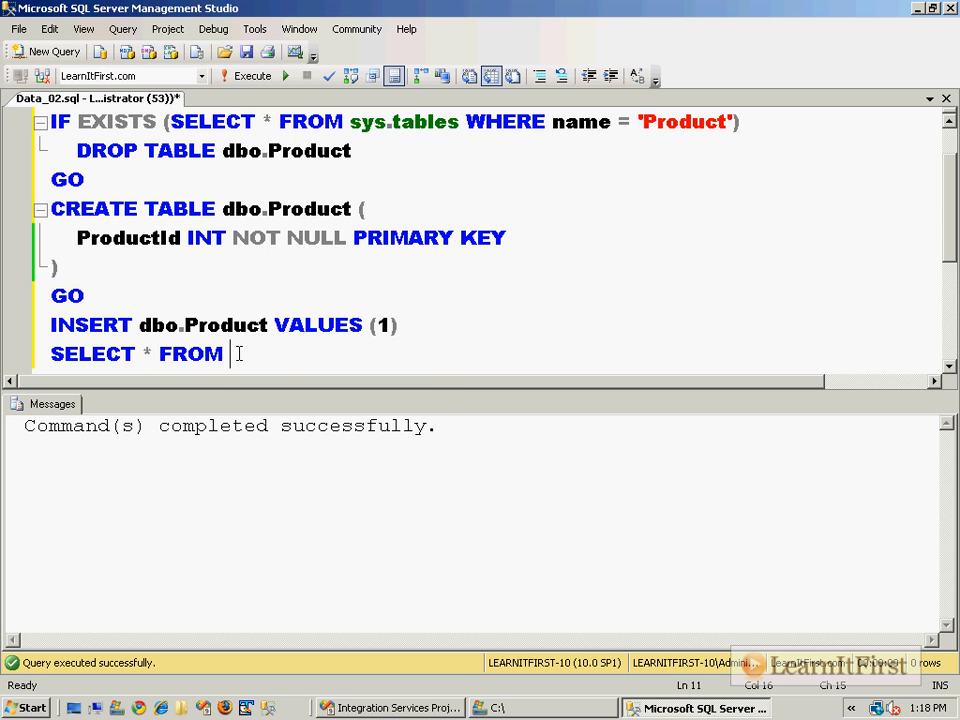
pyautogui.write('dbo.Product')
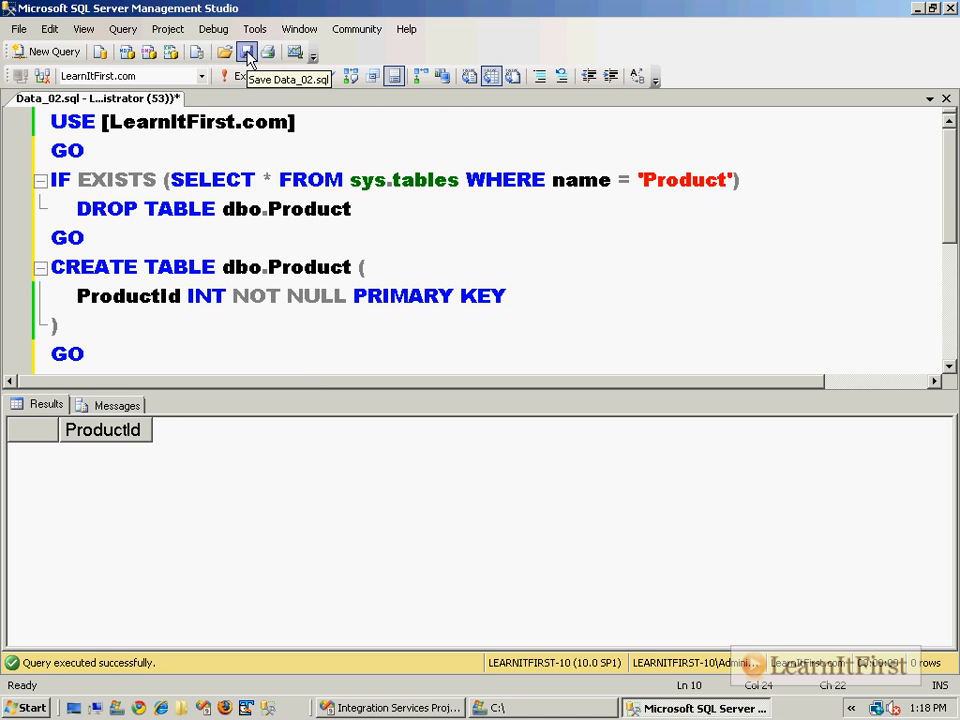
# Enter SELECT * FROM dbo.Product in the Data_02.sql script.
pyautogui.write('SELECT * FROM dbo.Product')
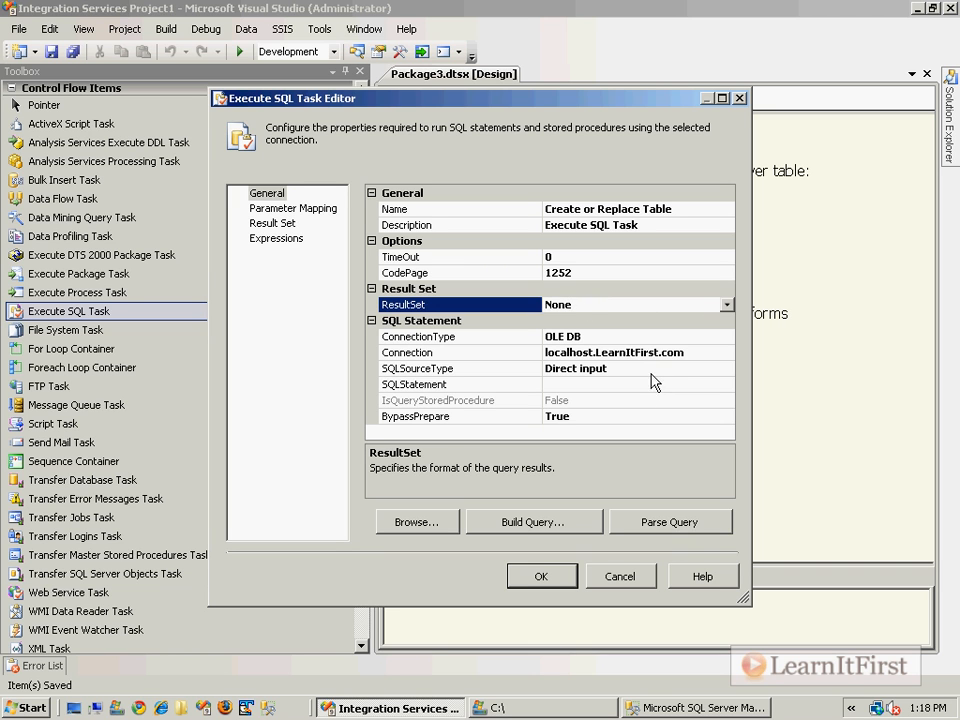
# Set SQLSourceType to File connection using a new connection to C:\Data_02.sql.
pyautogui.click(600, 368)
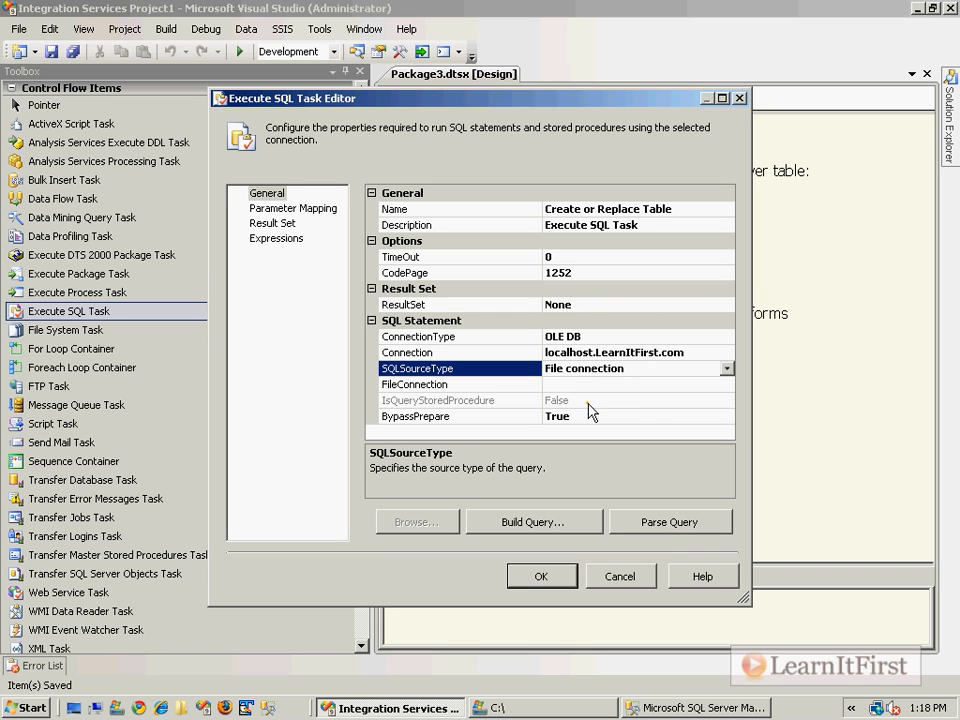
pyautogui.click(460, 384)
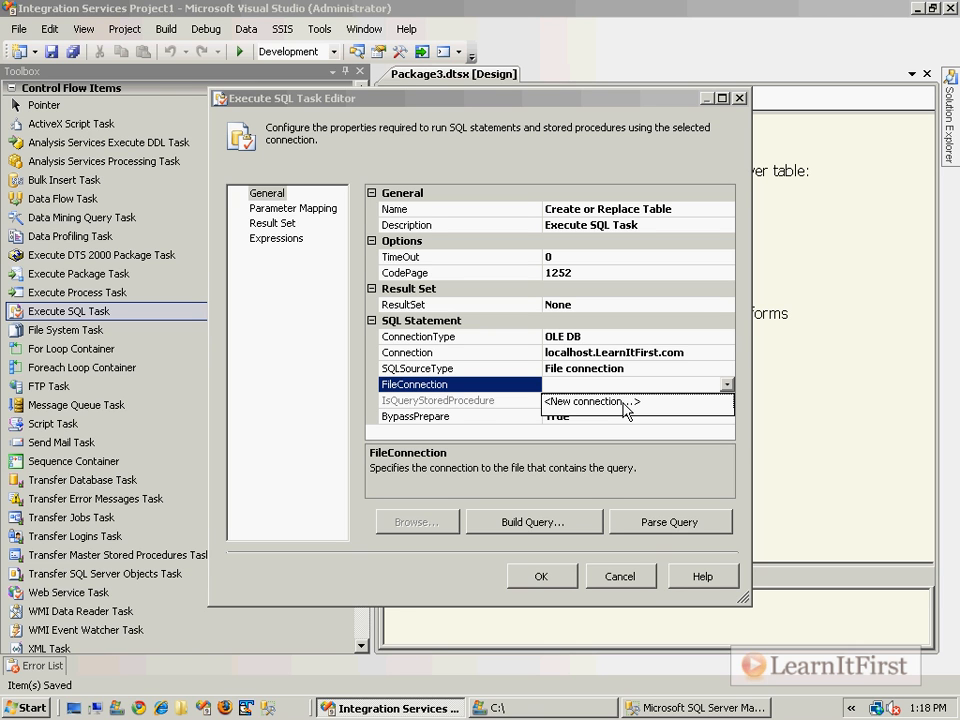
pyautogui.click(592, 401)
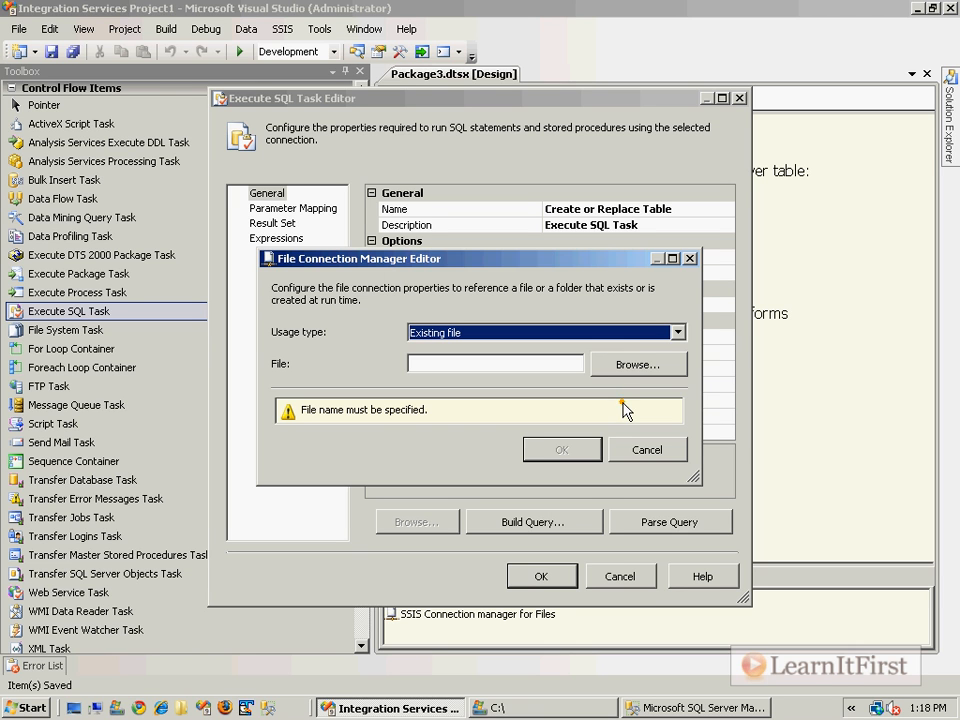
pyautogui.moveTo(625, 347)
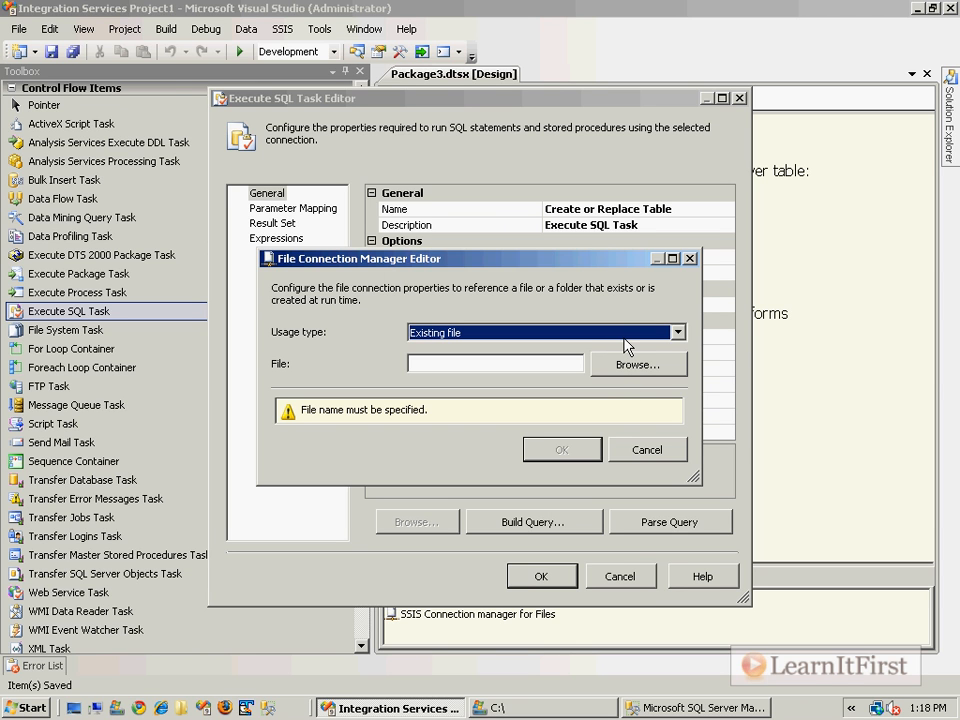
pyautogui.click(637, 363)
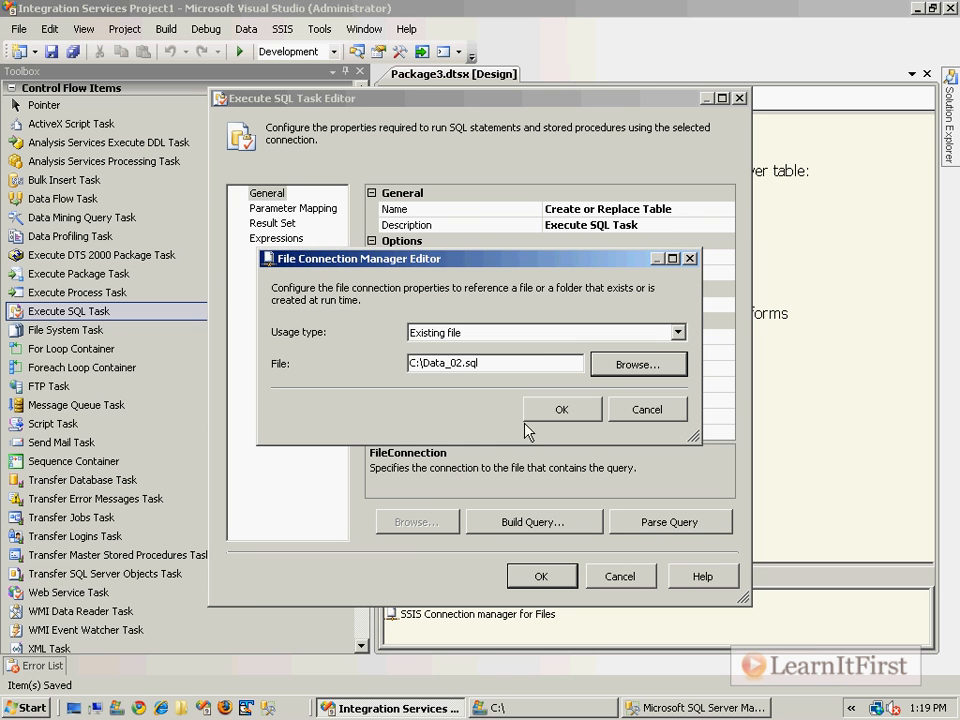
pyautogui.click(561, 409)
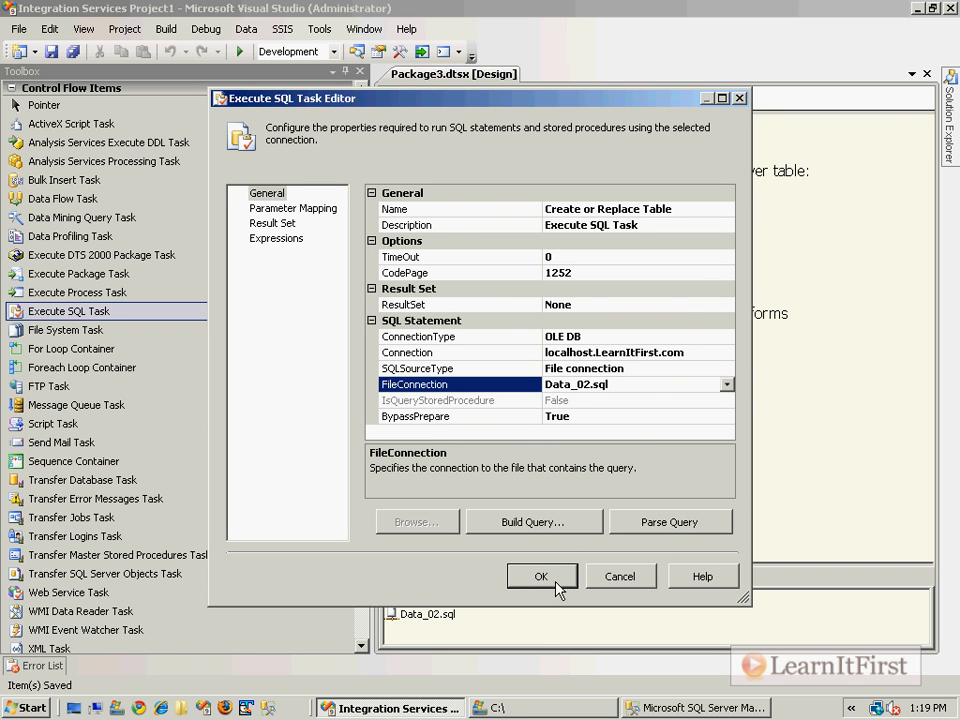
pyautogui.click(541, 576)
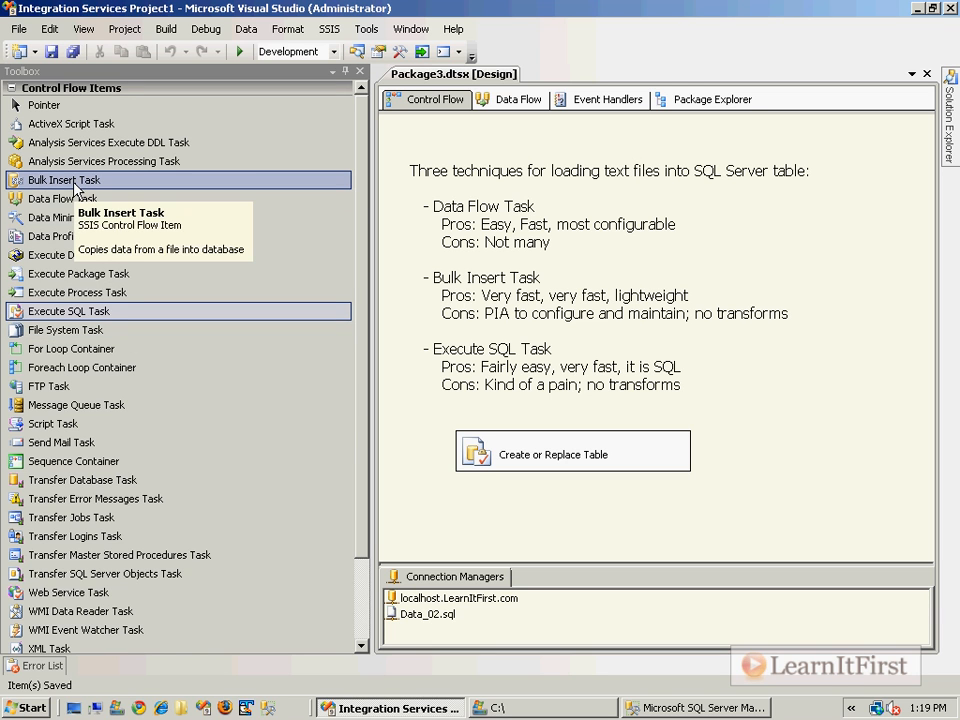
# Drop a Bulk Insert Task below Create or Replace Table and open its editor.
pyautogui.moveTo(64, 180); pyautogui.dragTo(540, 530)
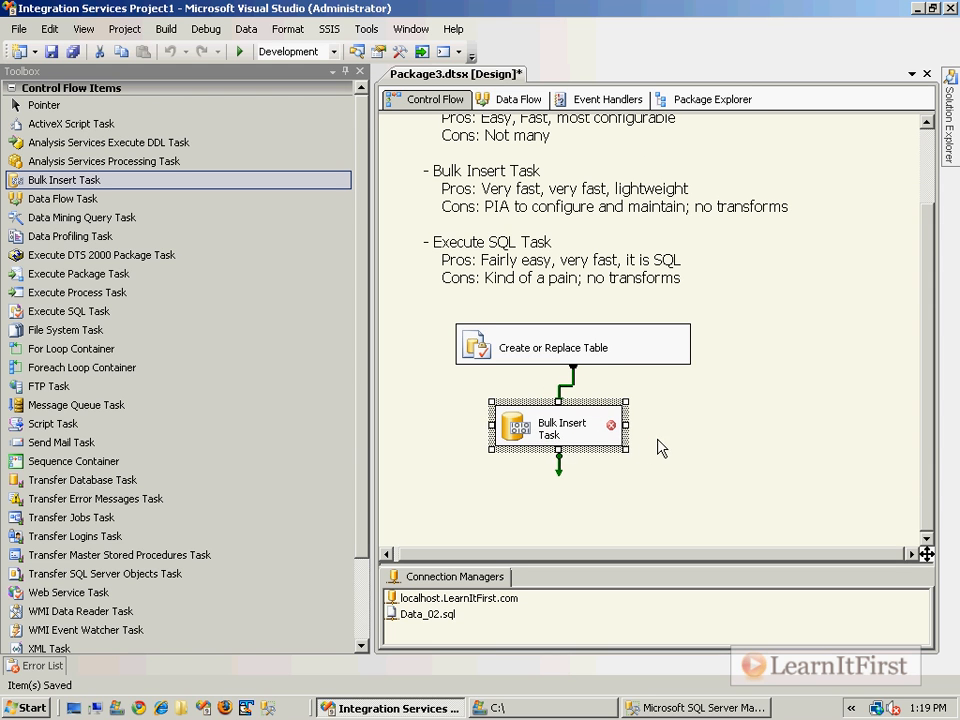
pyautogui.moveTo(540, 428)
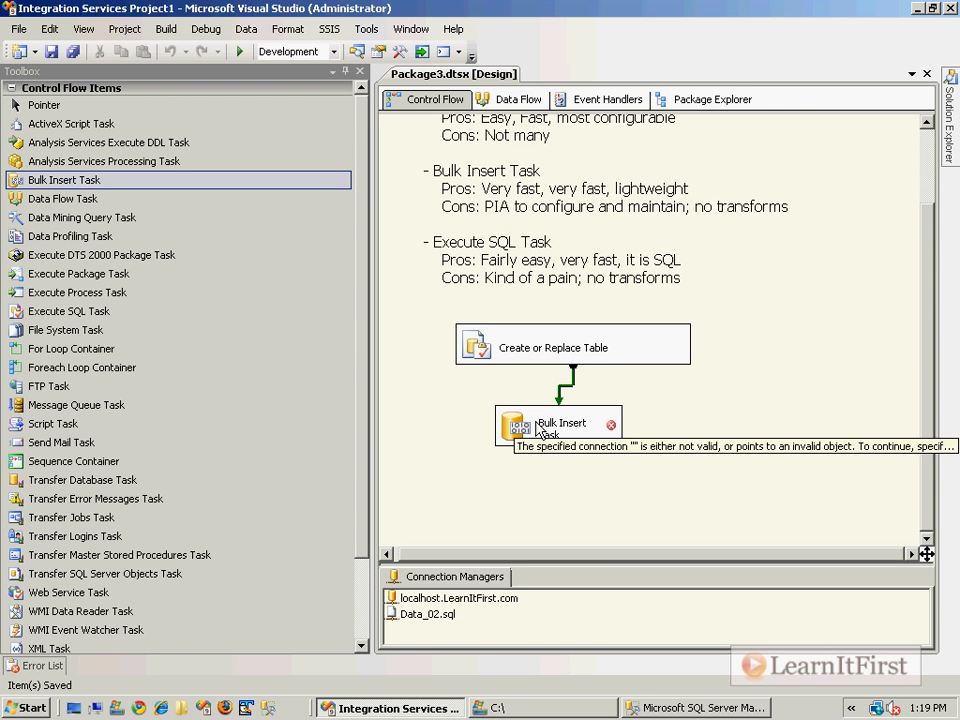
pyautogui.doubleClick(560, 425)
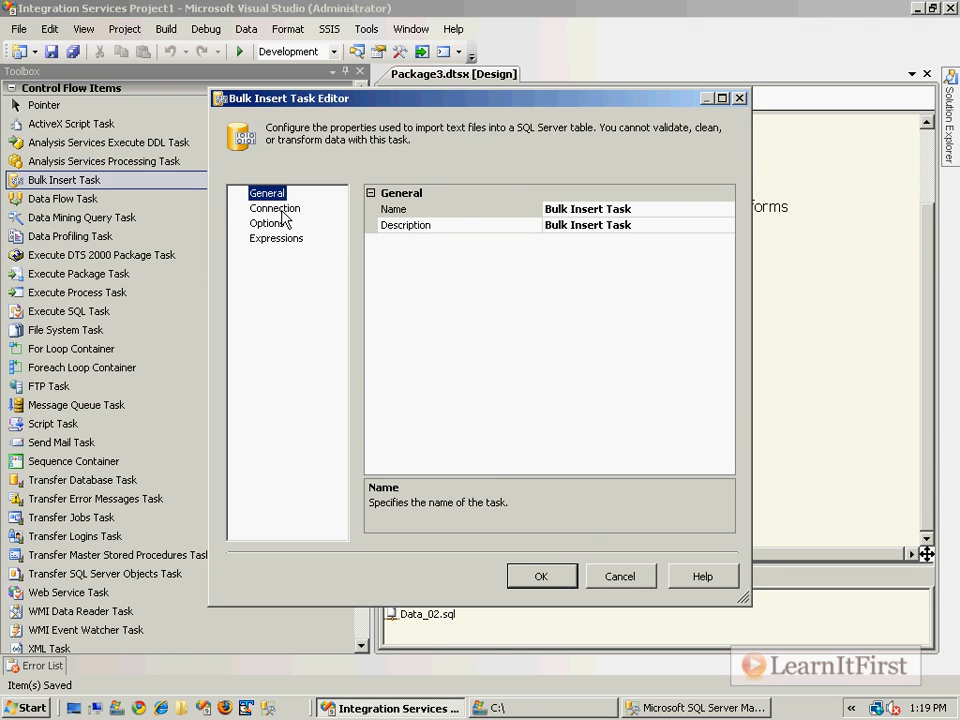
# Show the Bulk Insert Task's Connection page and select its File property.
pyautogui.click(274, 208)
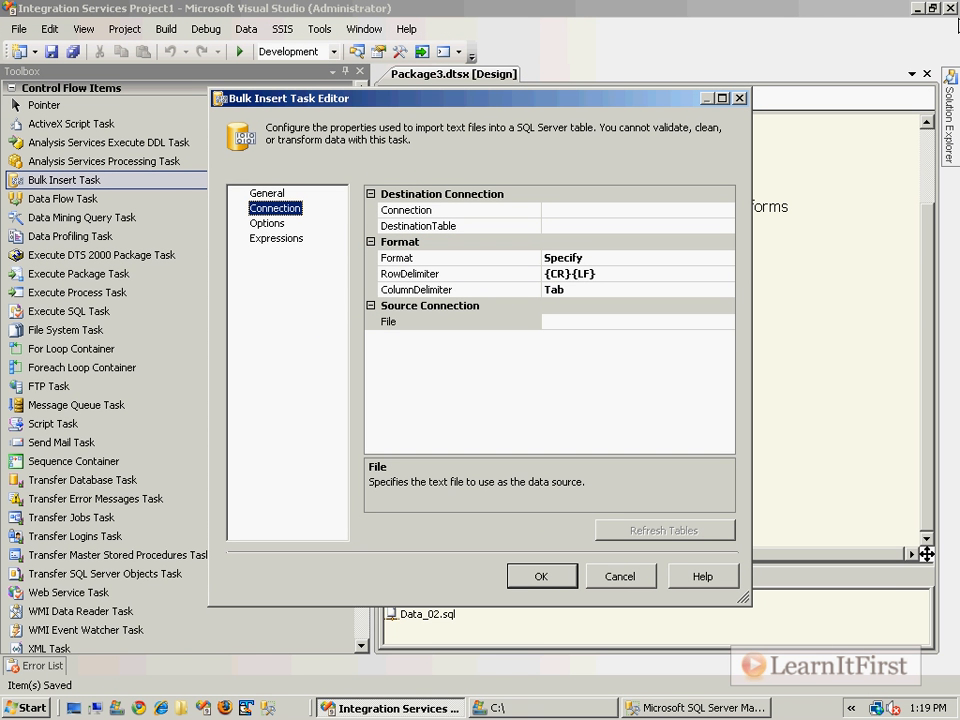
pyautogui.click(459, 321)
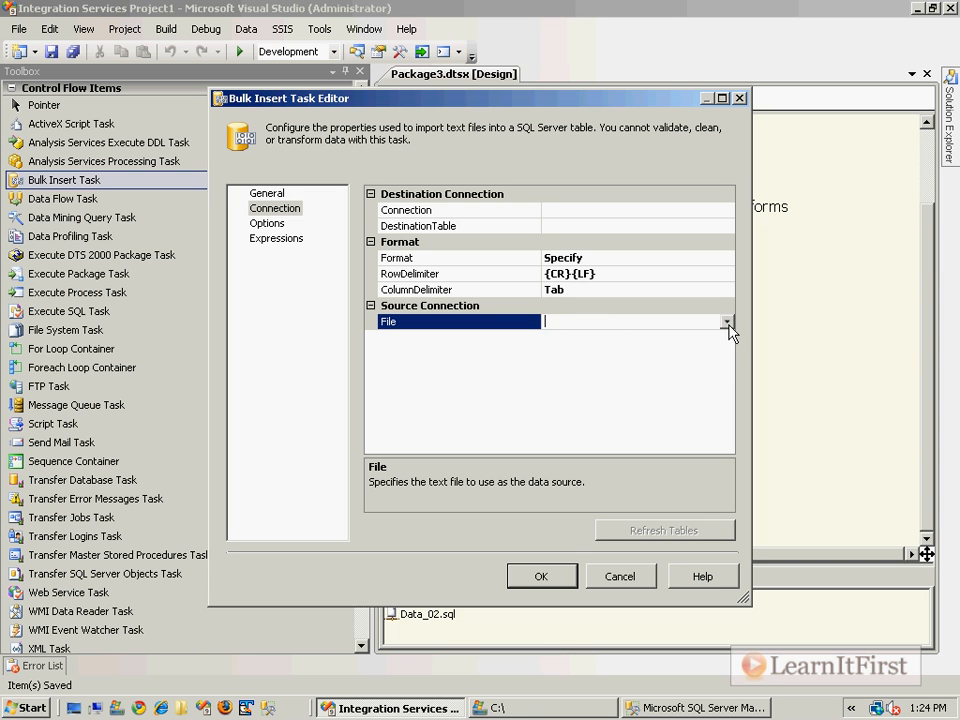
pyautogui.click(727, 321)
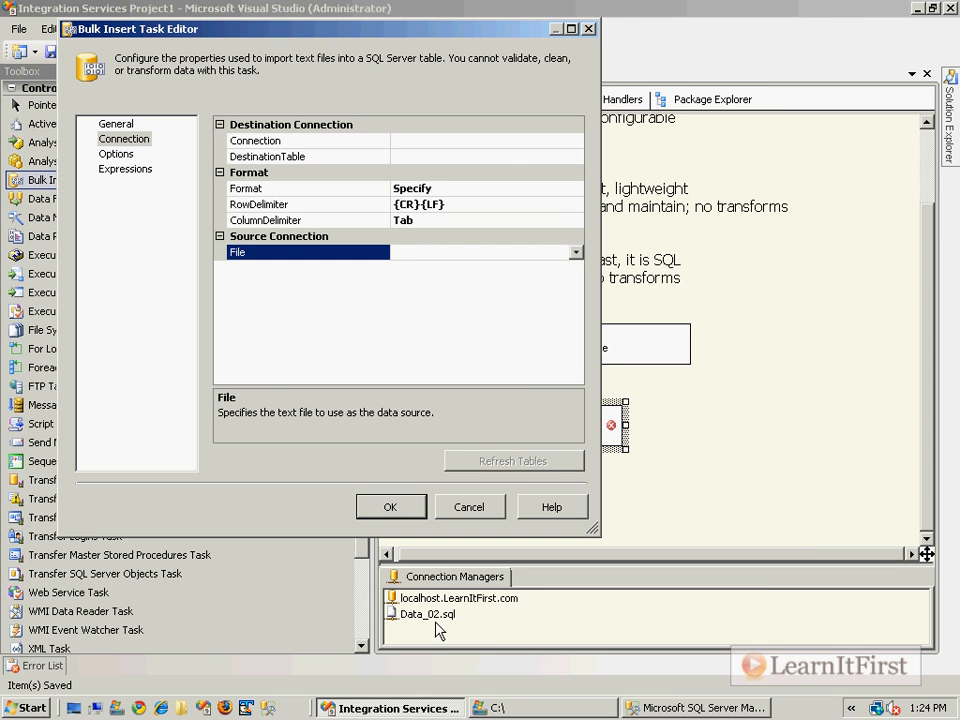
pyautogui.moveTo(539, 212)
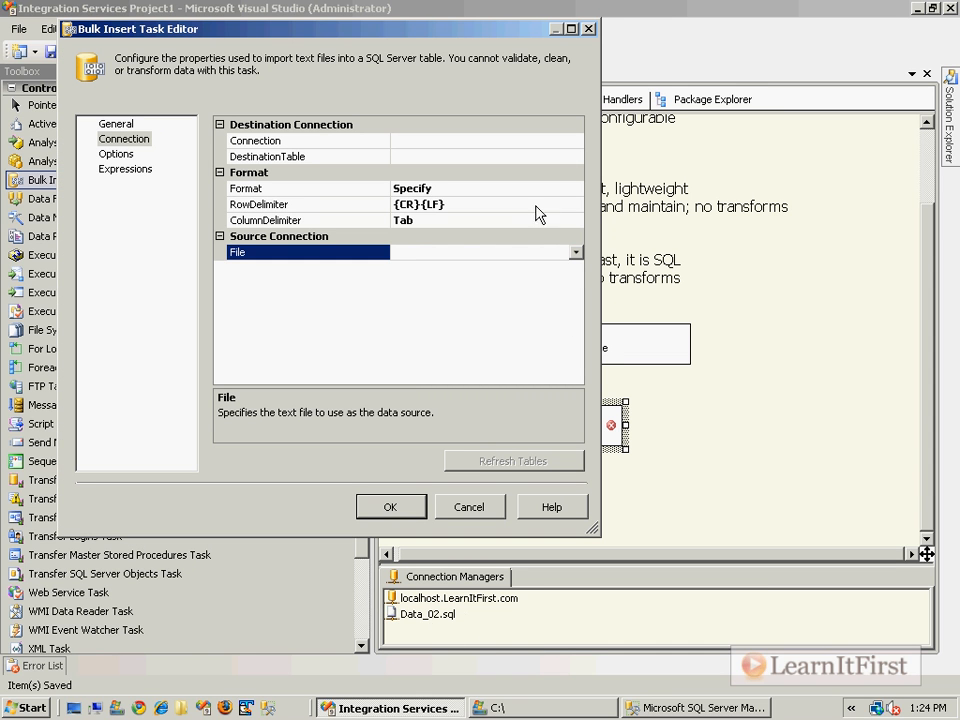
pyautogui.moveTo(578, 263)
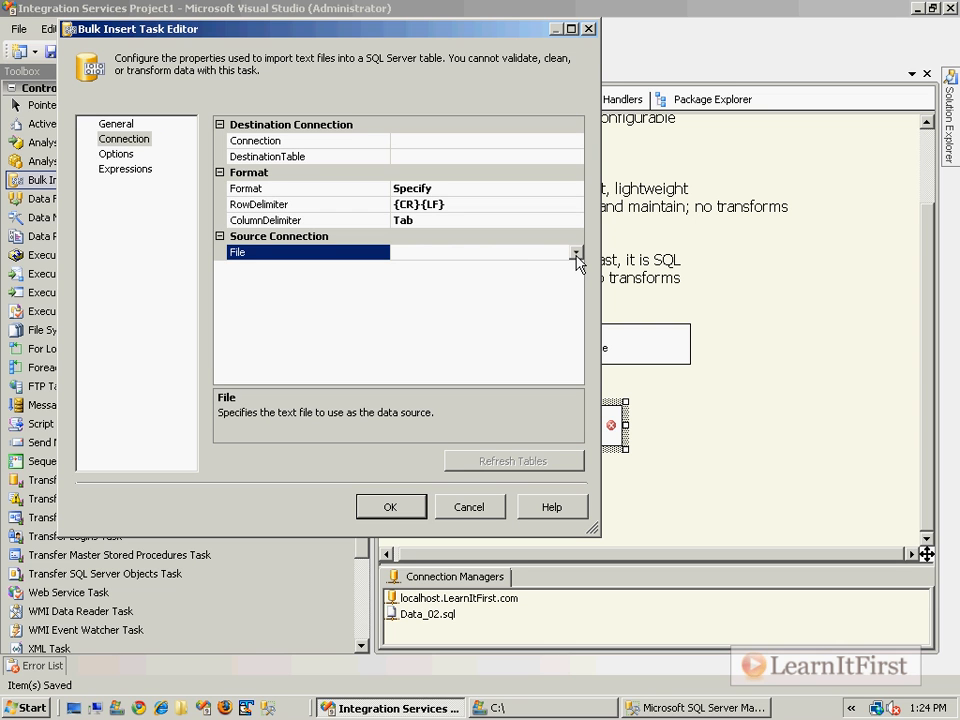
# Point the Bulk Insert source file at a new connection to C:\Data_02.txt.
pyautogui.click(576, 252)
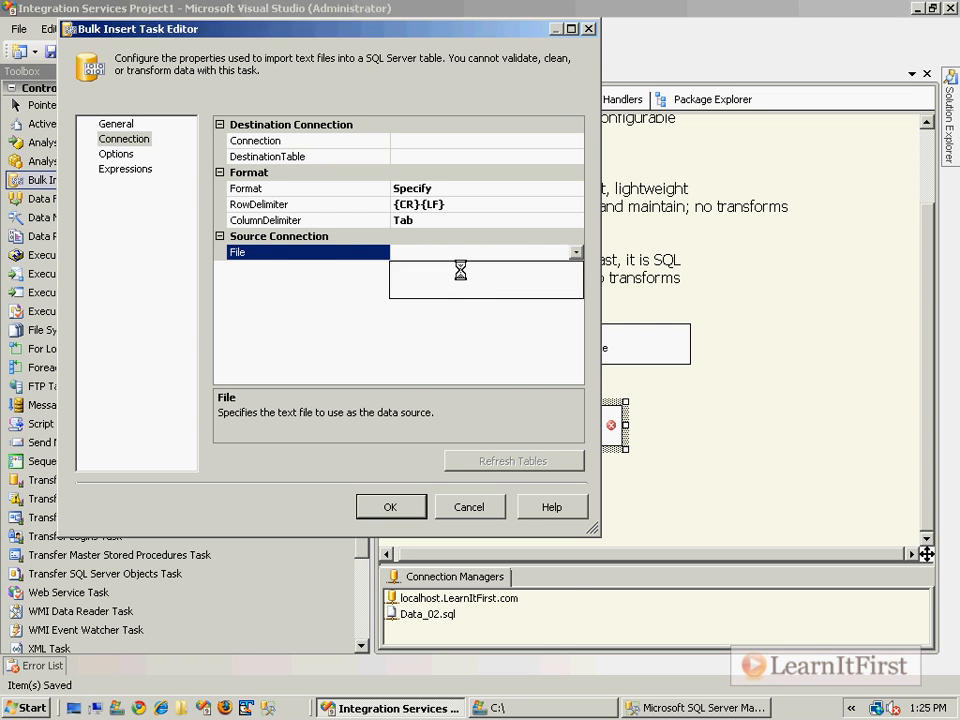
pyautogui.click(575, 251)
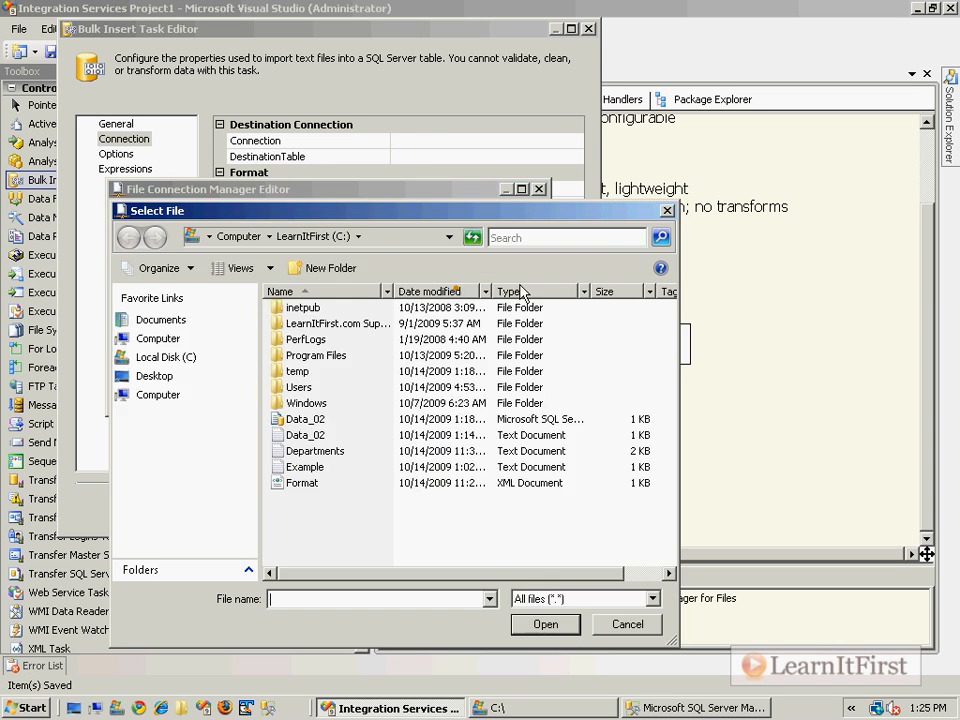
pyautogui.click(305, 434)
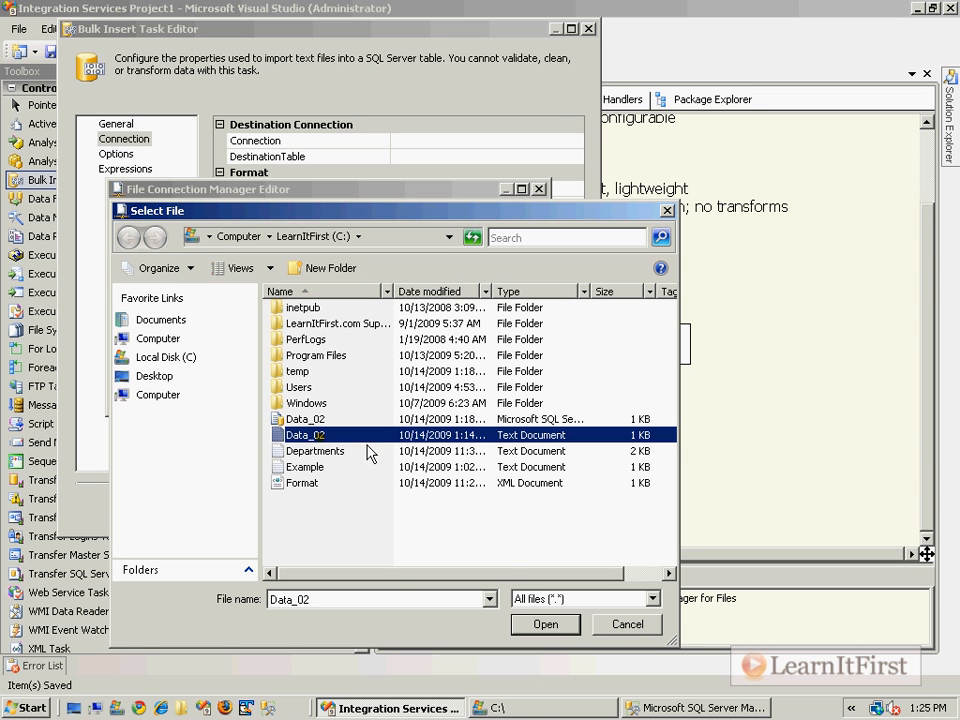
pyautogui.click(545, 623)
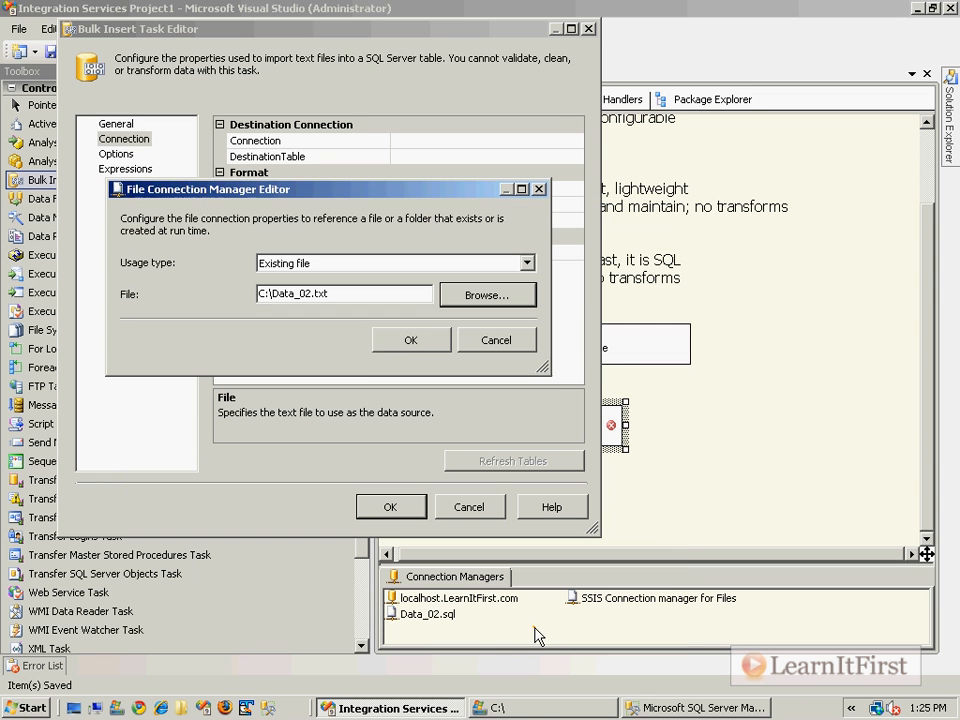
pyautogui.click(410, 339)
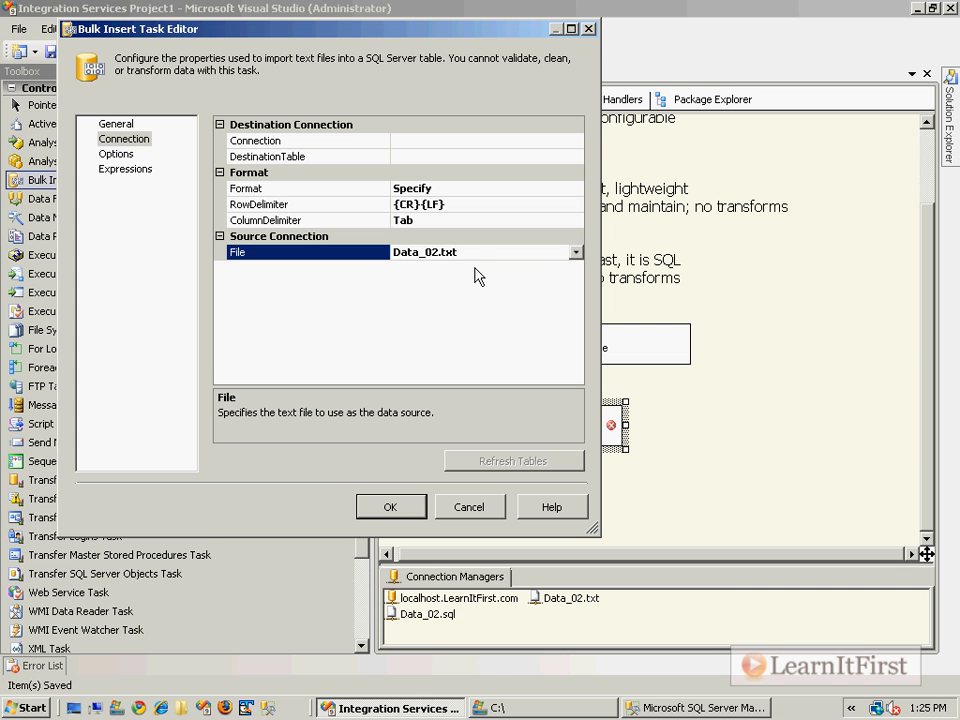